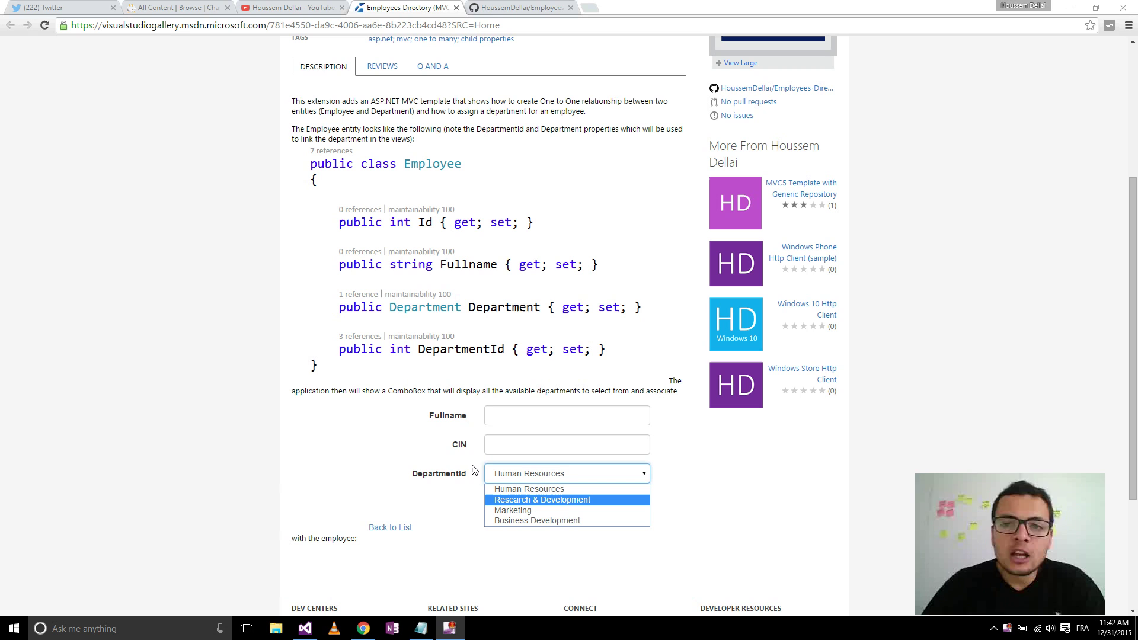
pyautogui.moveTo(728, 428)
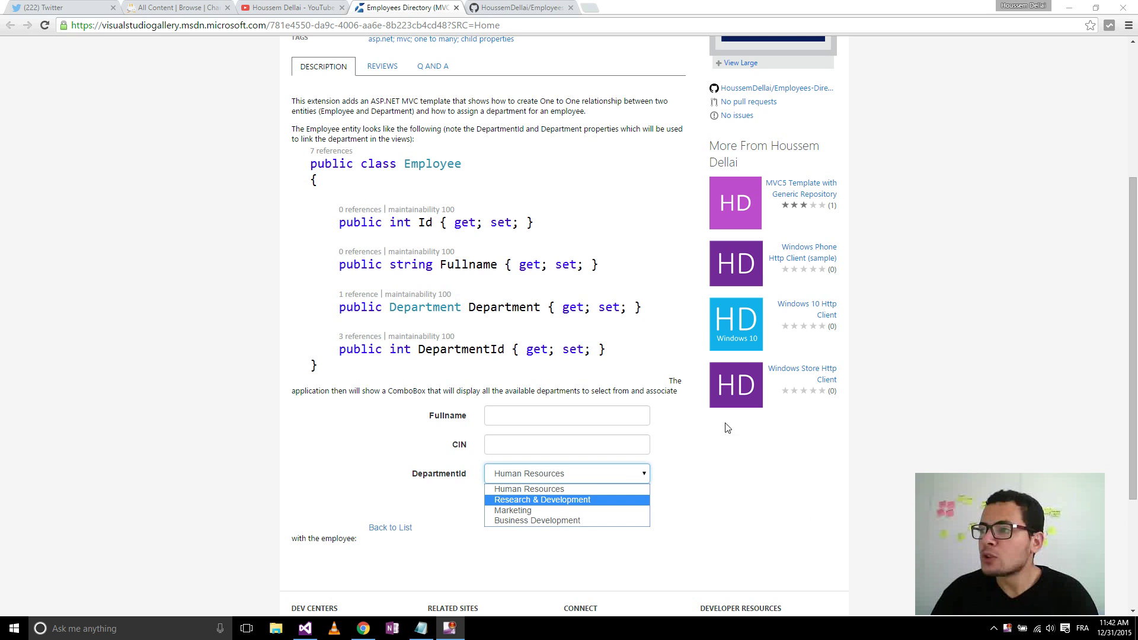
# Step: Scroll the template gallery page back to the top and switch over to Visual Studio
pyautogui.scroll(3)
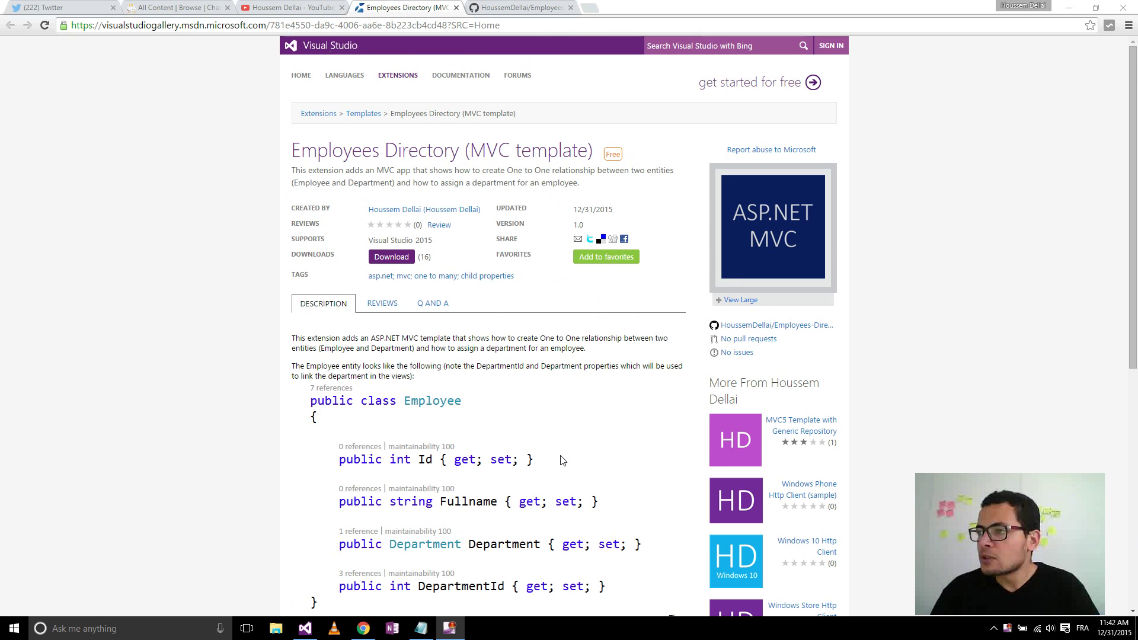
pyautogui.click(305, 629)
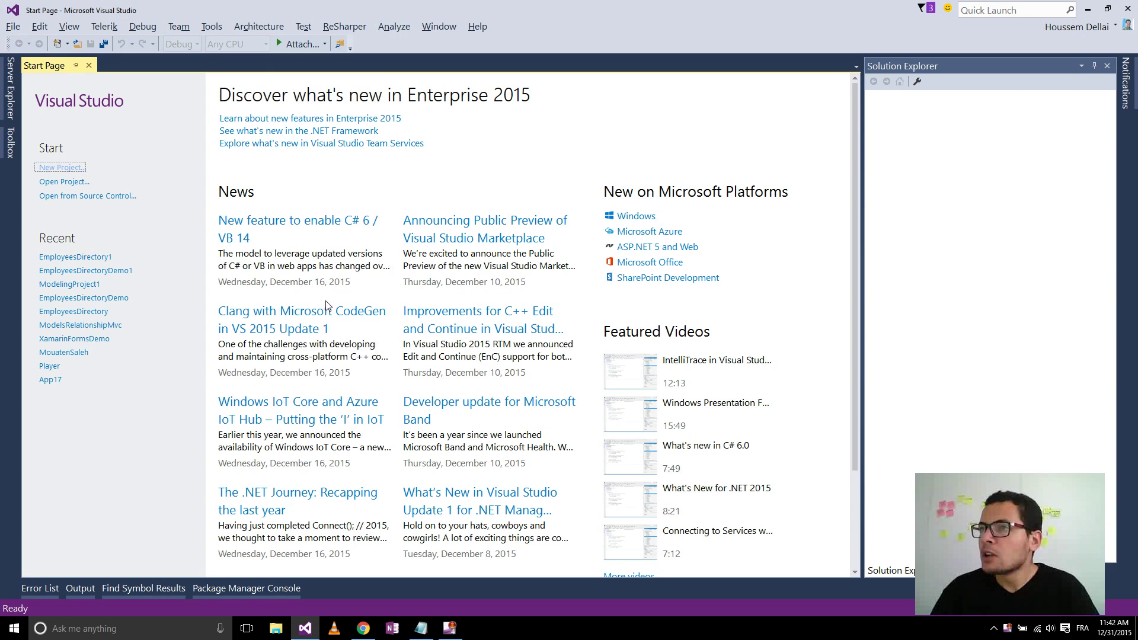
pyautogui.click(211, 26)
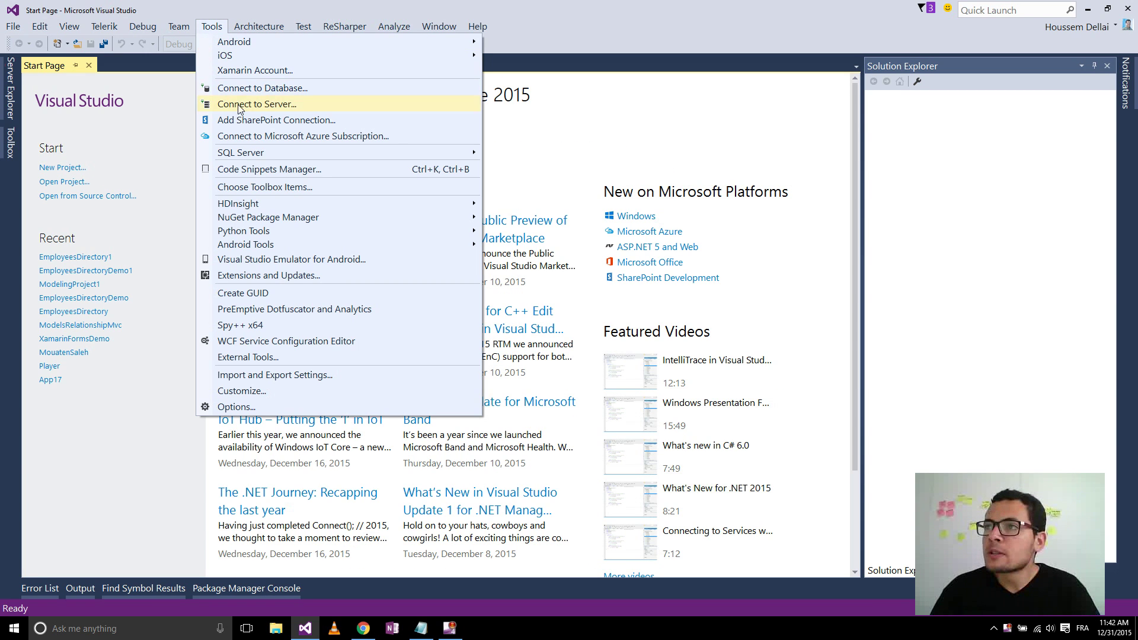
pyautogui.moveTo(274, 275)
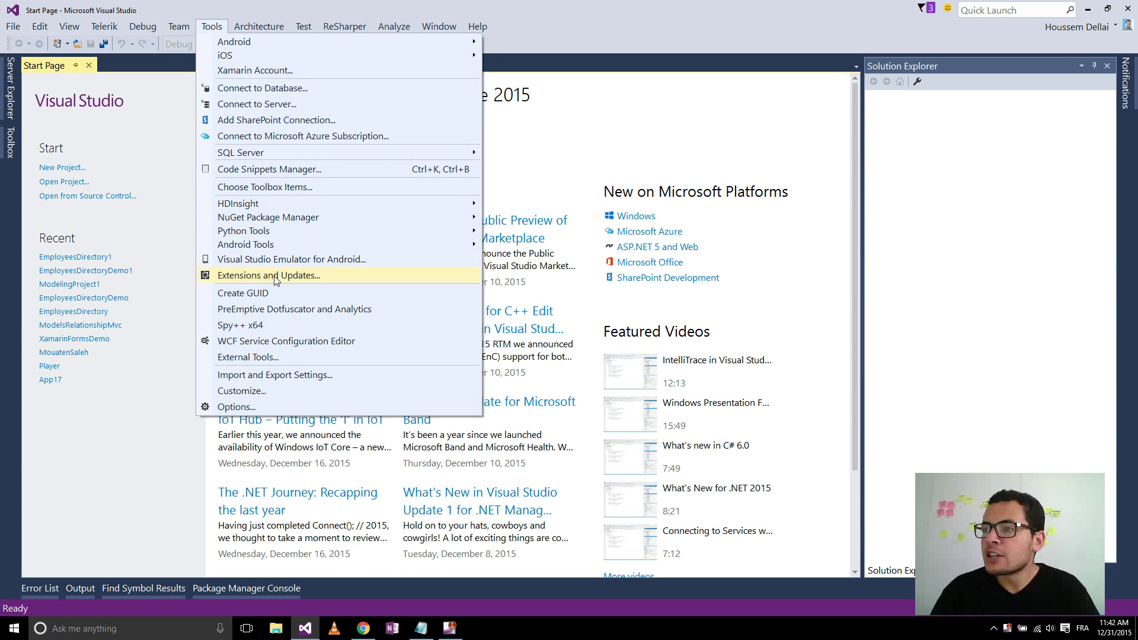
pyautogui.click(269, 275)
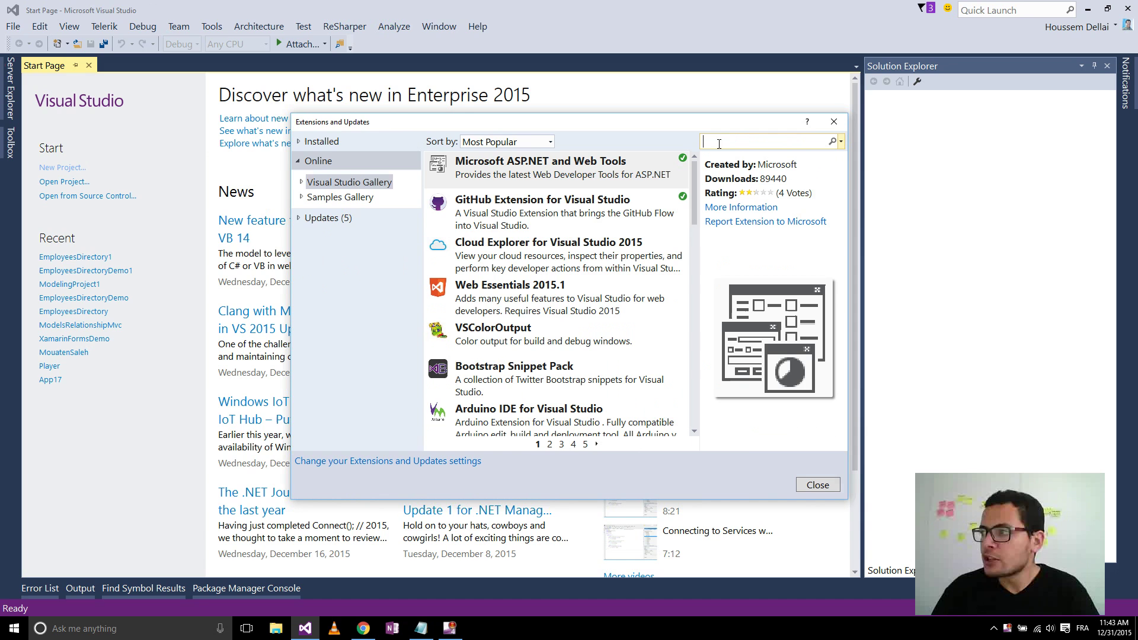
pyautogui.write('houssem')
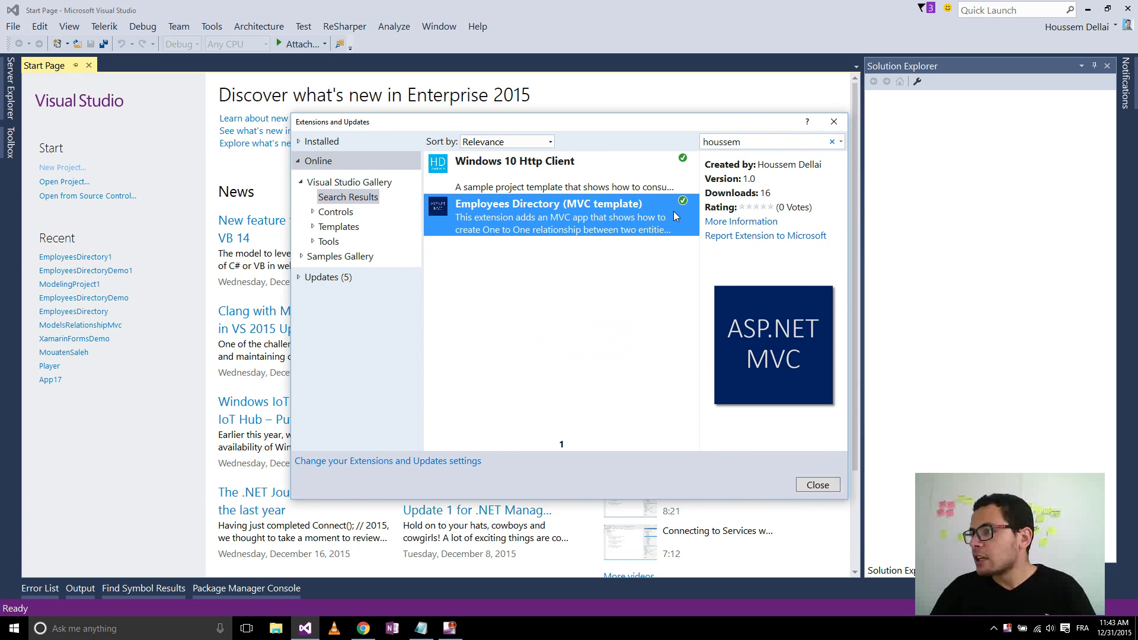
pyautogui.moveTo(689, 225)
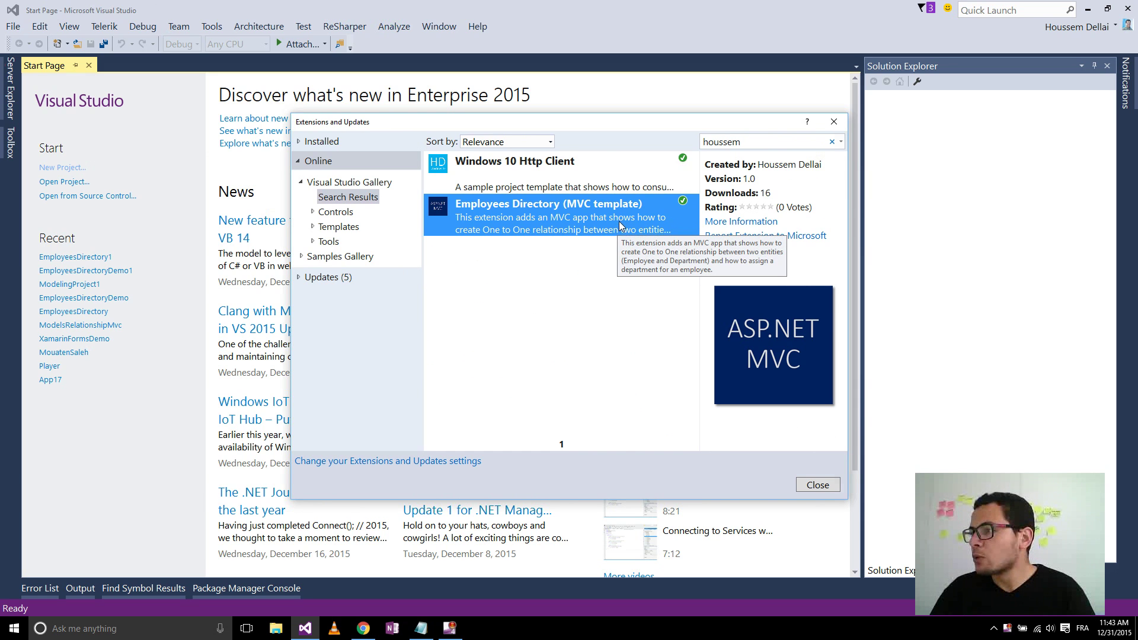
pyautogui.moveTo(661, 229)
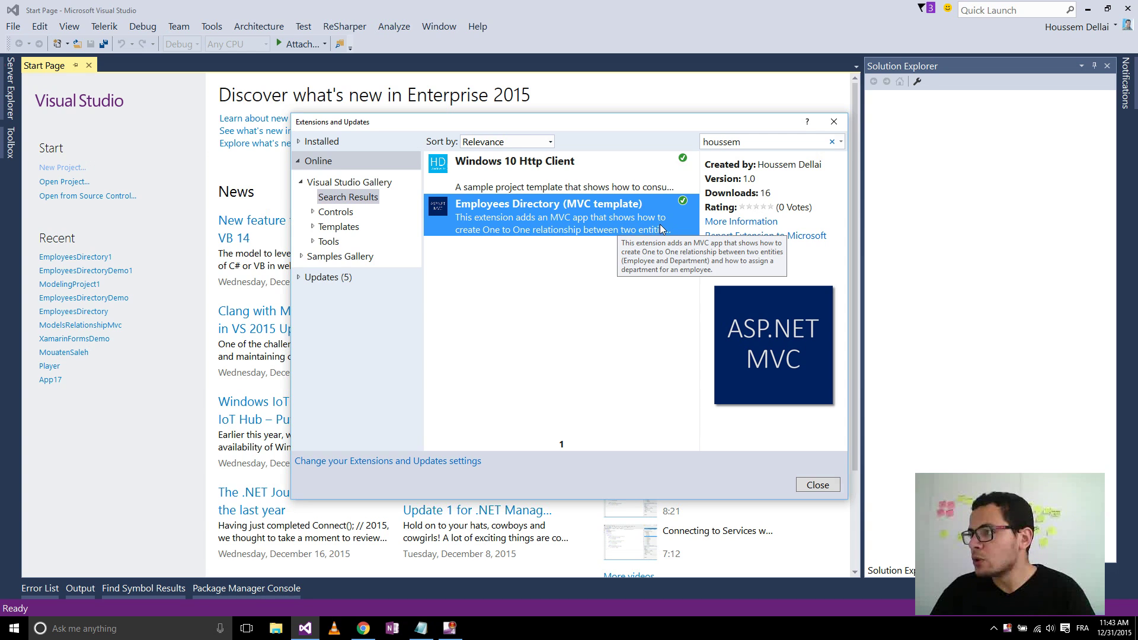
pyautogui.moveTo(684, 204)
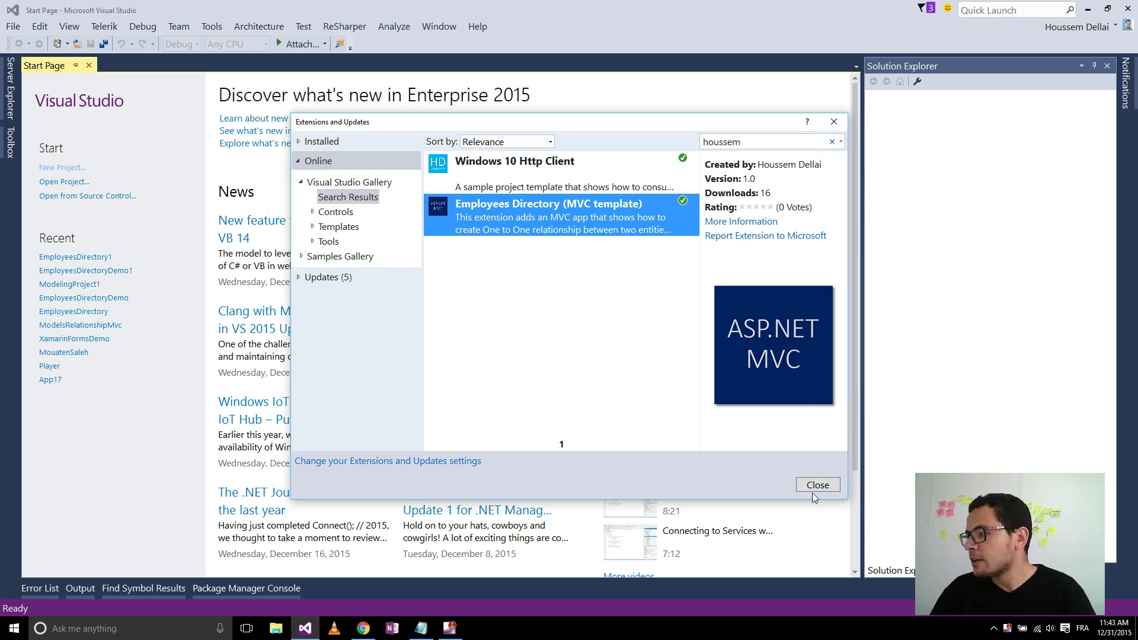
pyautogui.click(817, 484)
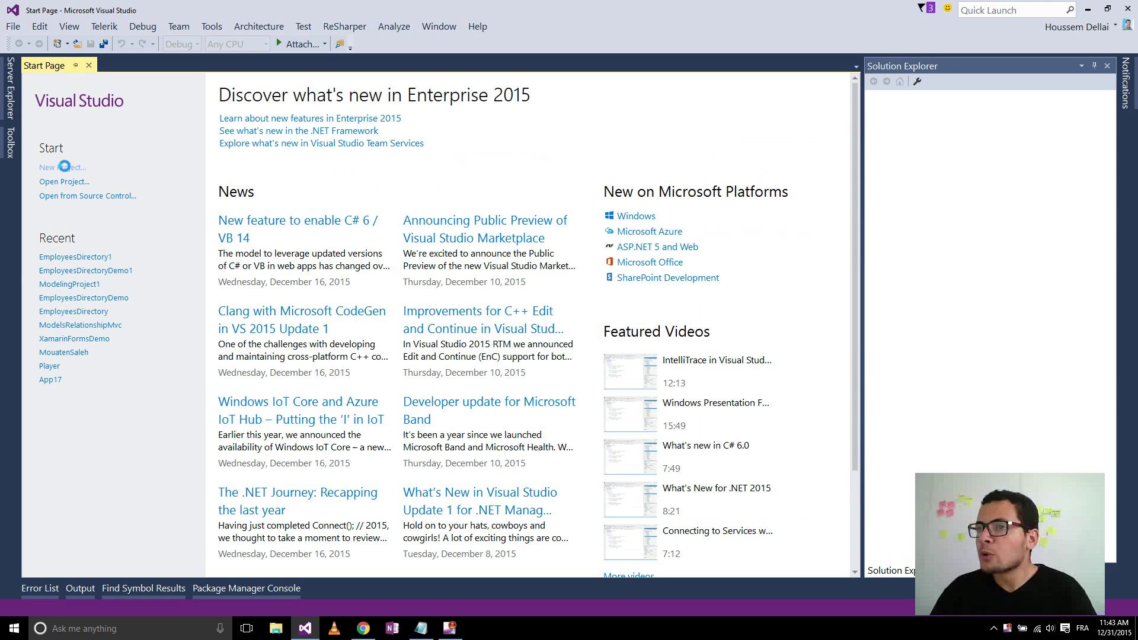
# Step: Create a new project named EmployeesDirectory2 from the EmployeesDirectory Visual C# template
pyautogui.click(46, 165)
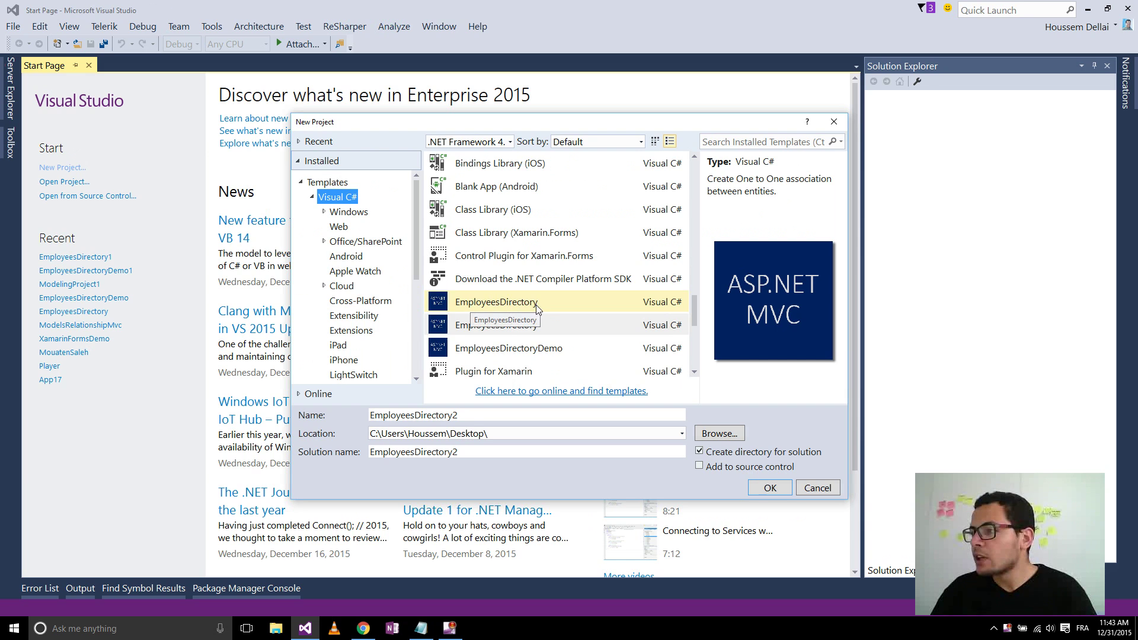
pyautogui.click(495, 302)
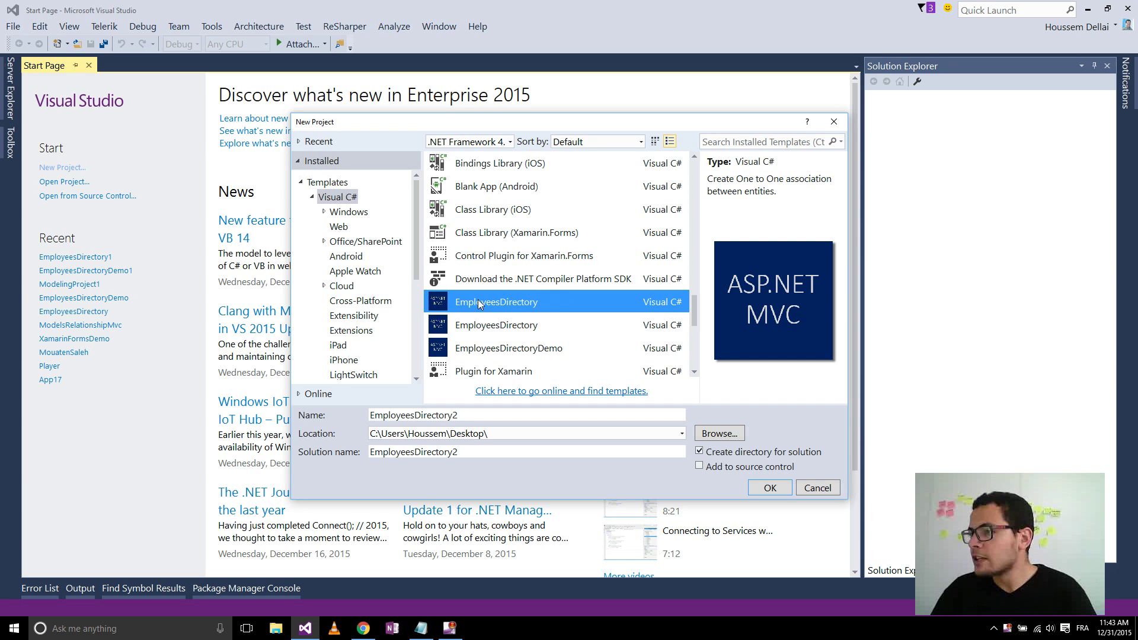
pyautogui.scroll(3)
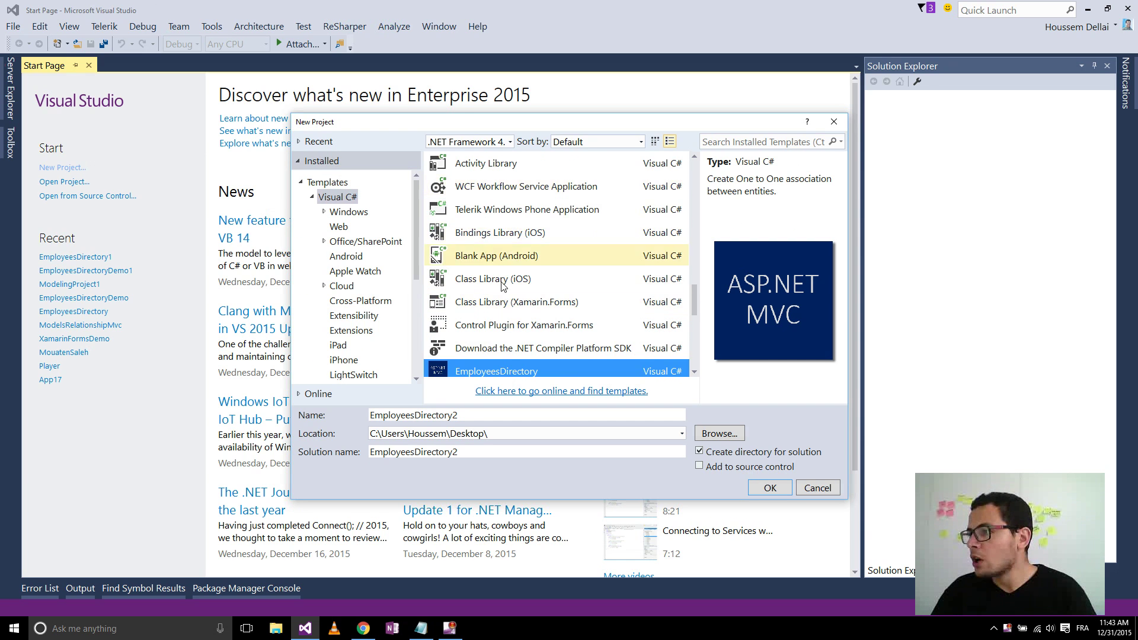
pyautogui.scroll(-3)
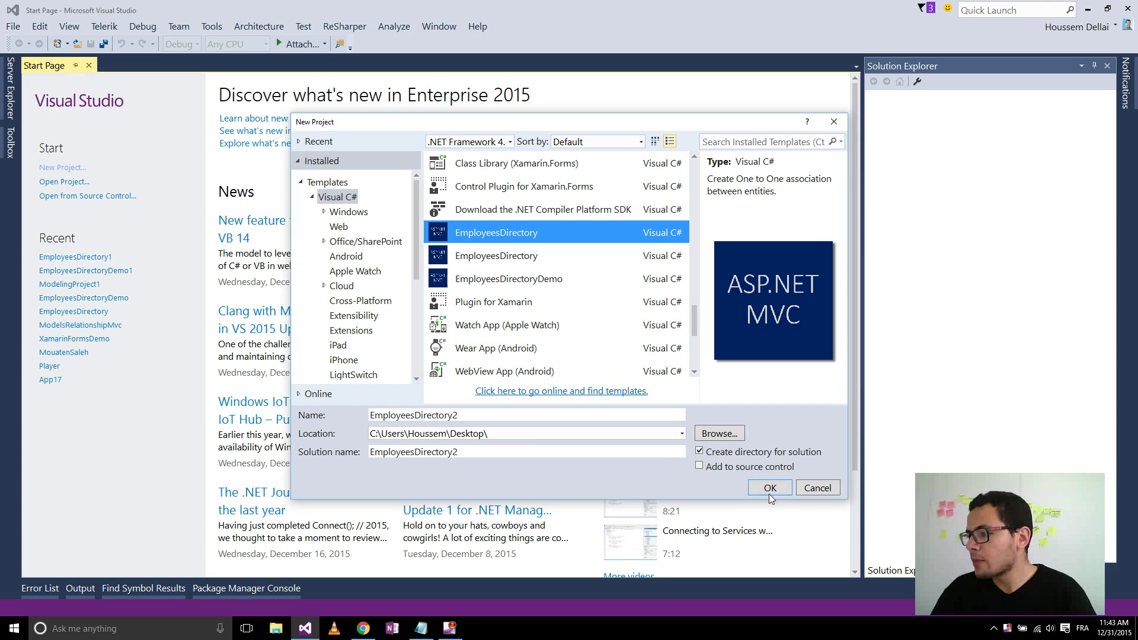
pyautogui.click(768, 487)
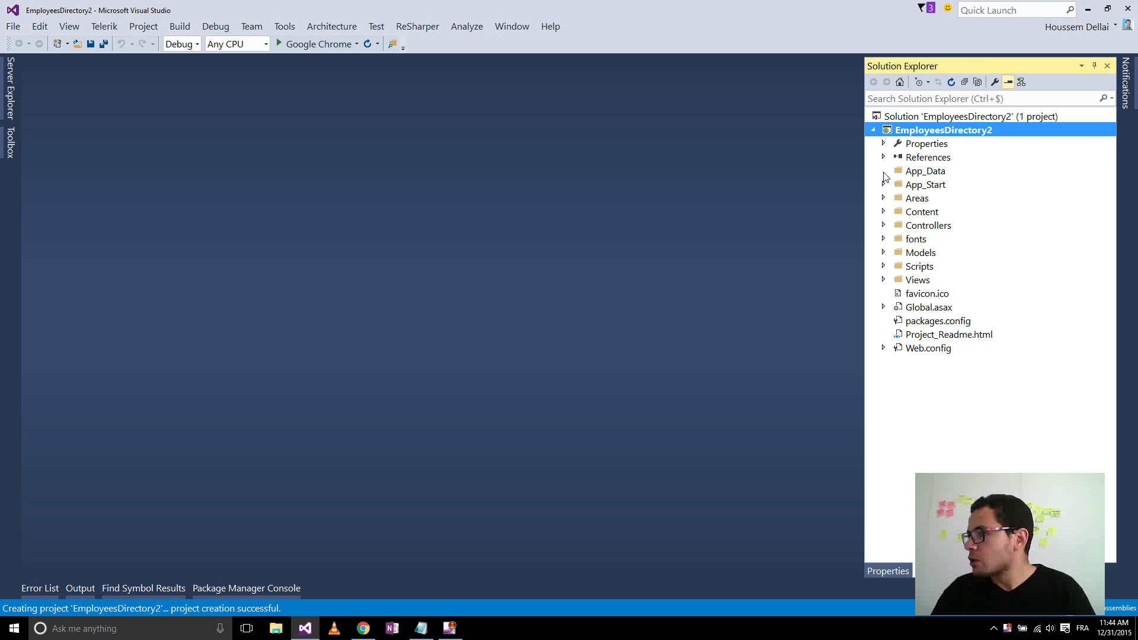
pyautogui.moveTo(884, 254)
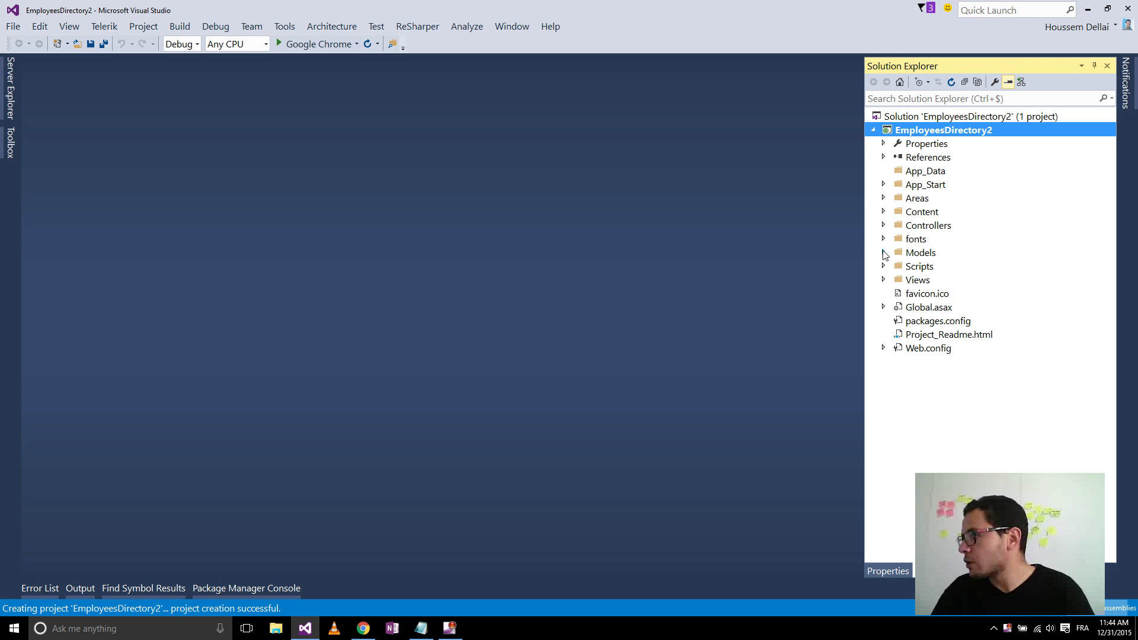
# Step: Expand Models, open Employee.cs and highlight its Fullname property
pyautogui.click(883, 253)
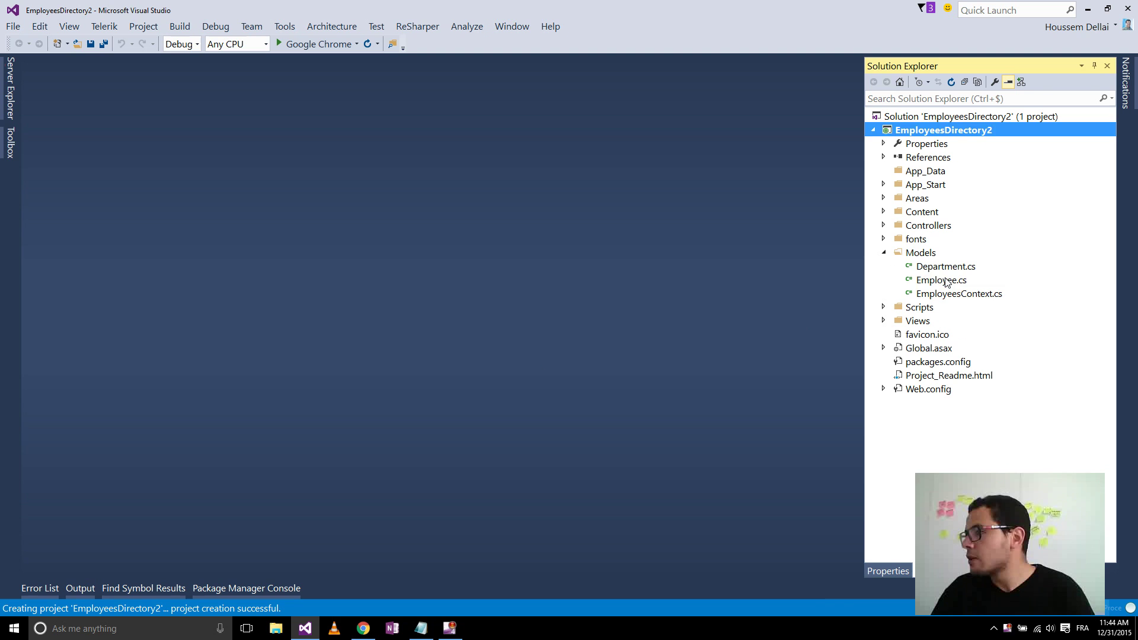
pyautogui.doubleClick(941, 279)
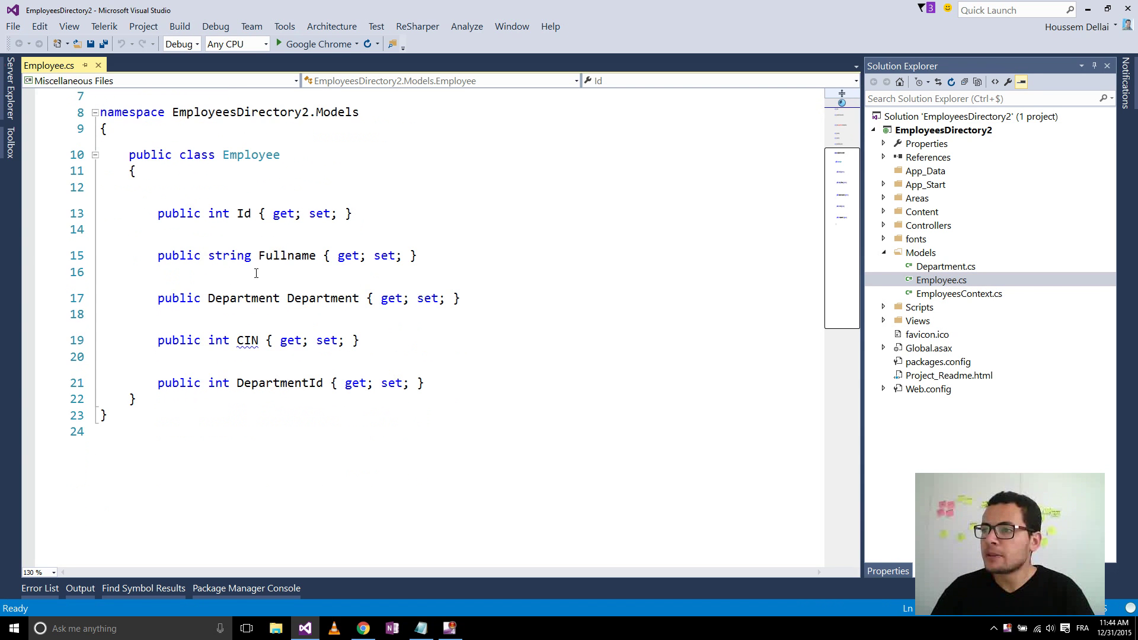
pyautogui.doubleClick(285, 256)
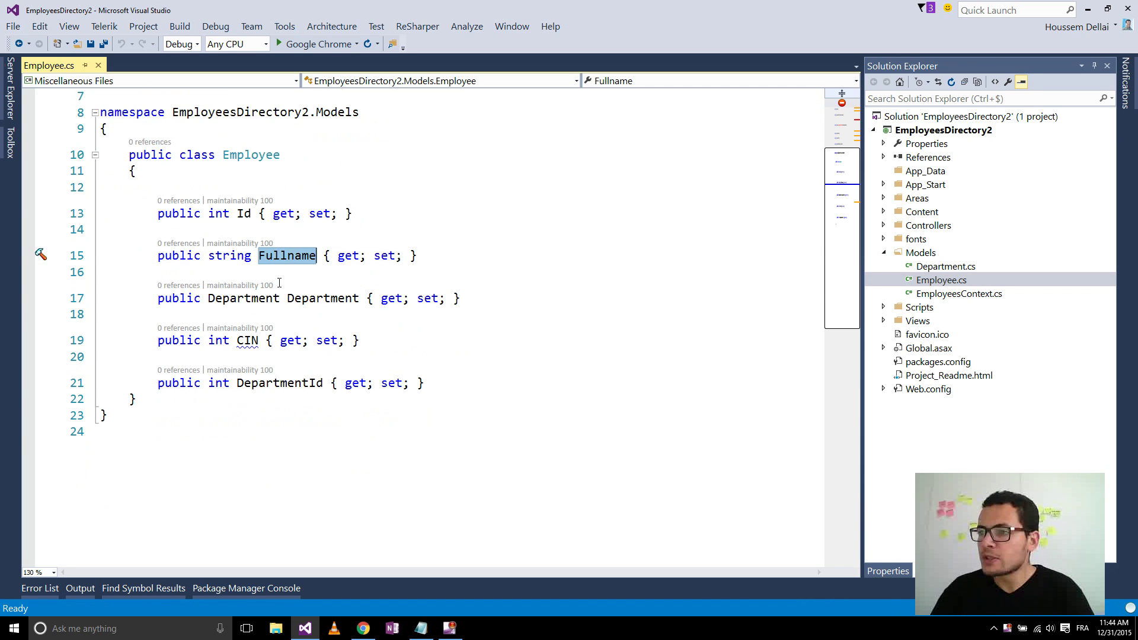
pyautogui.moveTo(300, 383)
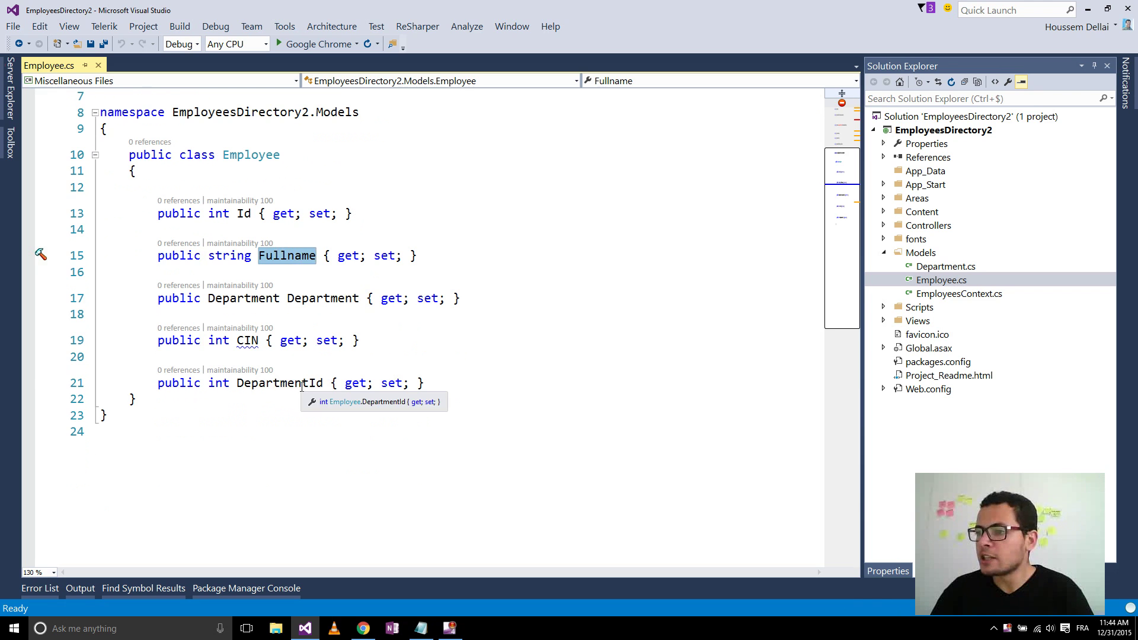
pyautogui.click(278, 383)
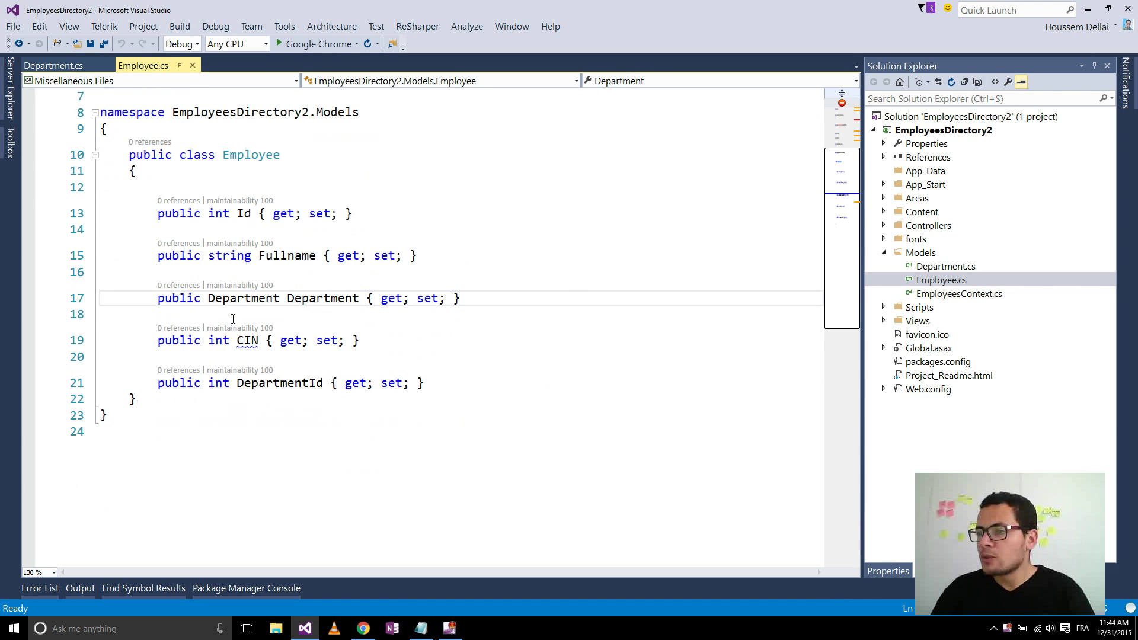
pyautogui.moveTo(239, 370)
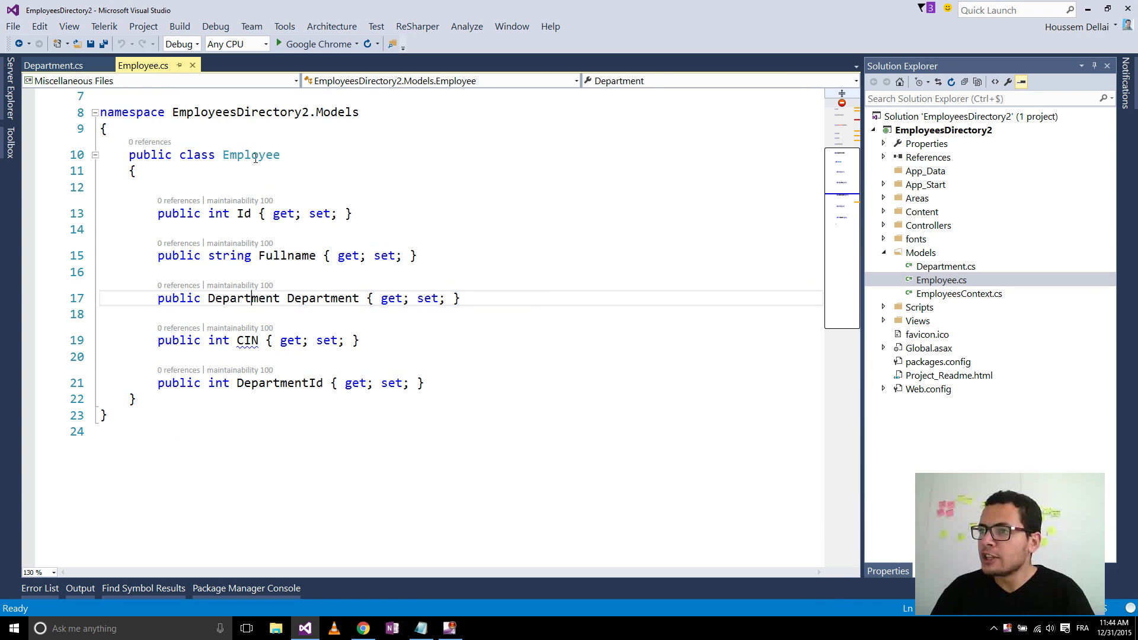
pyautogui.moveTo(250, 154)
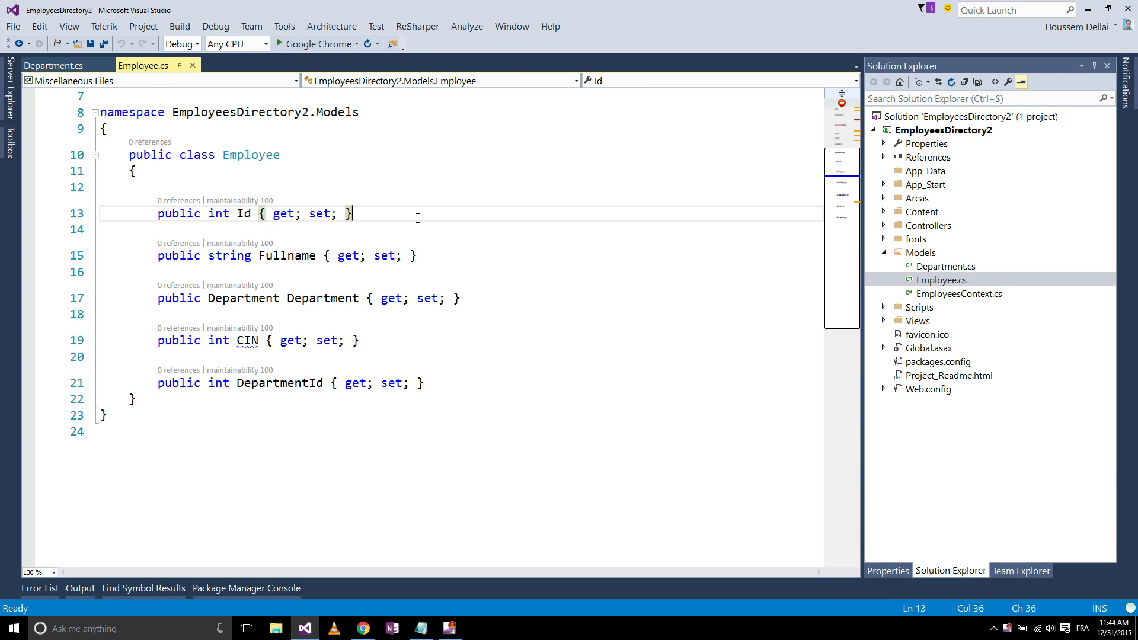
pyautogui.moveTo(417, 237)
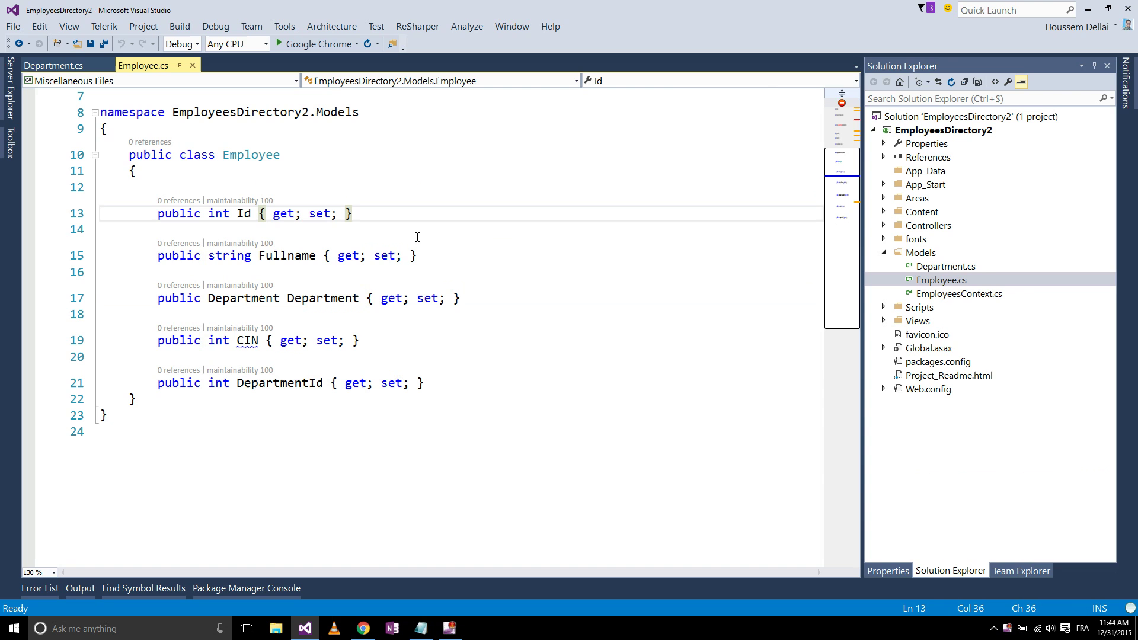
pyautogui.moveTo(934, 371)
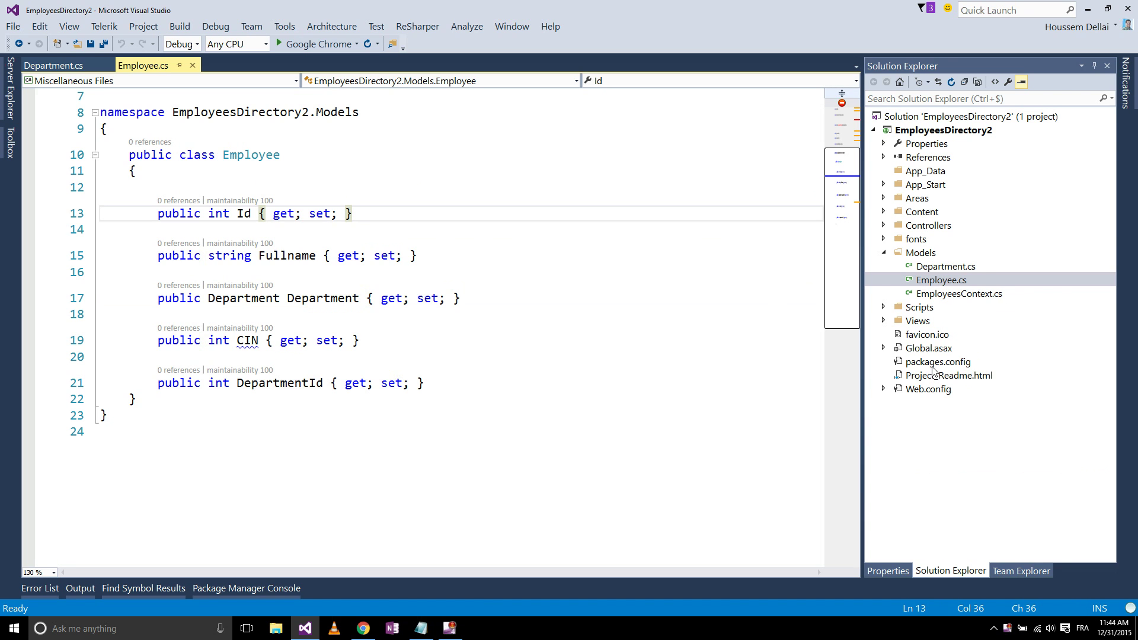
# Step: Change the EmployeesContext database name from 143423 to 143426 in Web.config and save it
pyautogui.doubleClick(927, 388)
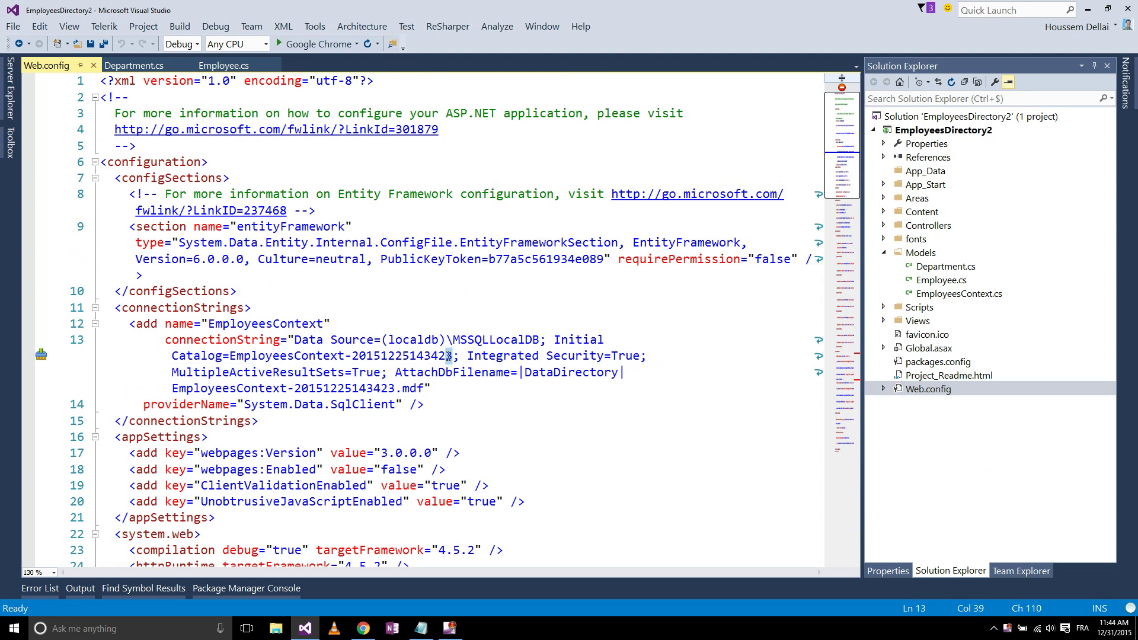
pyautogui.write('6')
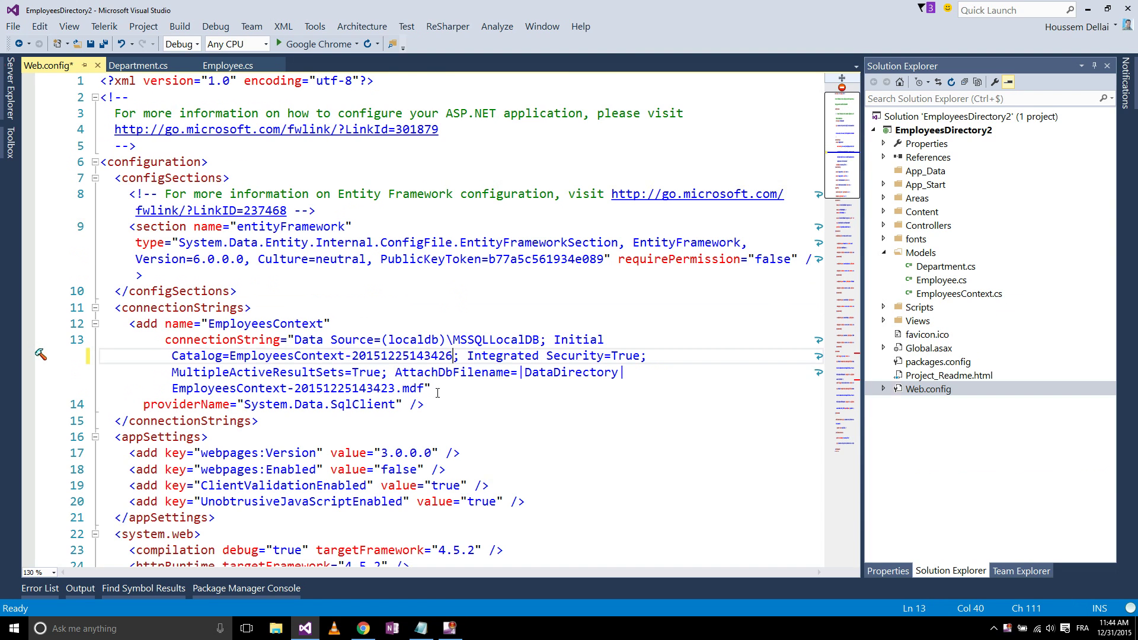
pyautogui.click(393, 388)
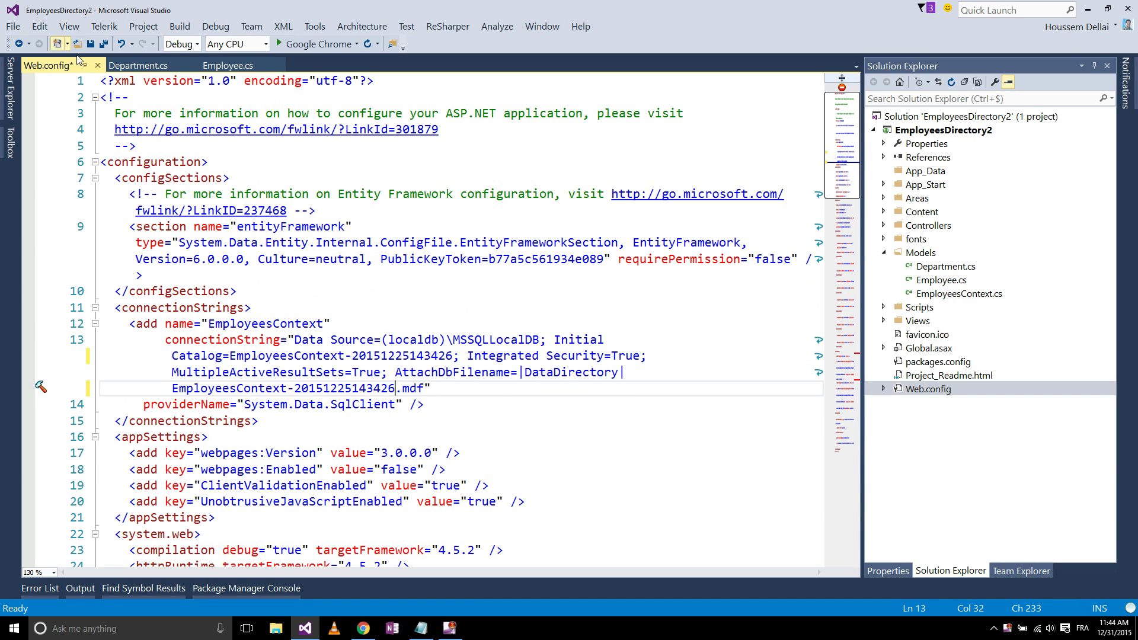
pyautogui.press('ctrl+s')
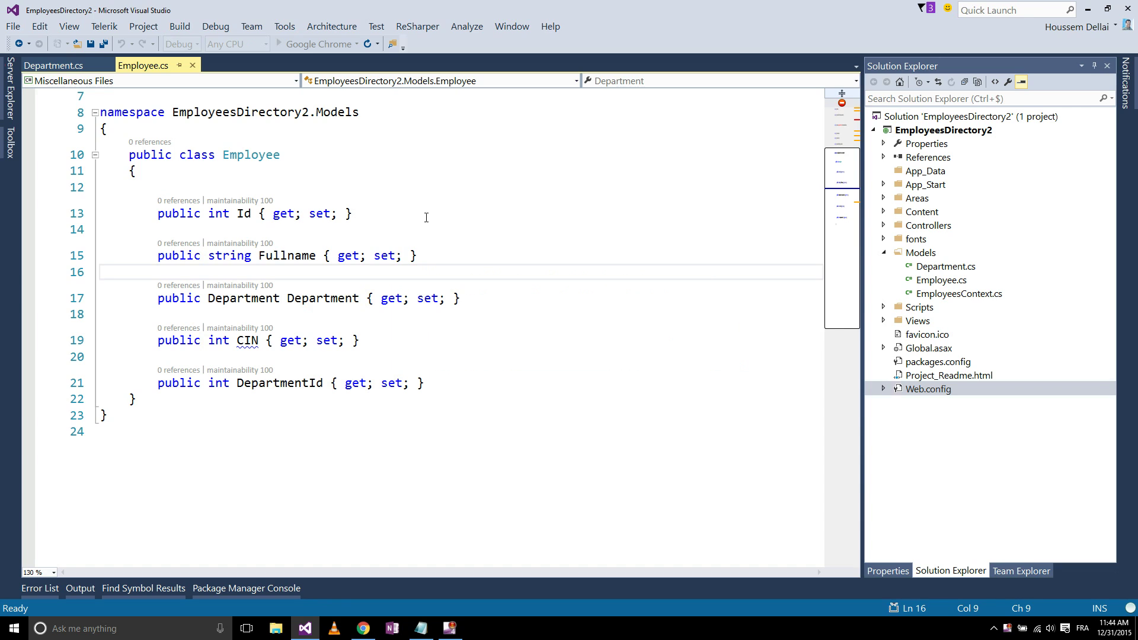
# Step: Start debugging so the EmployeesDirectory2 app launches in Google Chrome on localhost
pyautogui.click(157, 273)
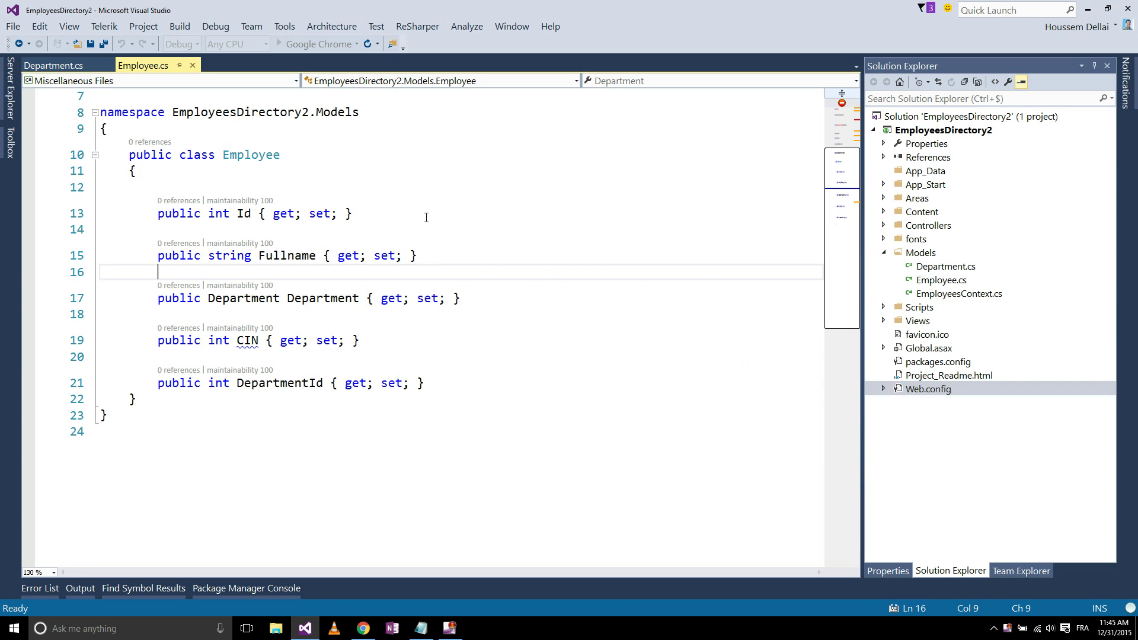
pyautogui.click(628, 8)
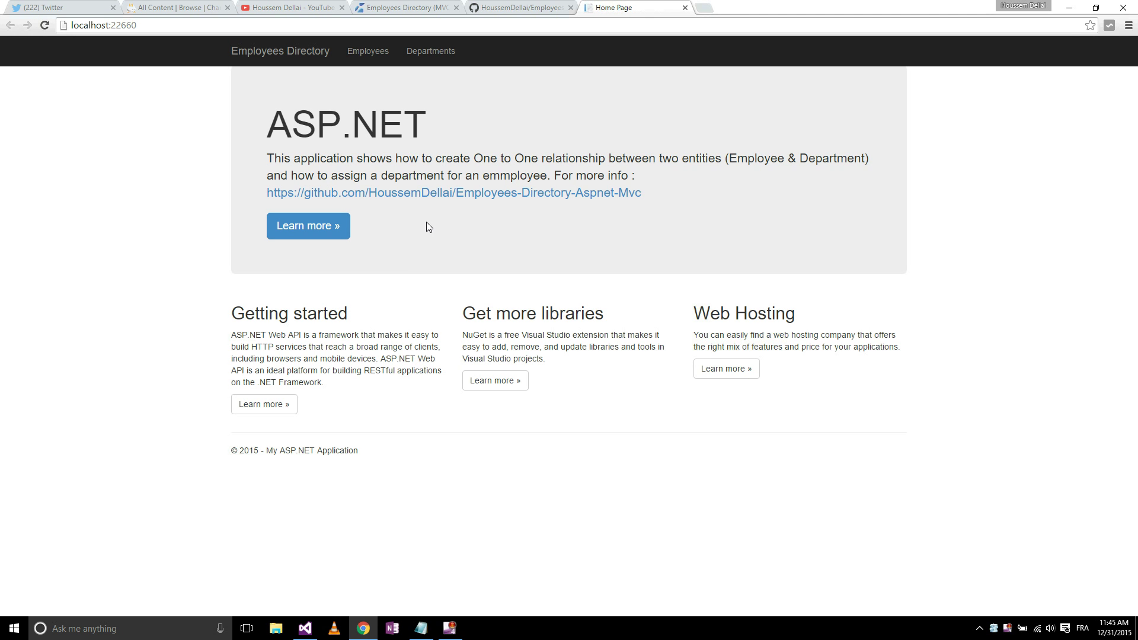
pyautogui.moveTo(429, 143)
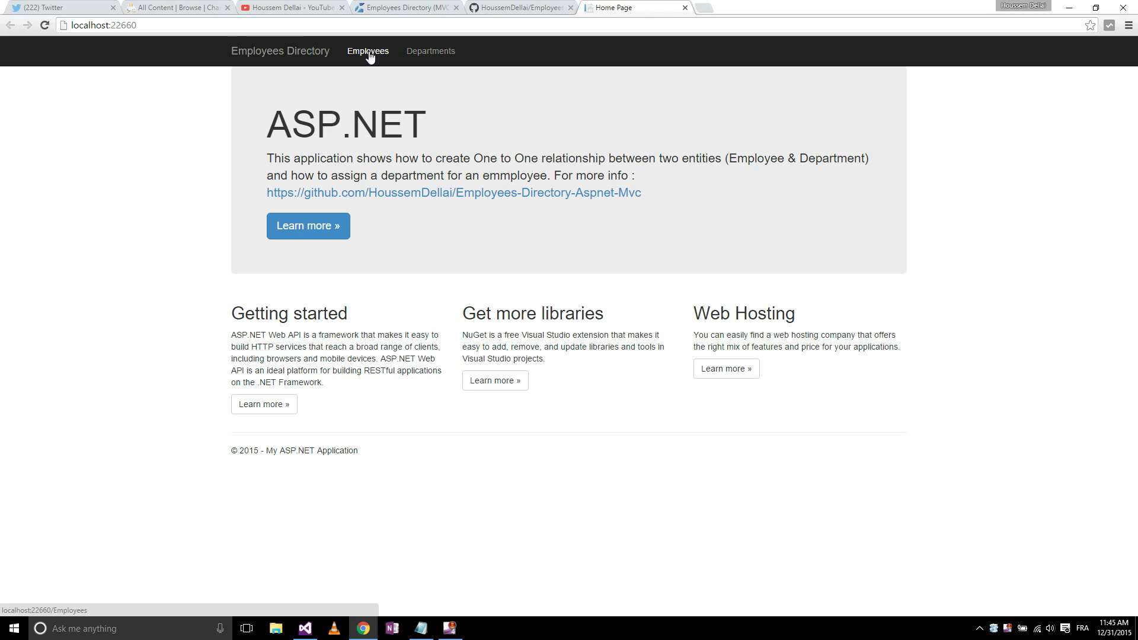
# Step: Navigate to the Employees index page, showing an empty list with DepartmentName, Fullname and CIN columns
pyautogui.click(367, 51)
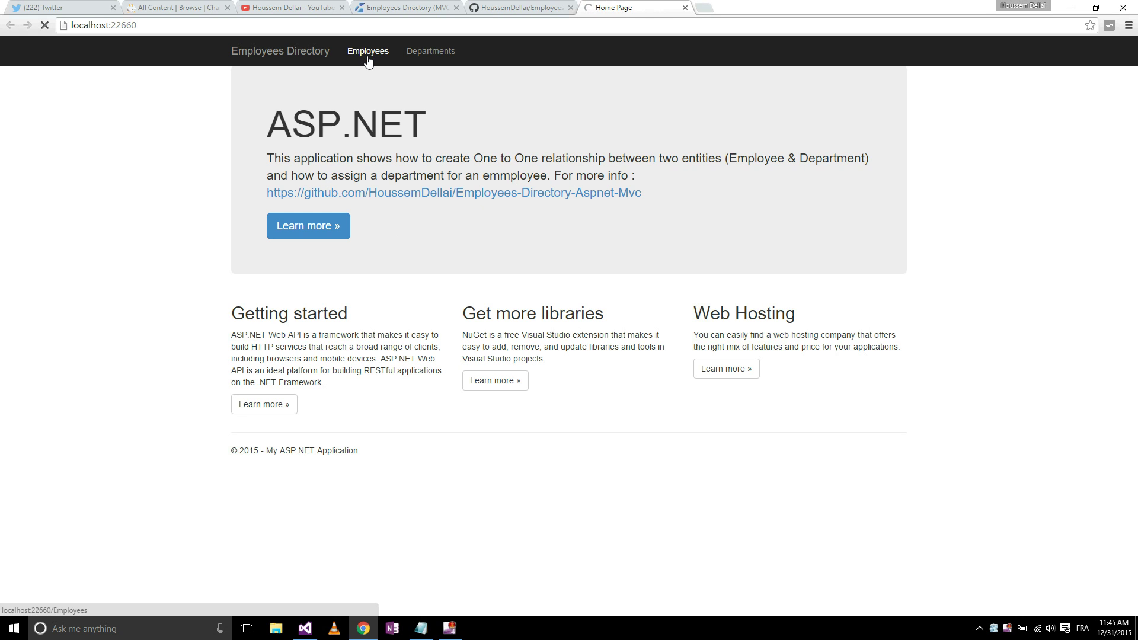
pyautogui.click(367, 51)
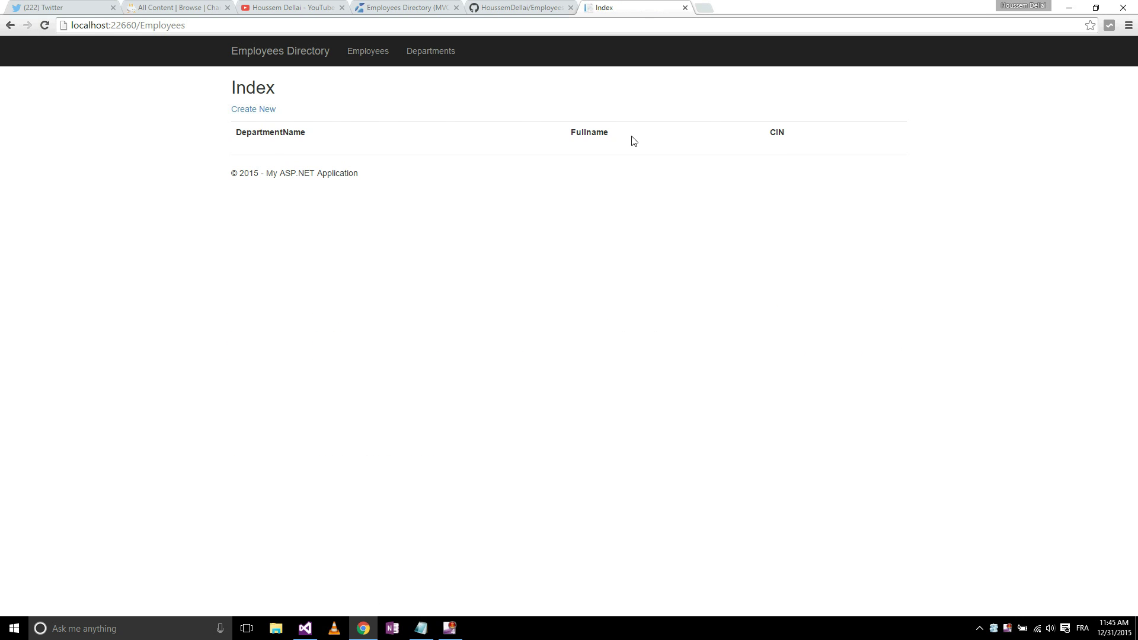
pyautogui.moveTo(793, 147)
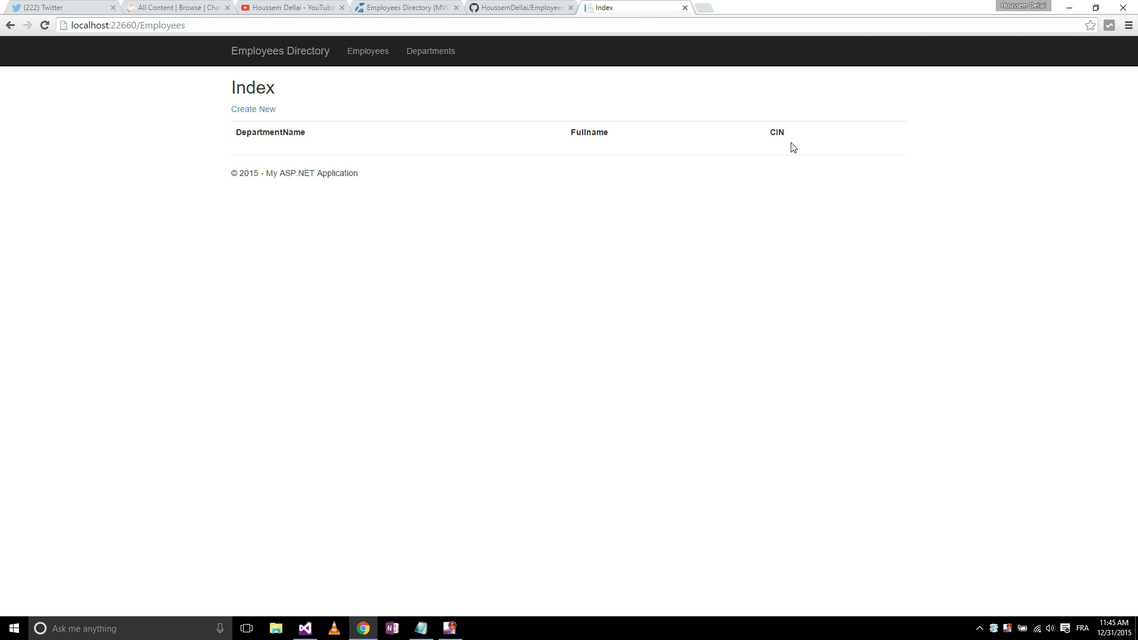
pyautogui.moveTo(202, 134)
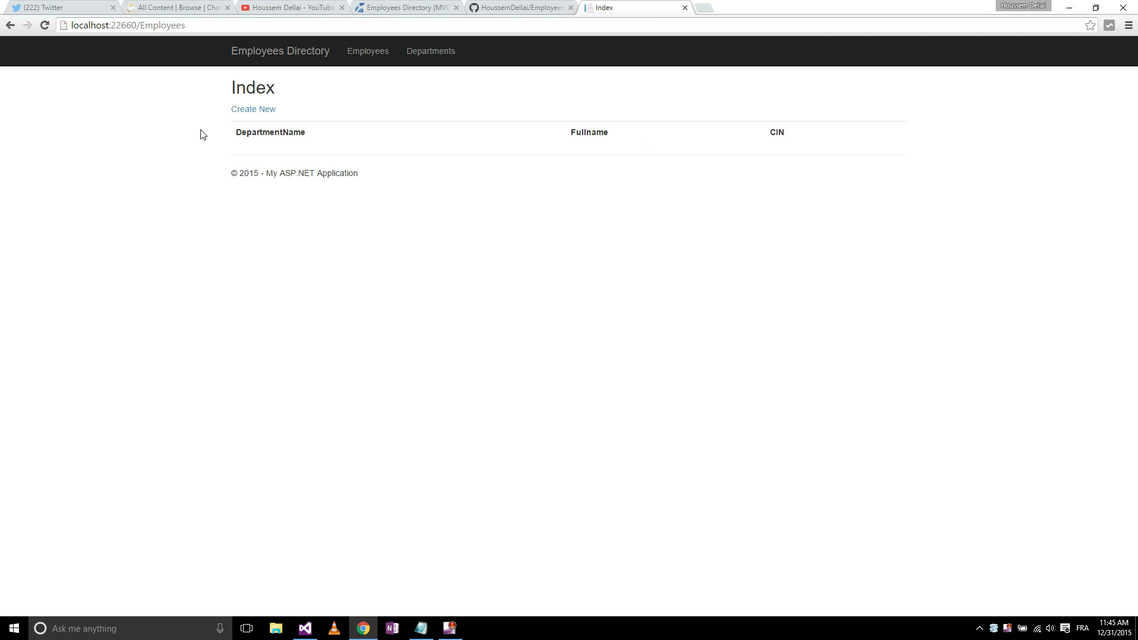
pyautogui.click(254, 109)
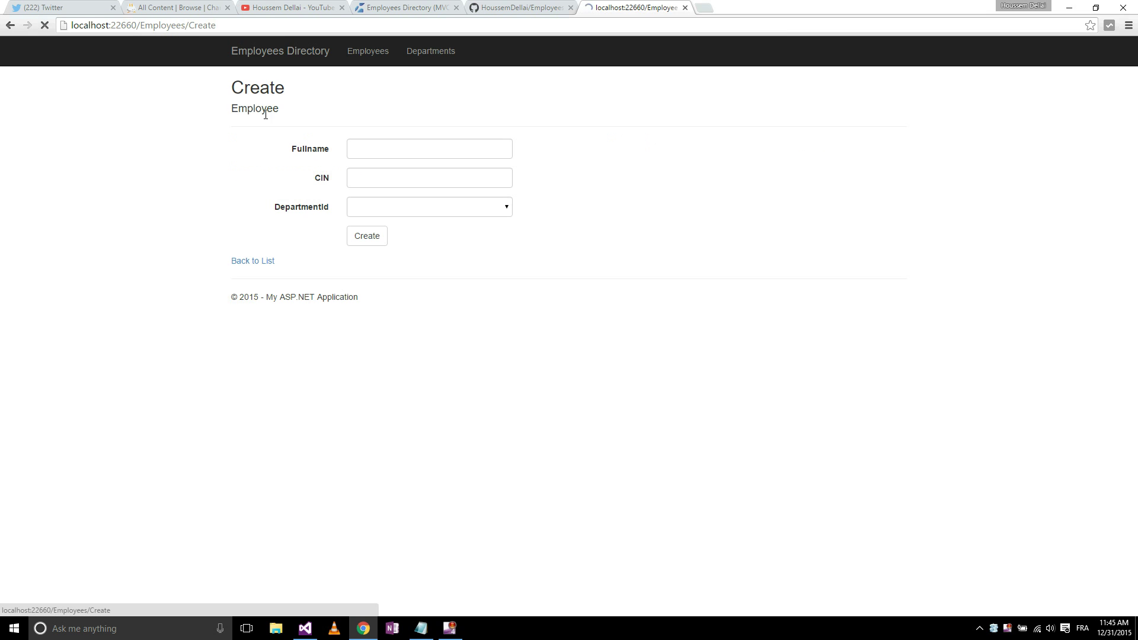
pyautogui.write('Niizar Abdelhedi')
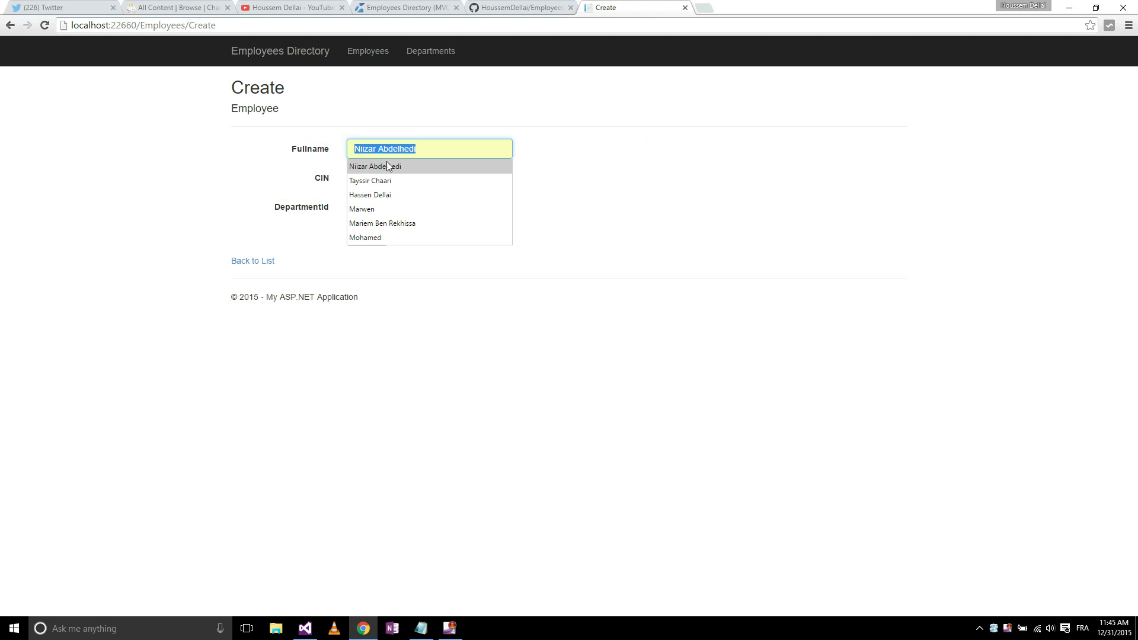
pyautogui.click(361, 209)
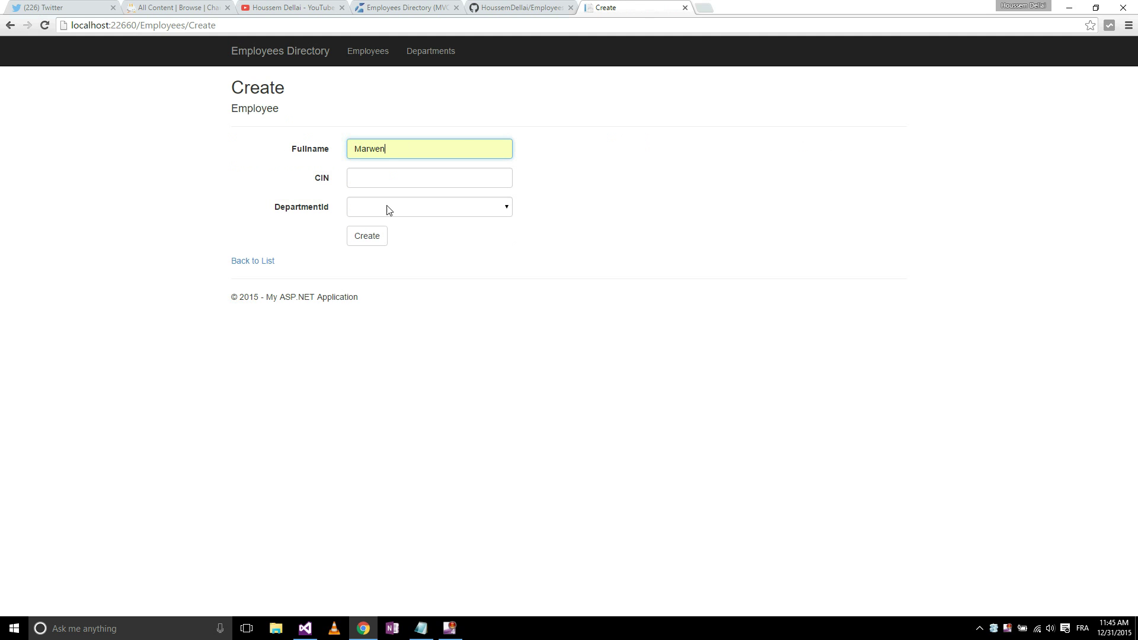
pyautogui.write('2')
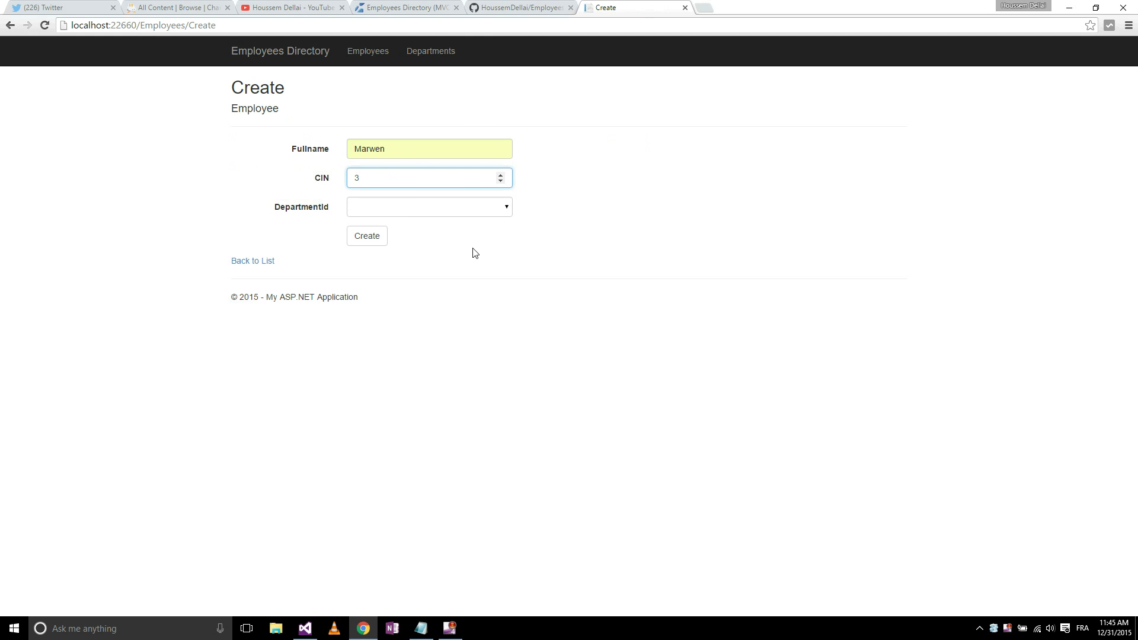
pyautogui.click(428, 206)
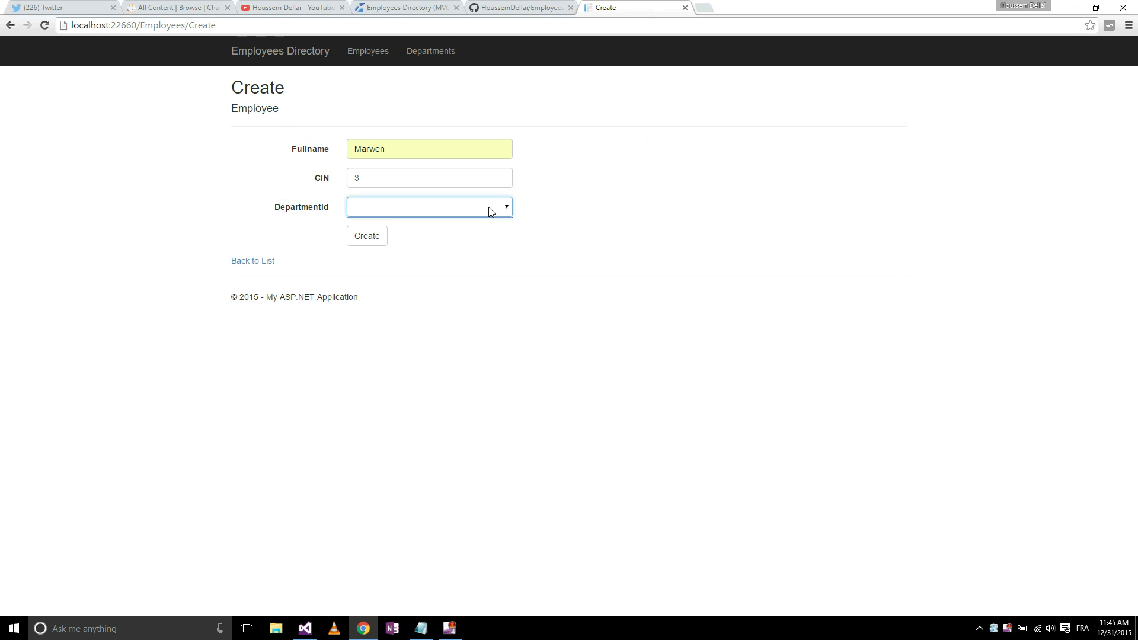
pyautogui.moveTo(483, 211)
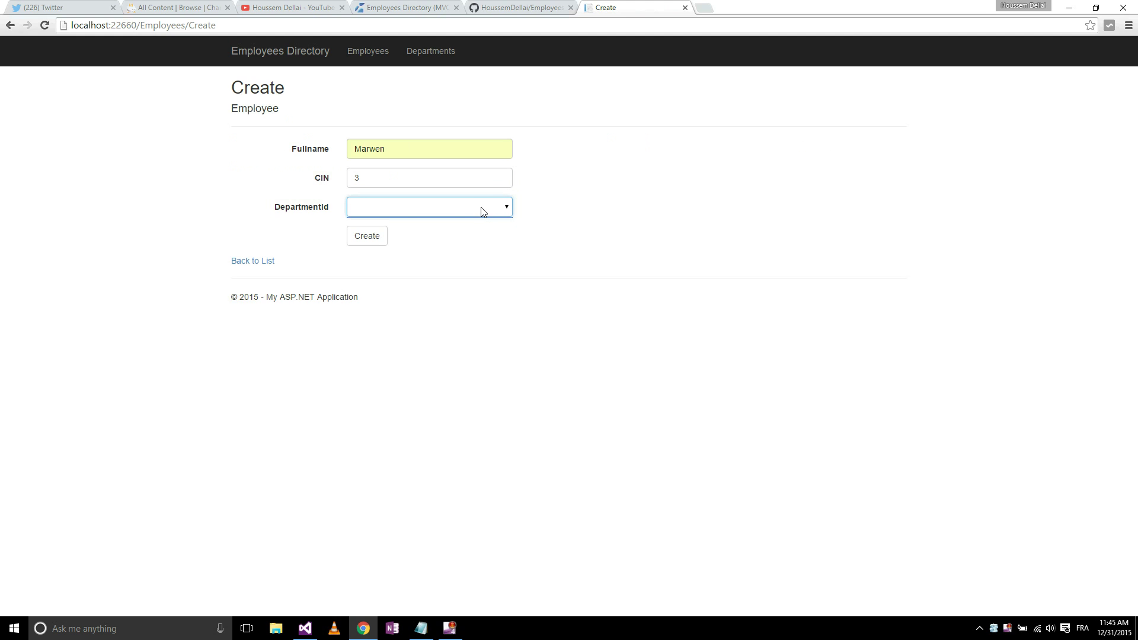
pyautogui.moveTo(316, 211)
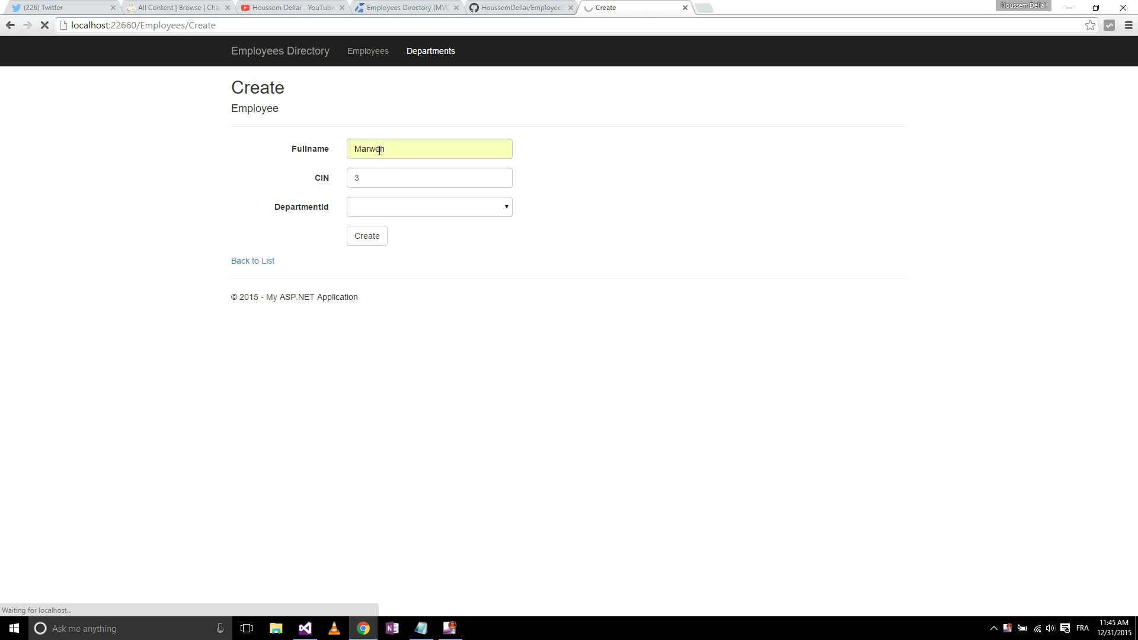
pyautogui.moveTo(399, 208)
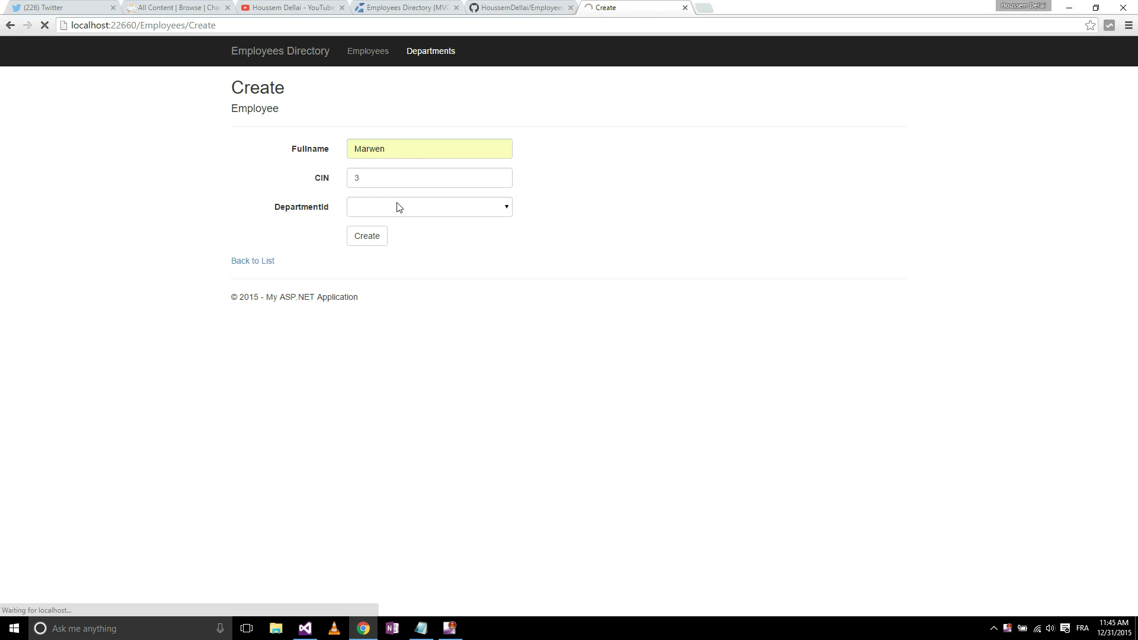
pyautogui.moveTo(297, 163)
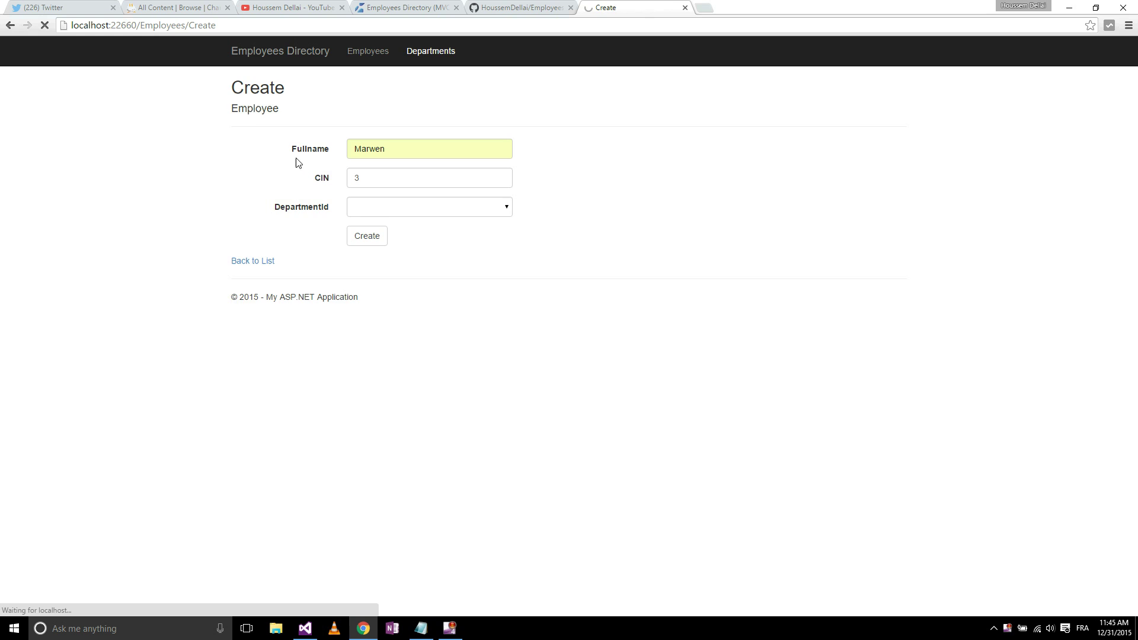
pyautogui.click(429, 51)
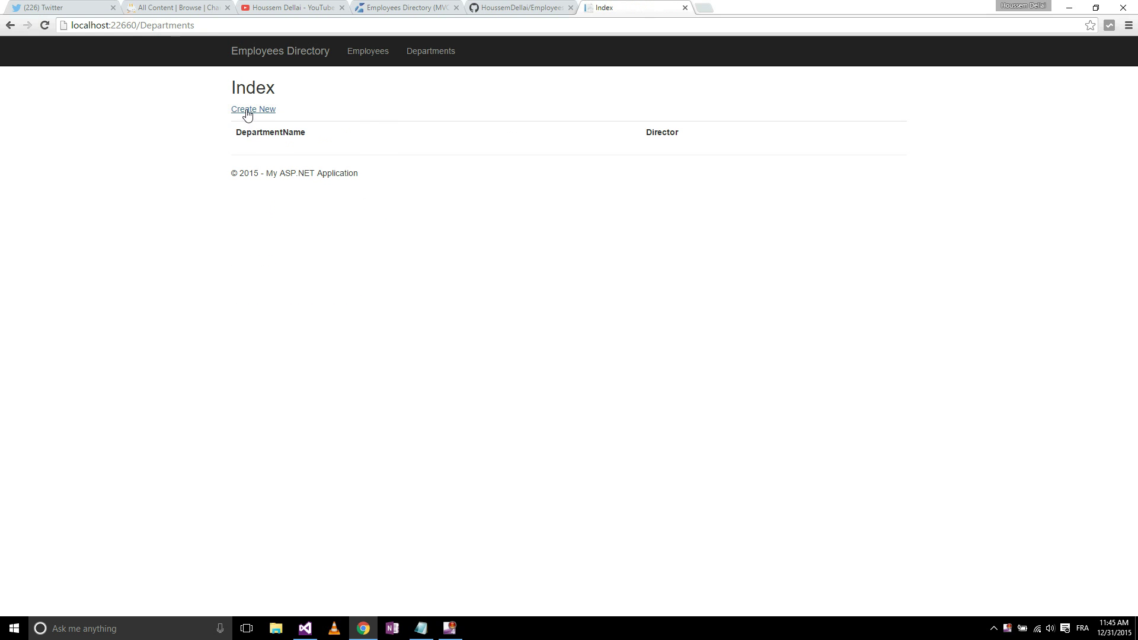
# Step: Create the Business Development department and the Research & Development department directed by Ahmed
pyautogui.click(252, 109)
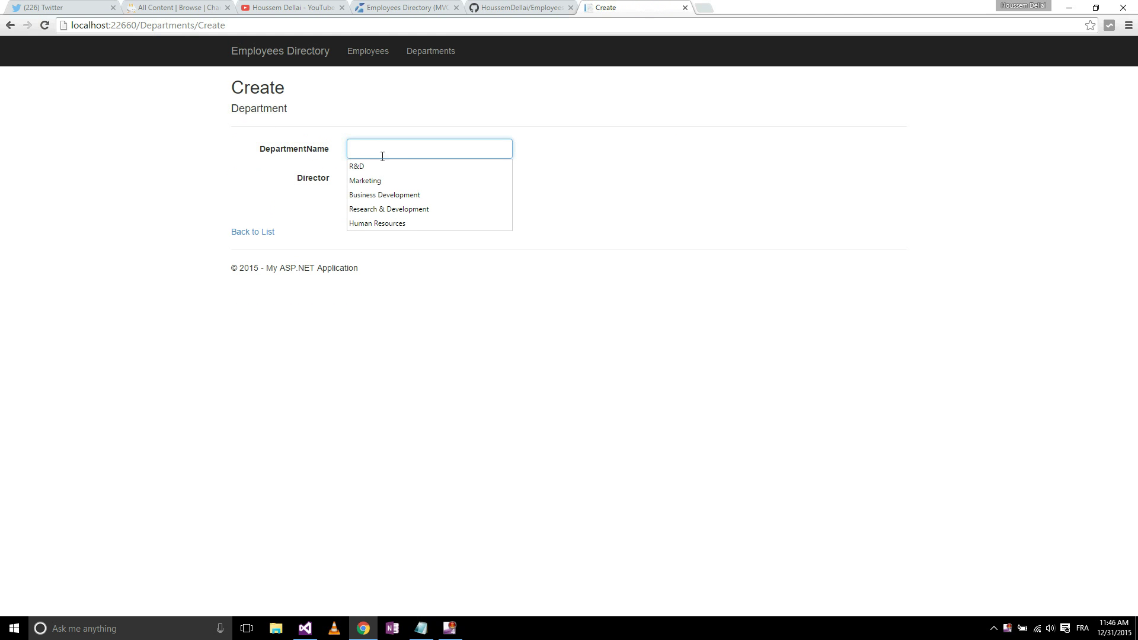
pyautogui.click(384, 194)
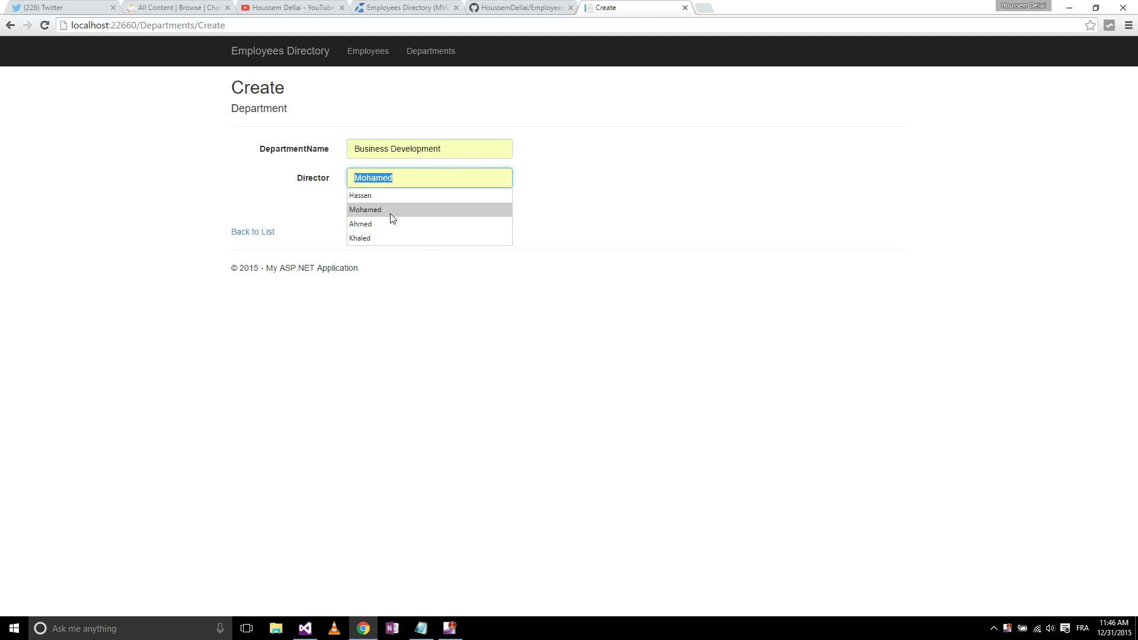
pyautogui.click(365, 209)
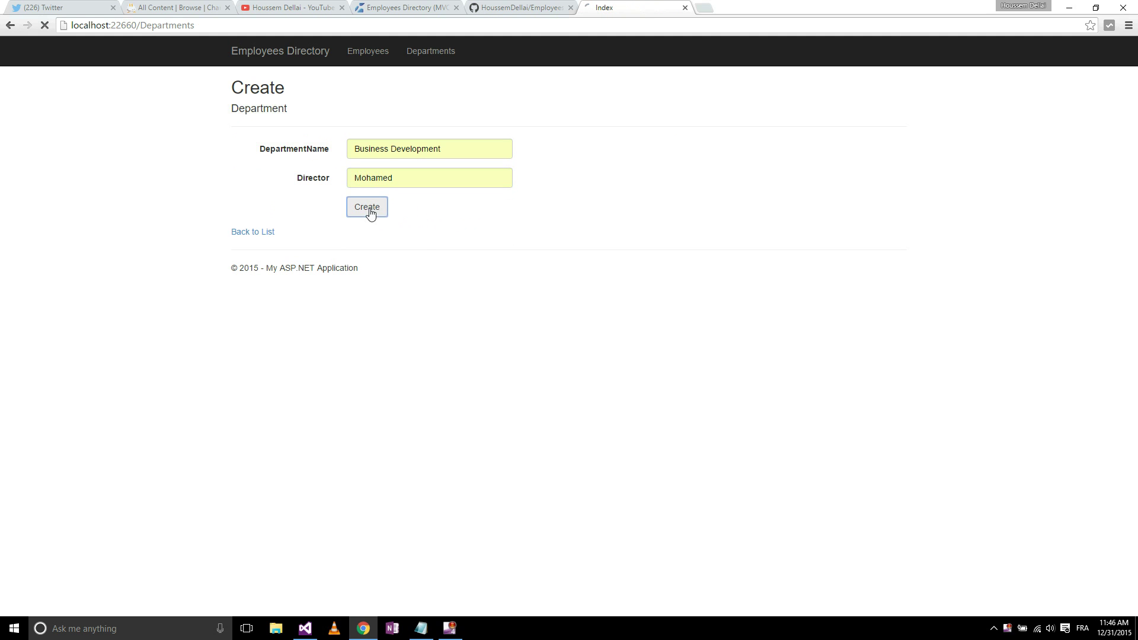
pyautogui.click(366, 206)
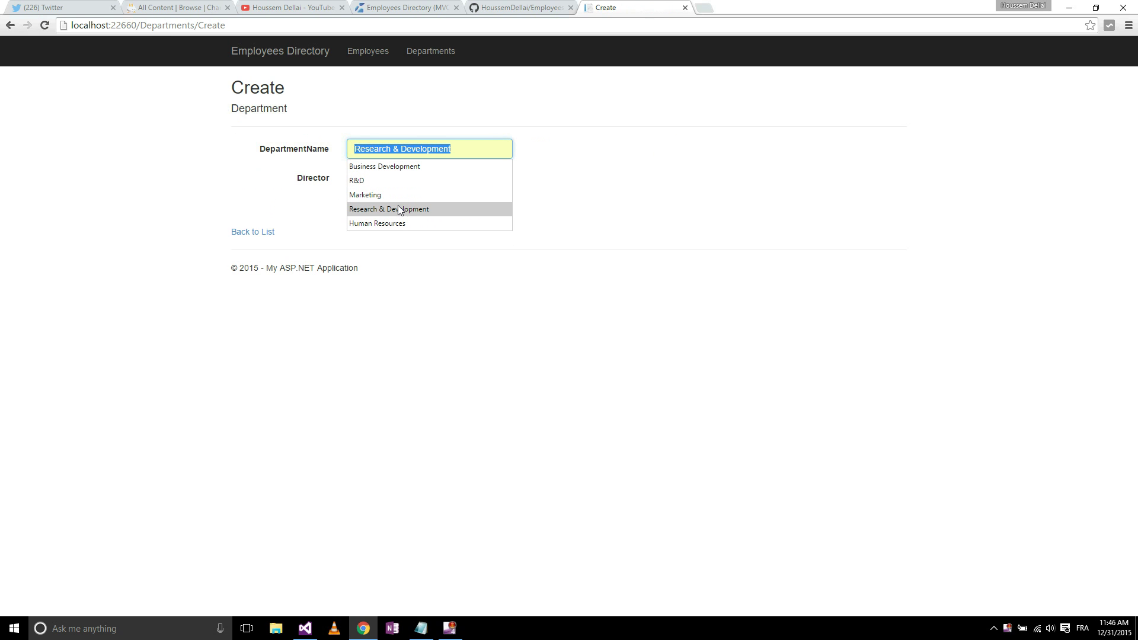
pyautogui.click(389, 209)
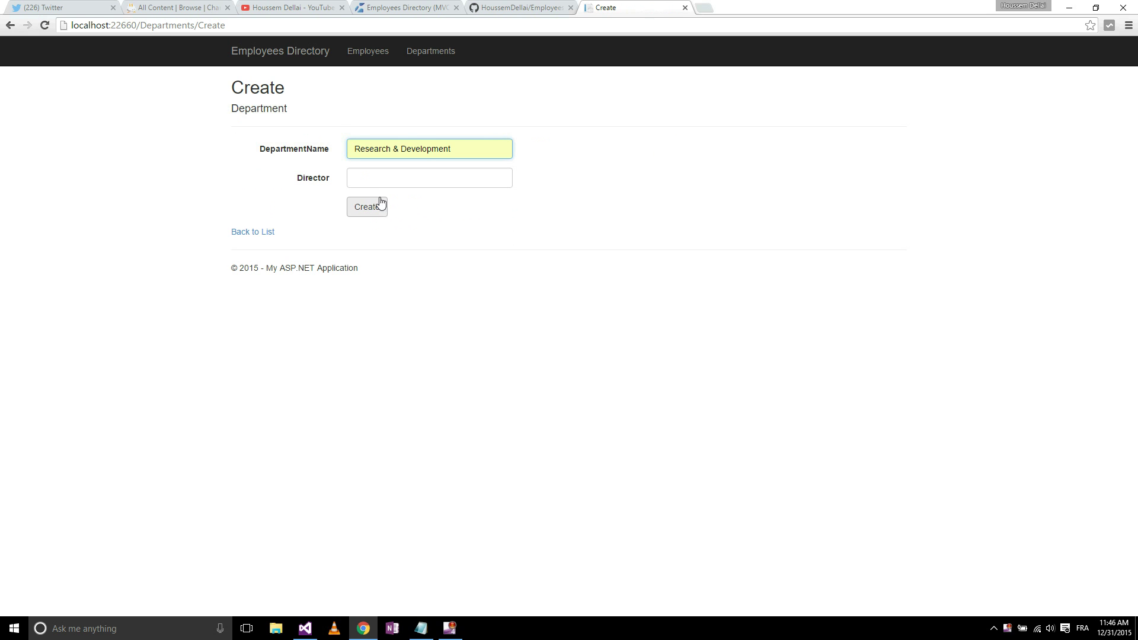
pyautogui.write('Ahmed')
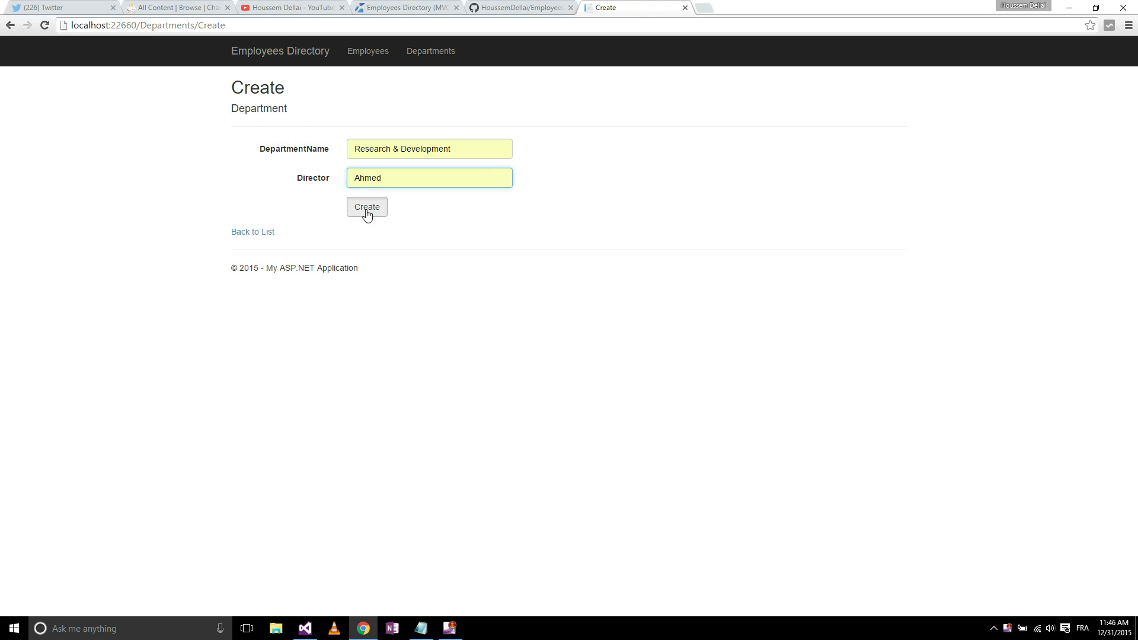
pyautogui.click(367, 207)
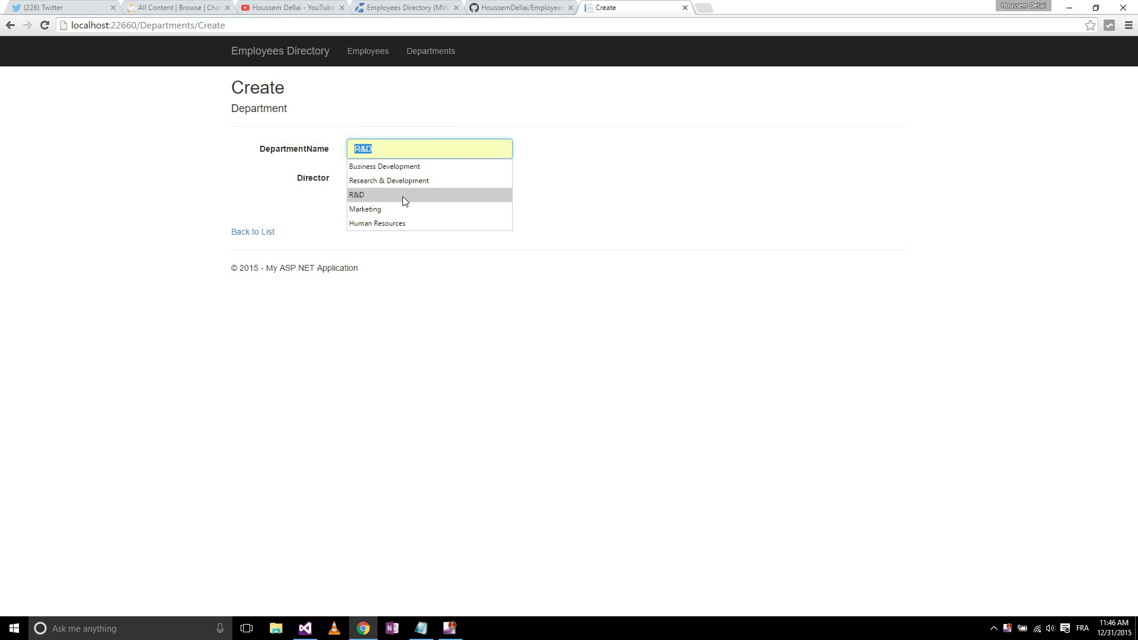
# Step: Create the Human Resources department with Hassen as director
pyautogui.click(377, 223)
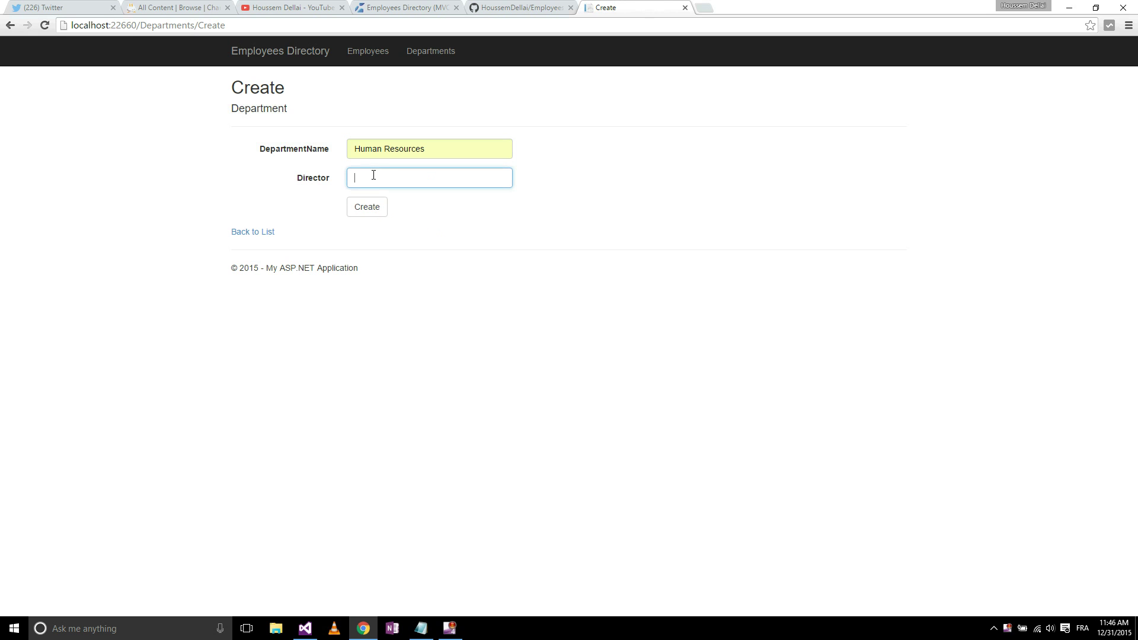
pyautogui.write('Hassen')
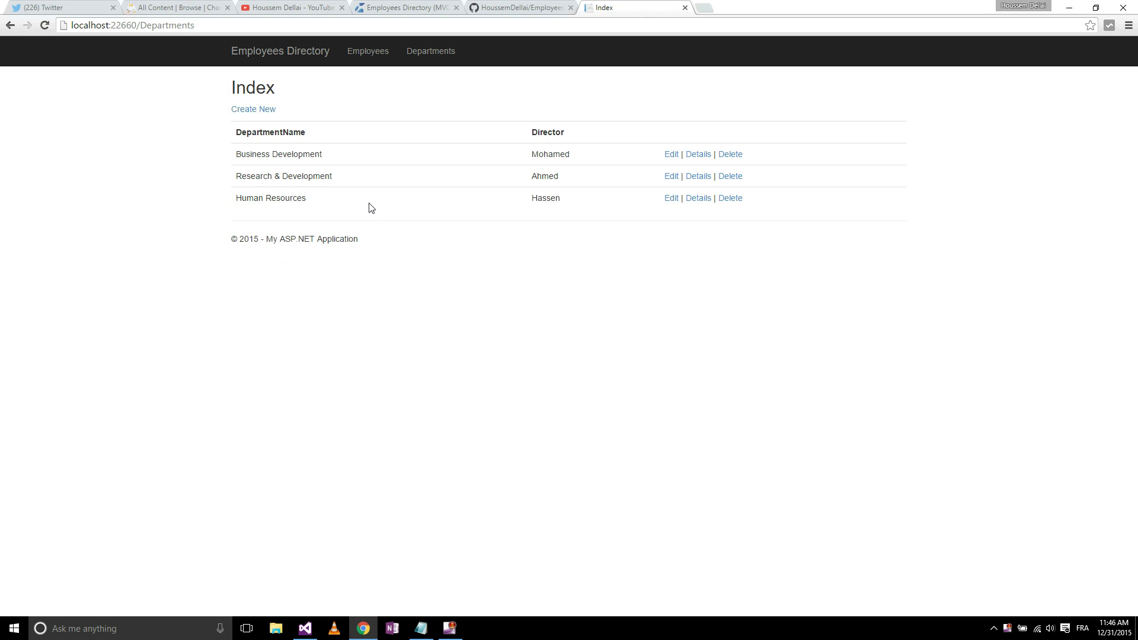
pyautogui.moveTo(367, 51)
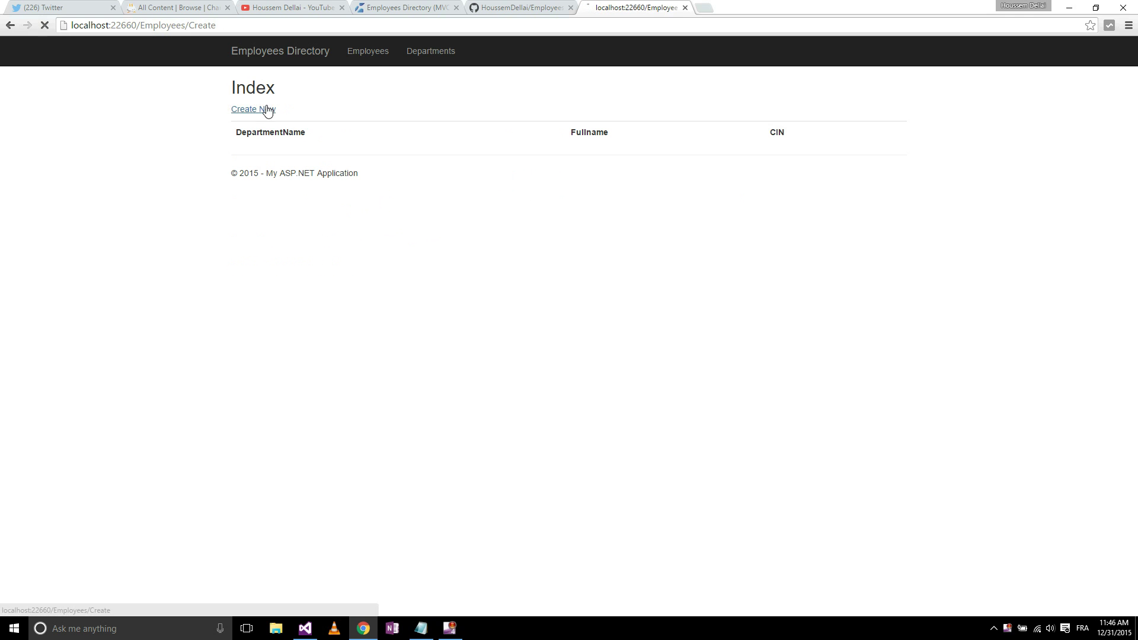
# Step: Start a new employee and confirm the DepartmentId dropdown lists Business Development, Research & Development and Human Resources
pyautogui.click(251, 109)
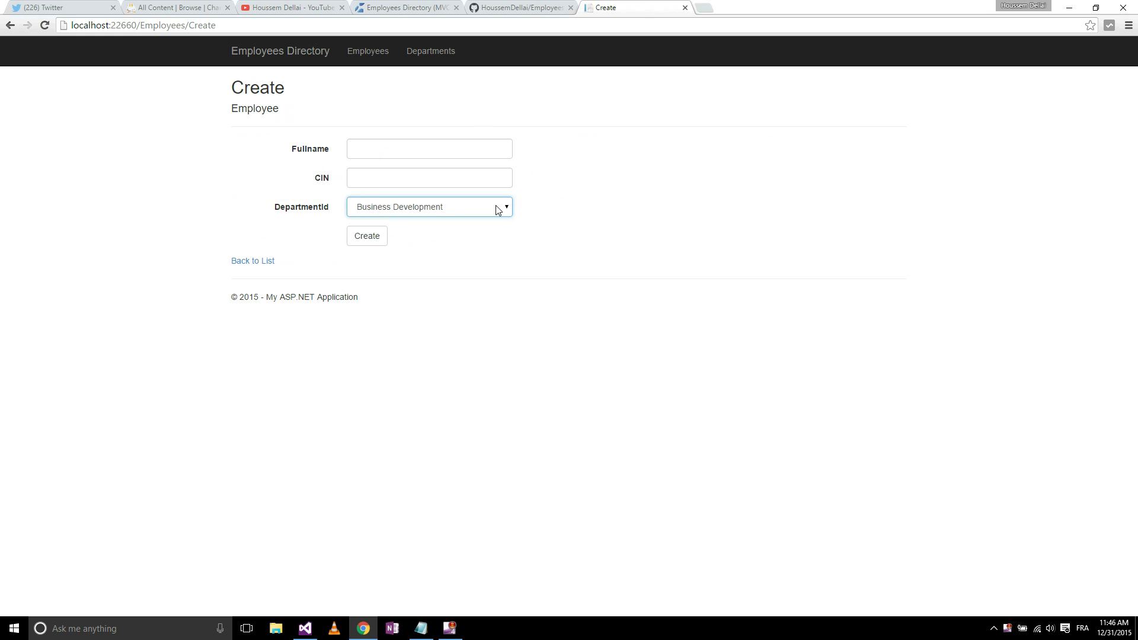
pyautogui.click(501, 206)
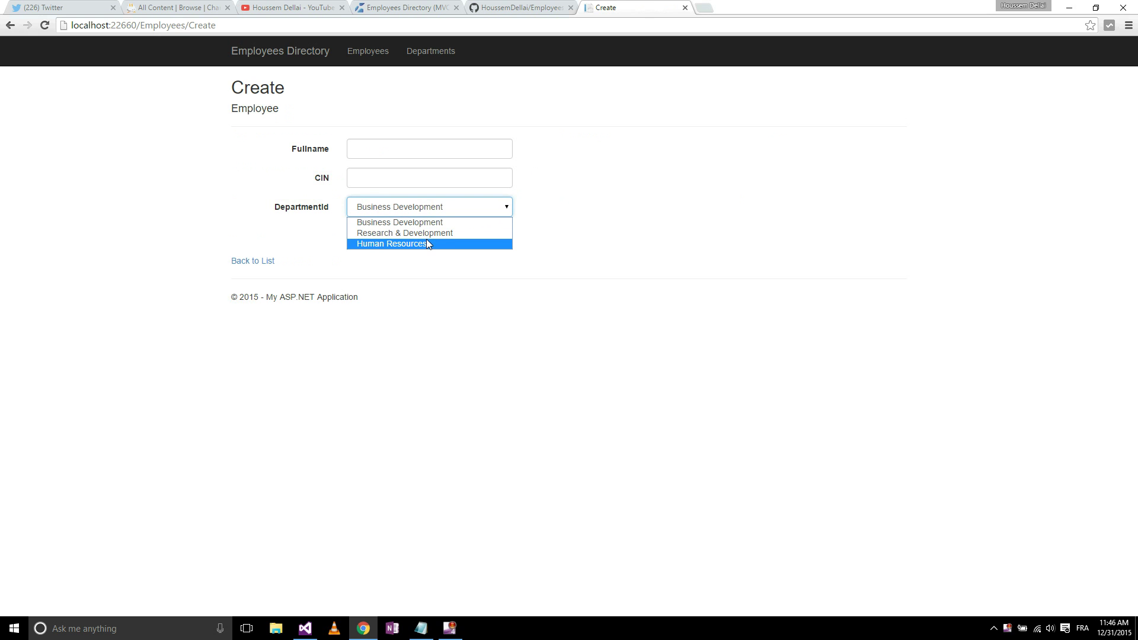
pyautogui.moveTo(418, 232)
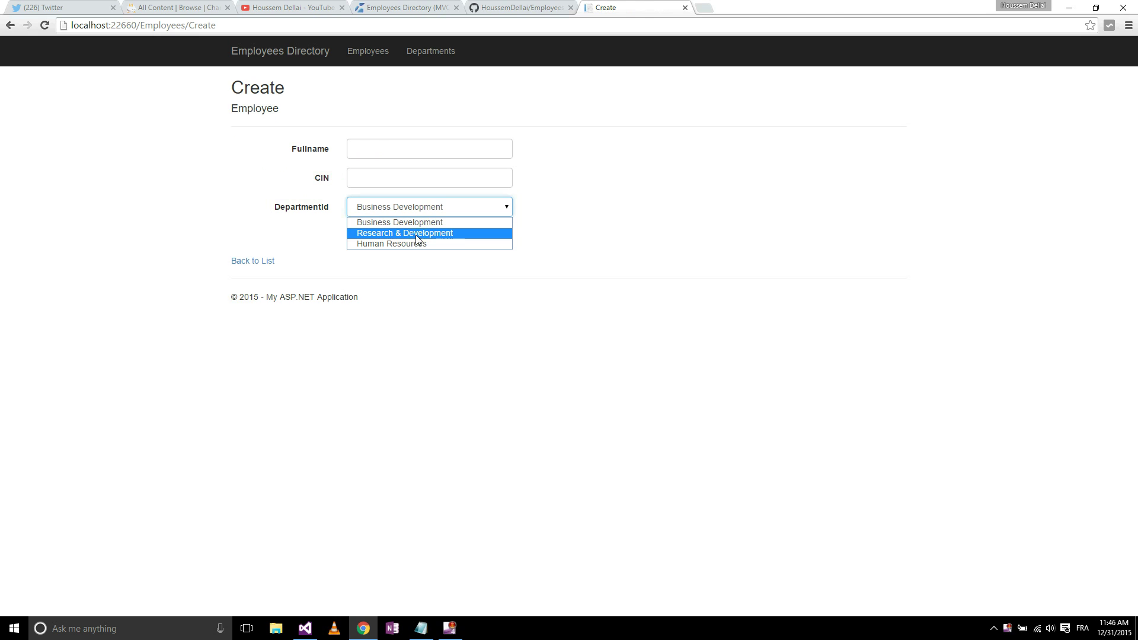
pyautogui.click(398, 222)
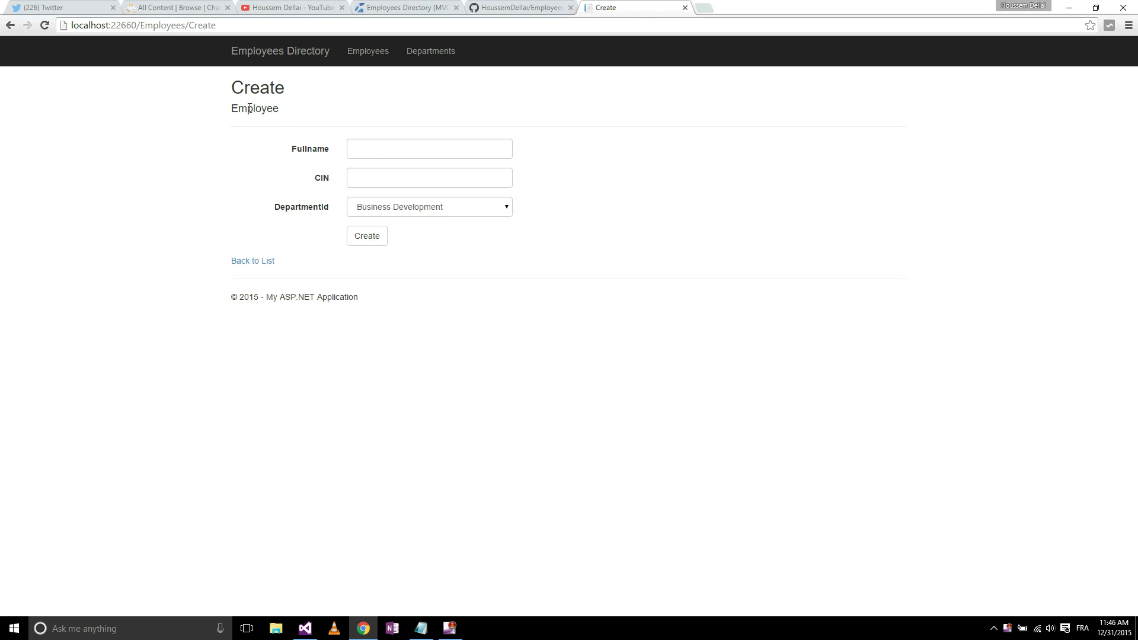
pyautogui.click(429, 206)
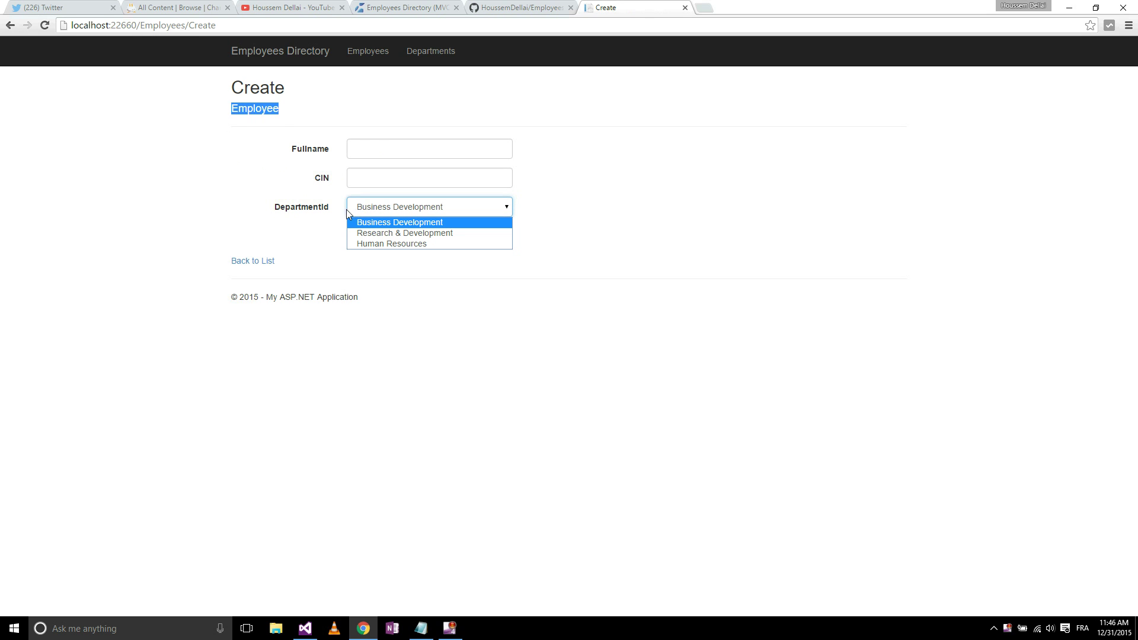
pyautogui.moveTo(404, 234)
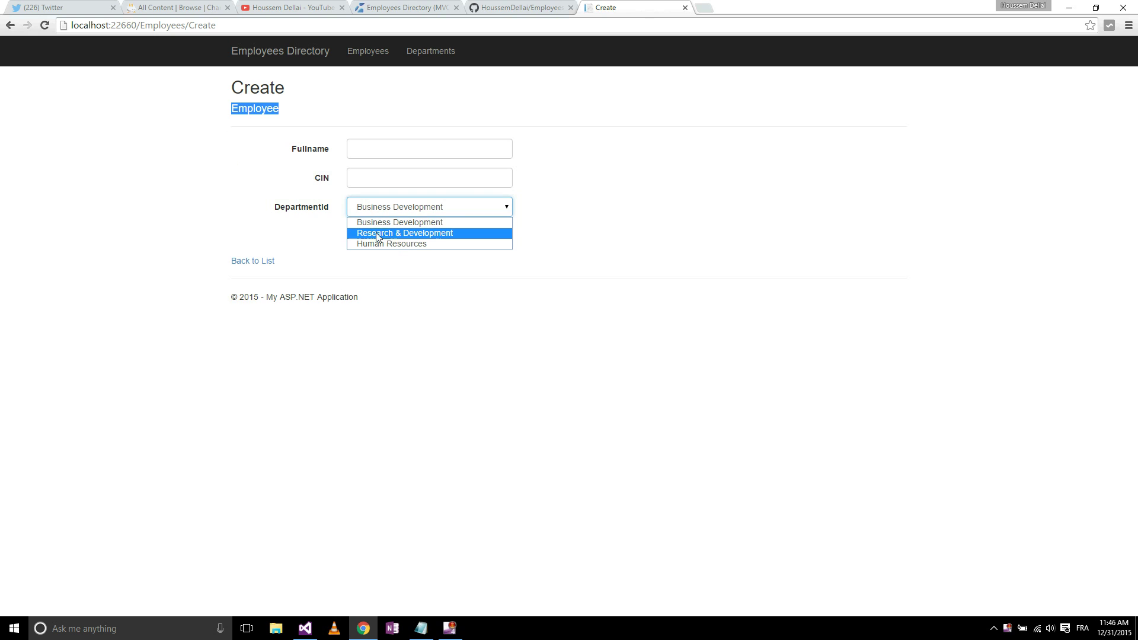
pyautogui.moveTo(420, 238)
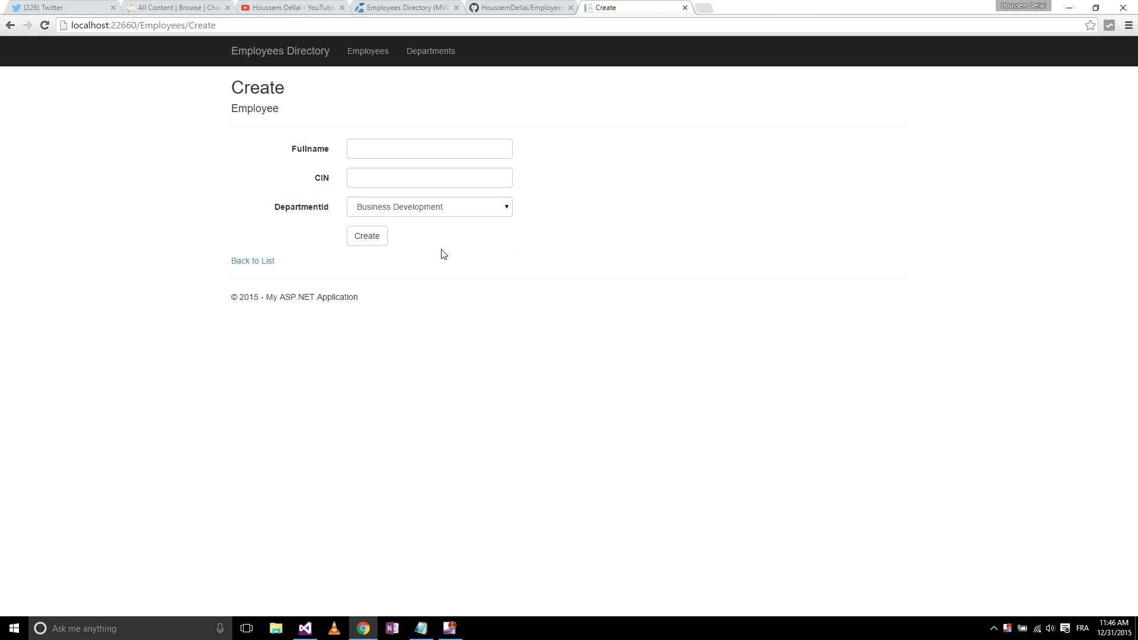
# Step: Highlight DepartmentId in Employee.cs and the Department class name in Department.cs to compare the two models
pyautogui.click(304, 628)
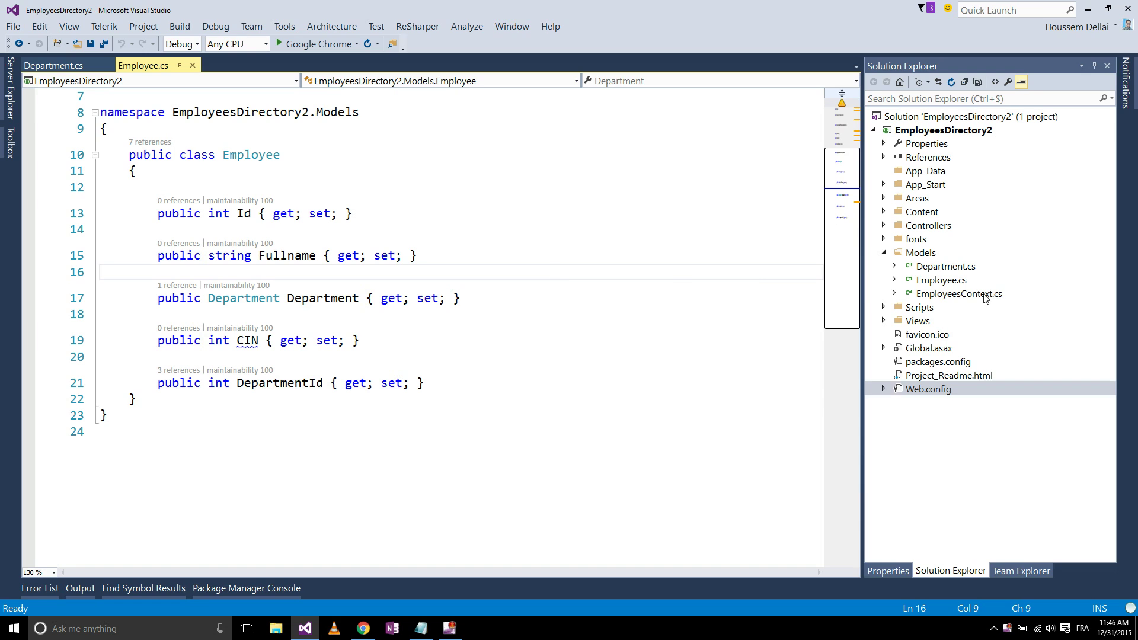
pyautogui.moveTo(920, 269)
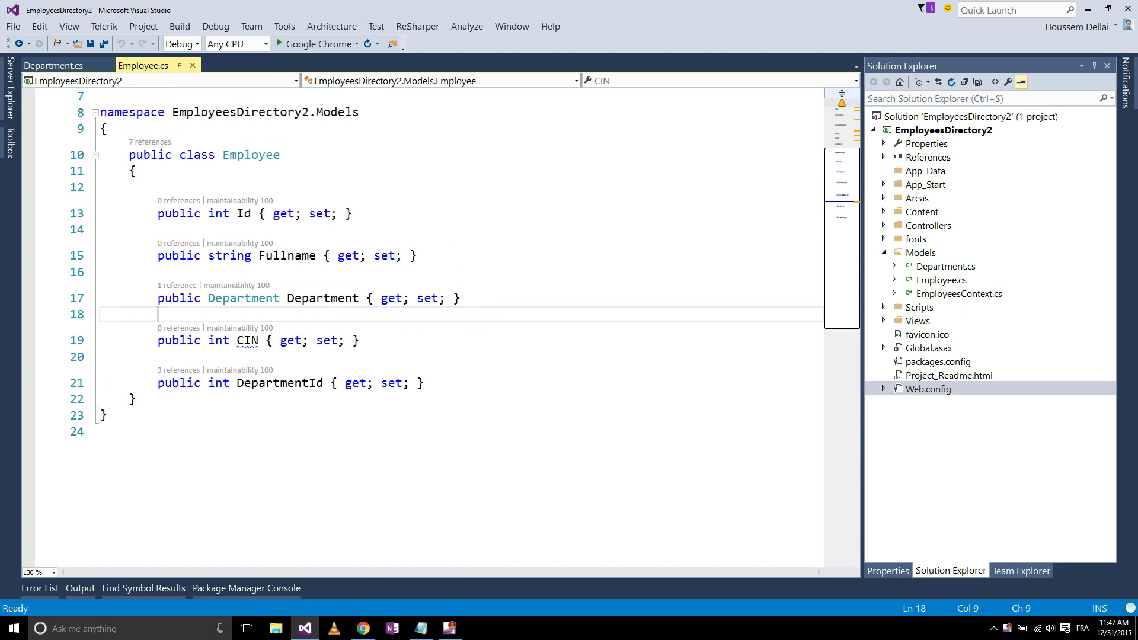
pyautogui.doubleClick(250, 155)
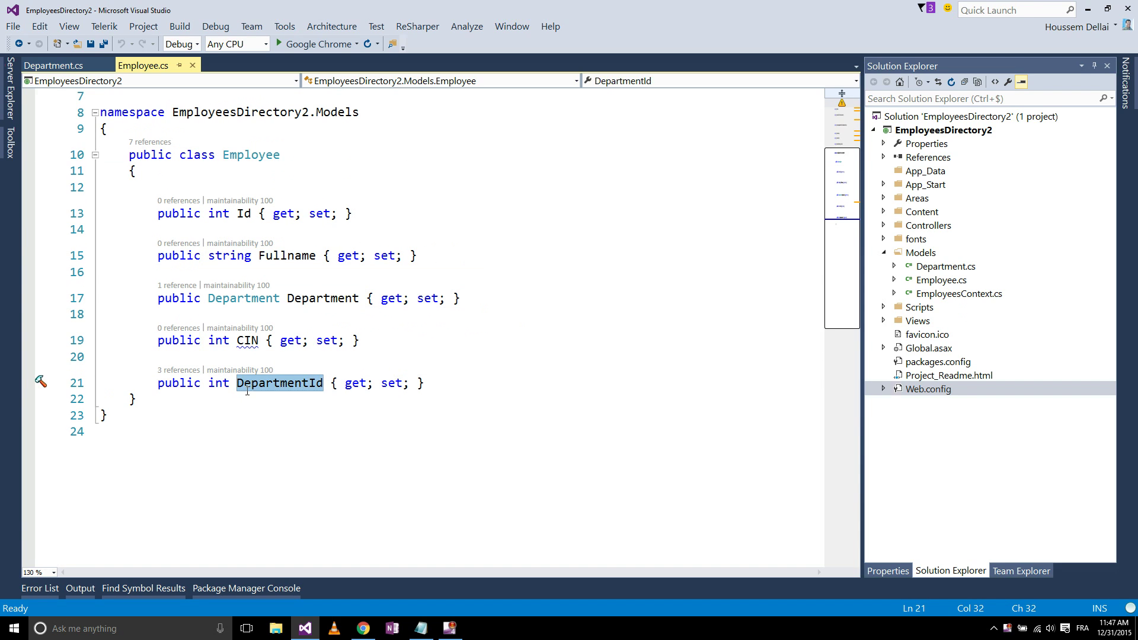
pyautogui.click(296, 383)
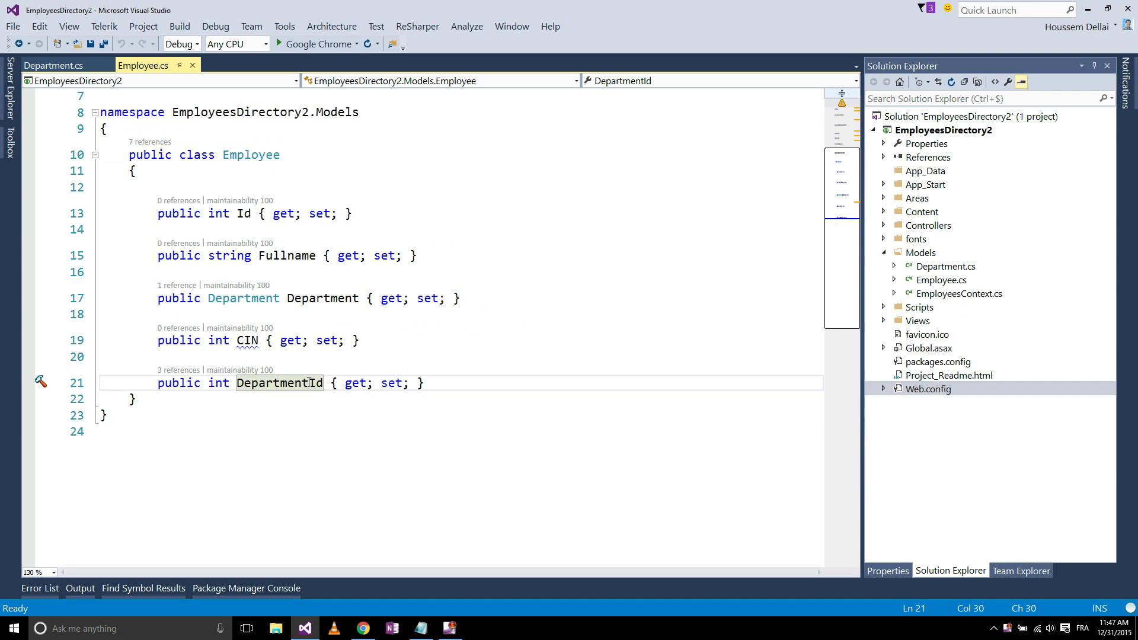
pyautogui.click(53, 64)
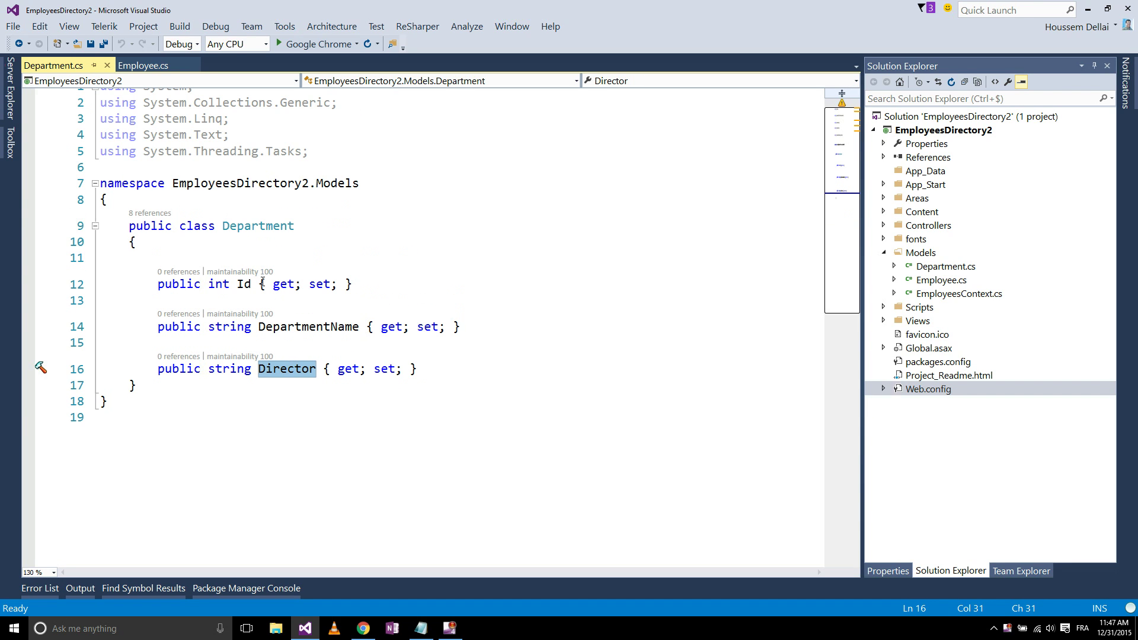
pyautogui.doubleClick(258, 225)
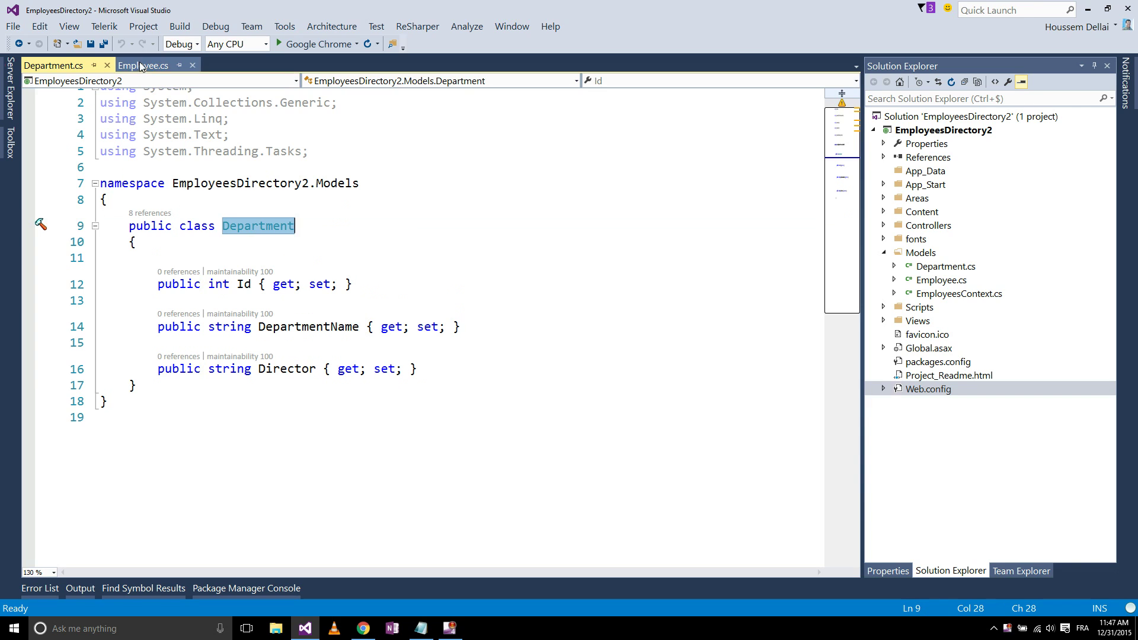
pyautogui.moveTo(258, 225)
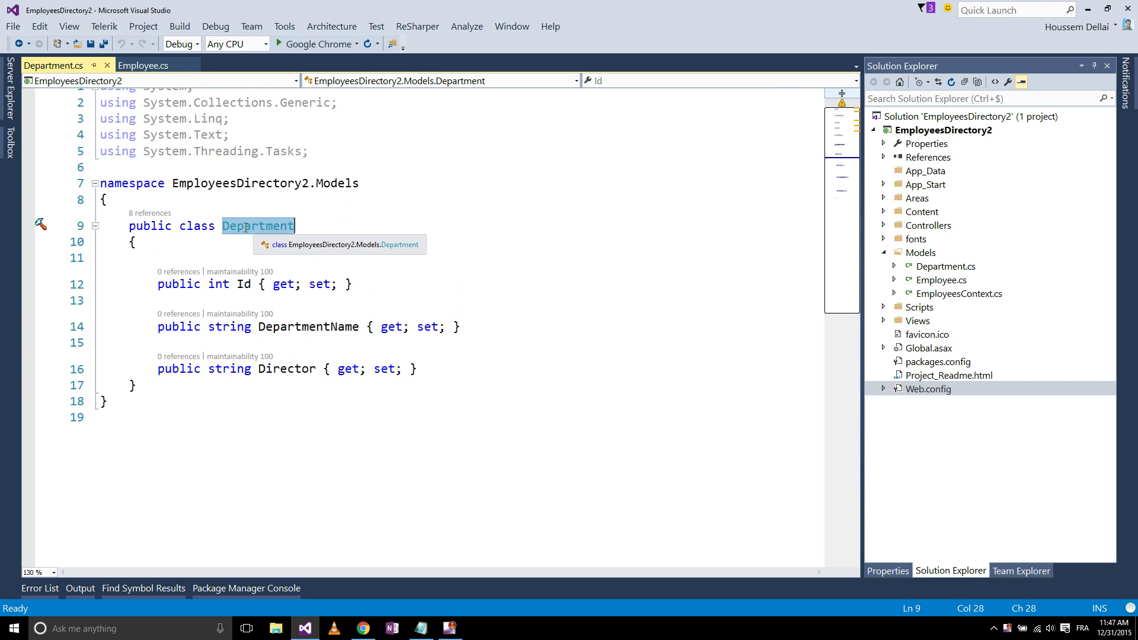
pyautogui.click(144, 66)
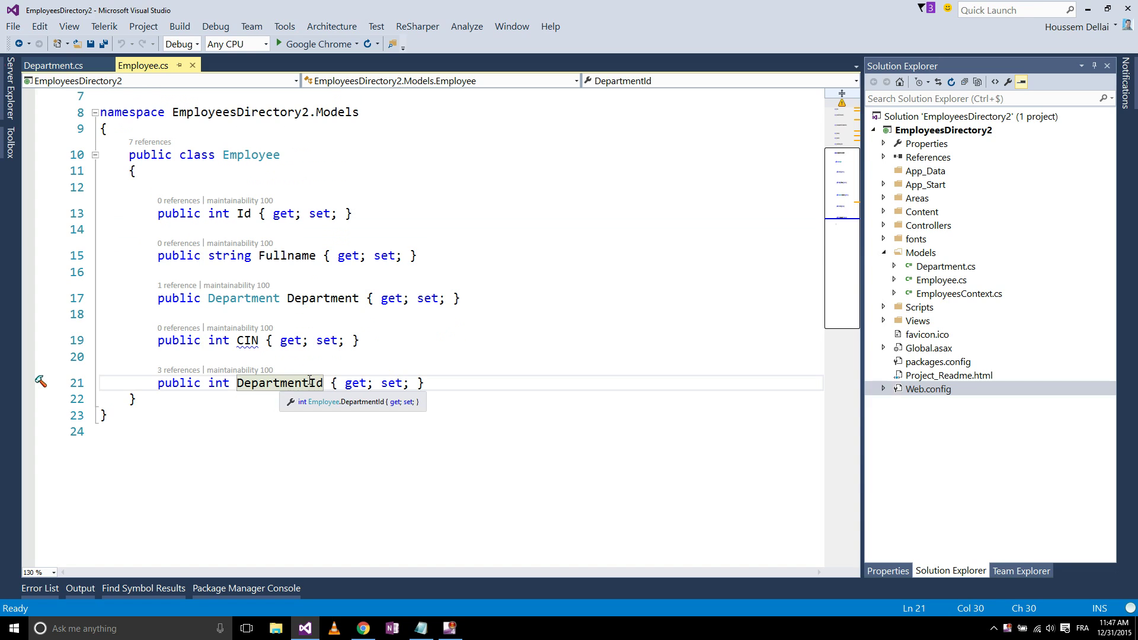
pyautogui.moveTo(312, 403)
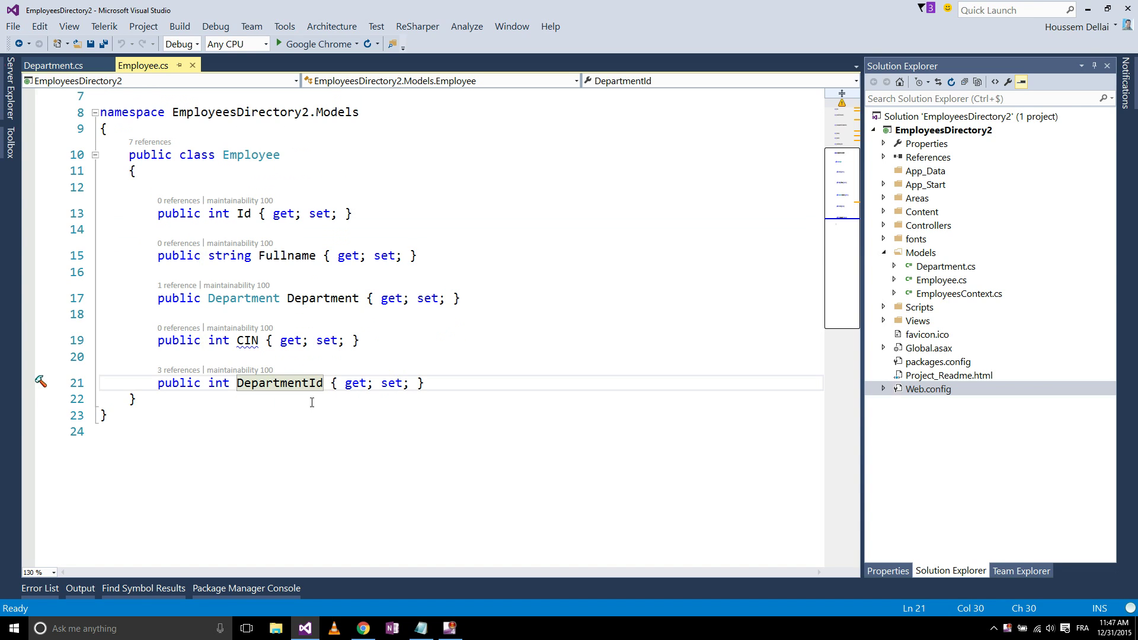
pyautogui.moveTo(308, 399)
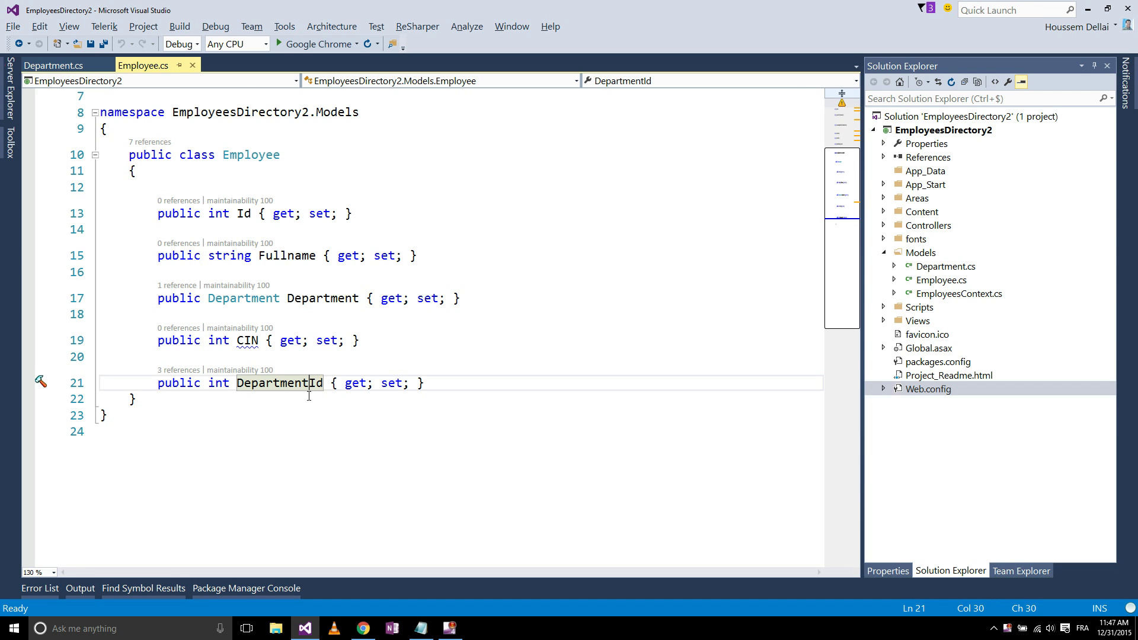
# Step: Recheck the department dropdown in the running app, then expand the Views folder showing Departments, Employees, Home and Shared
pyautogui.click(363, 628)
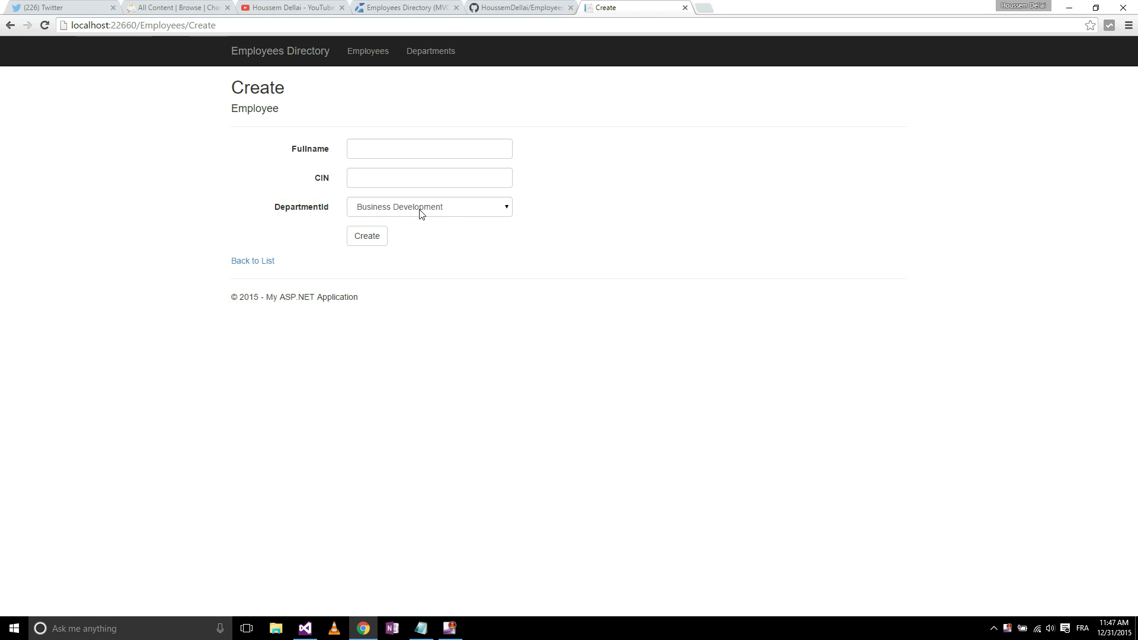
pyautogui.click(429, 206)
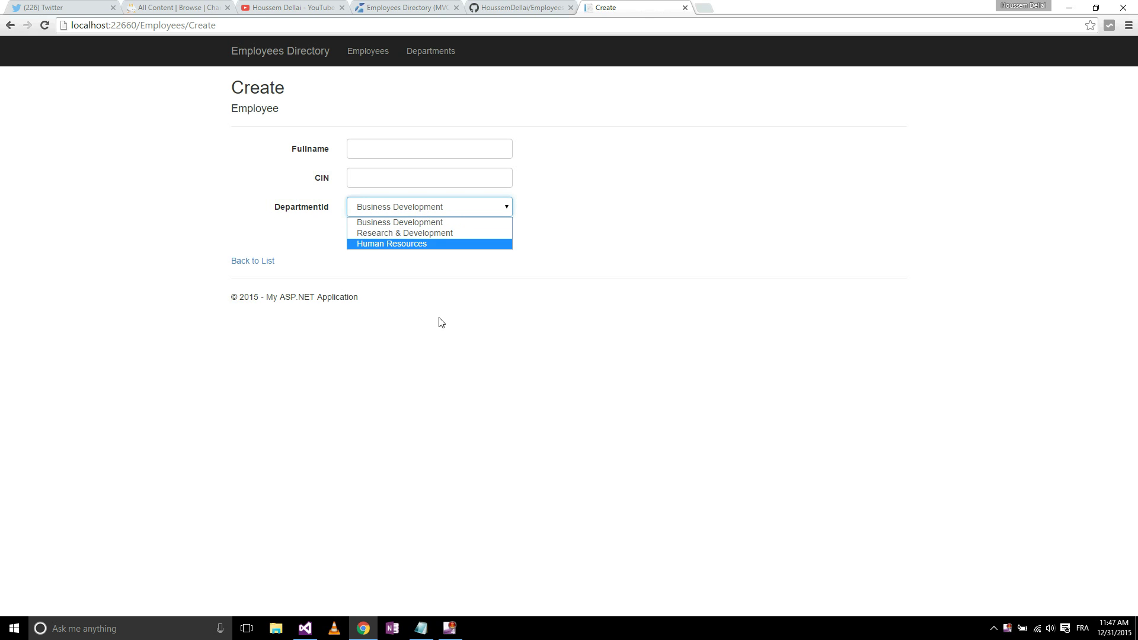
pyautogui.click(305, 628)
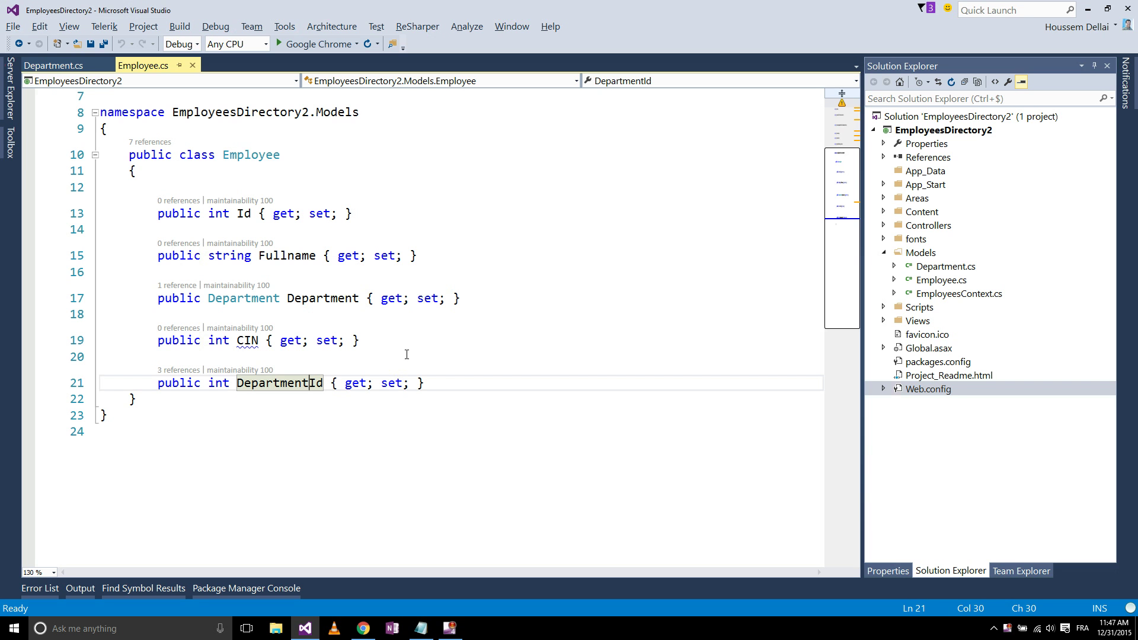
pyautogui.click(917, 321)
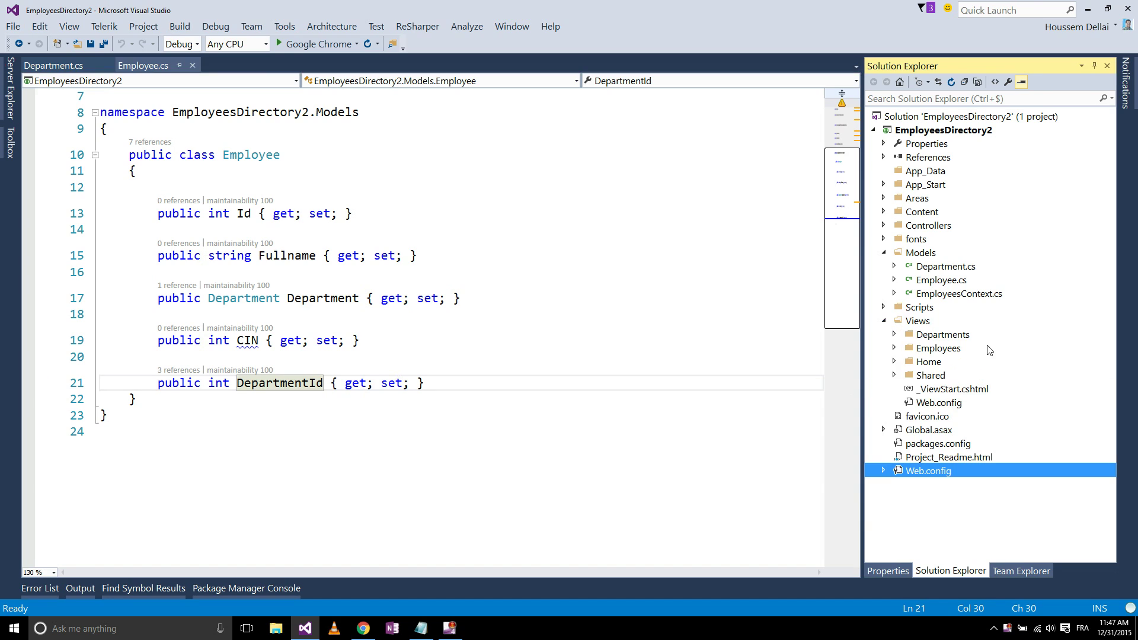
# Step: Show the Employees Create.cshtml view and highlight DepartmentId in its DropDownList markup
pyautogui.click(893, 347)
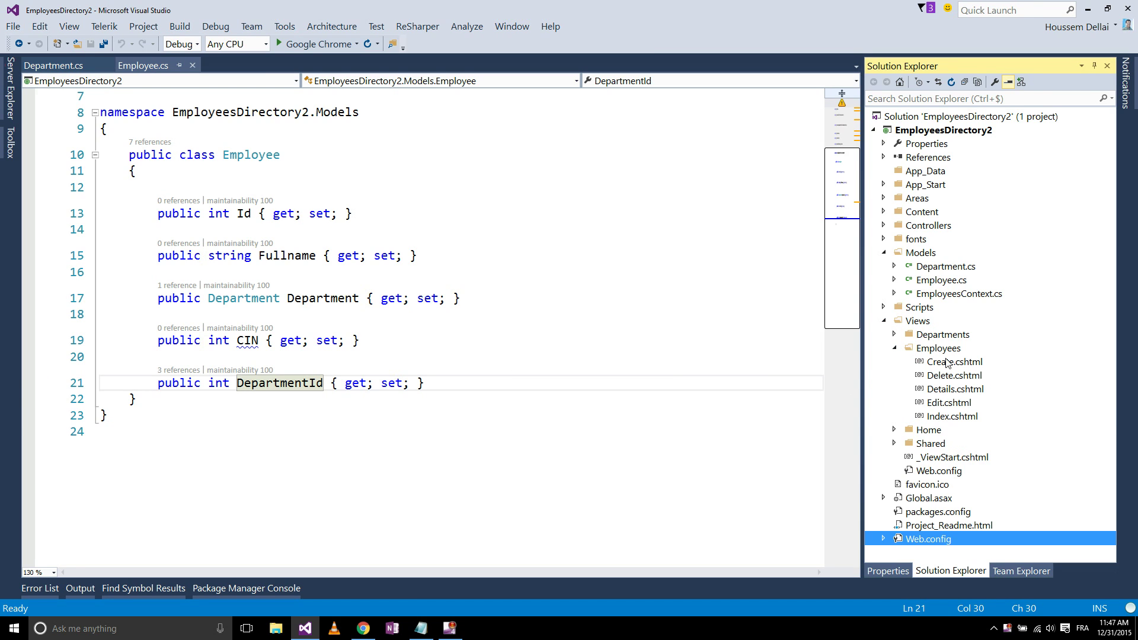
pyautogui.click(953, 361)
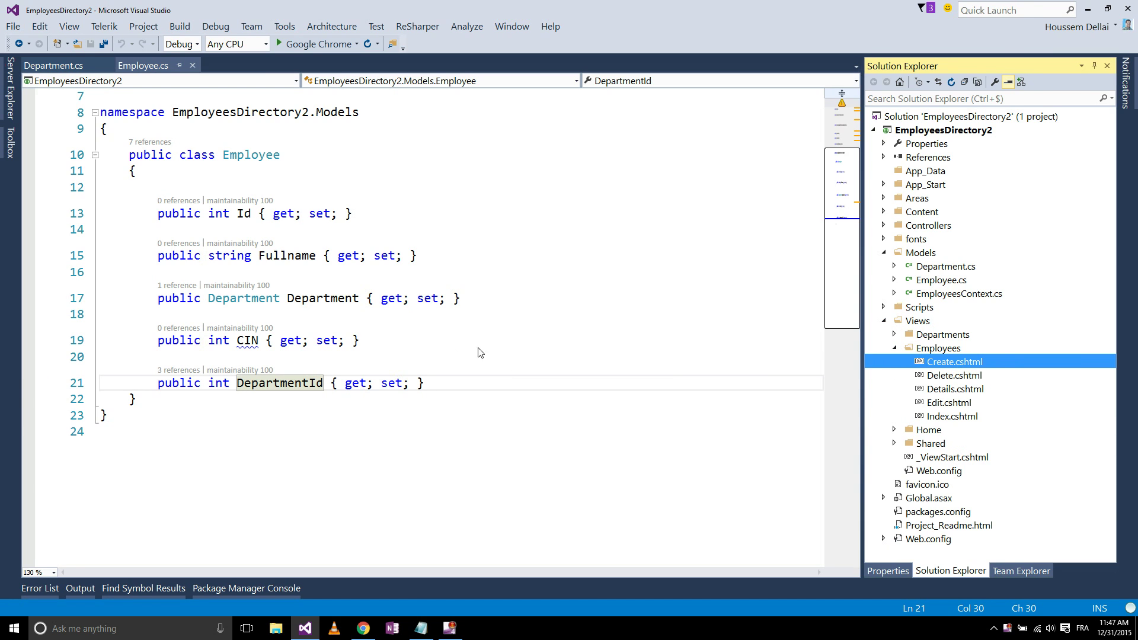
pyautogui.doubleClick(954, 360)
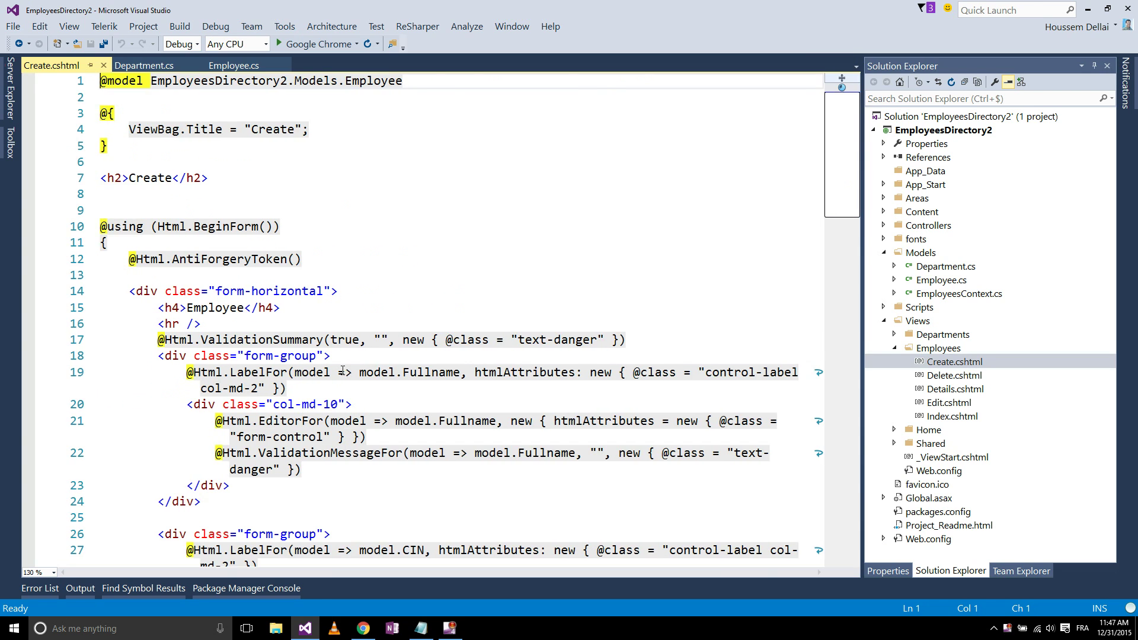
pyautogui.scroll(-3)
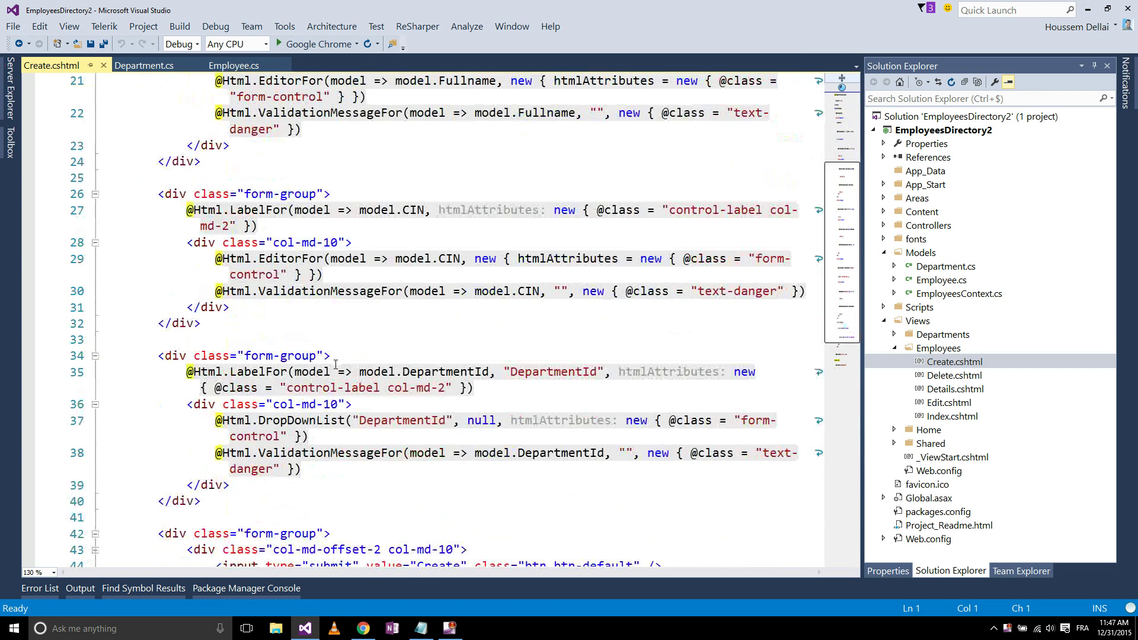
pyautogui.scroll(-3)
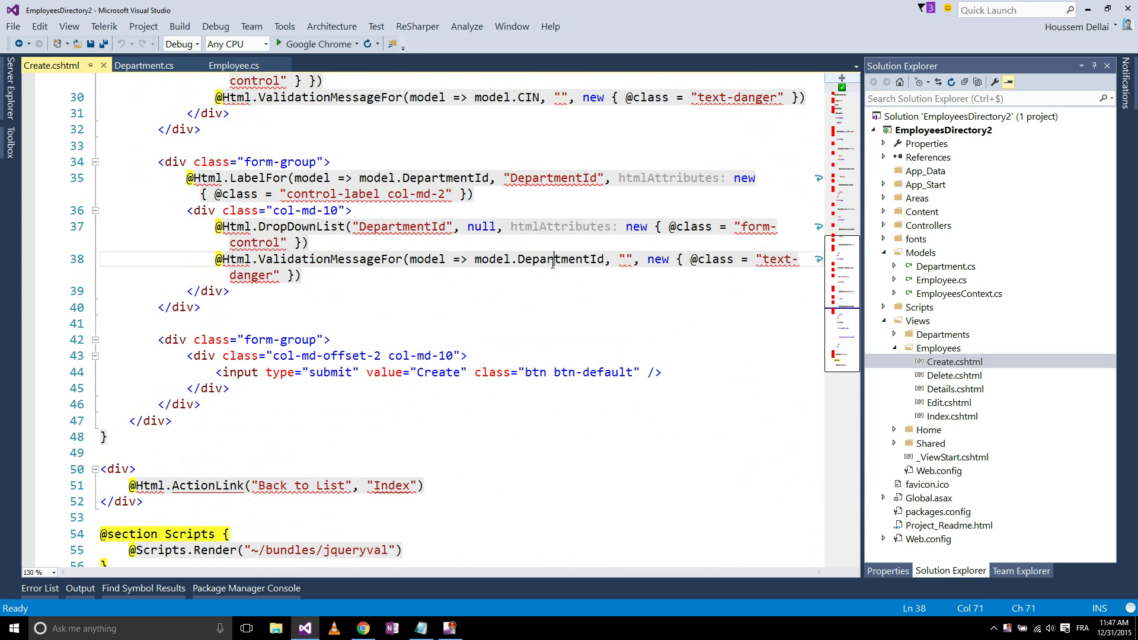
pyautogui.doubleClick(561, 259)
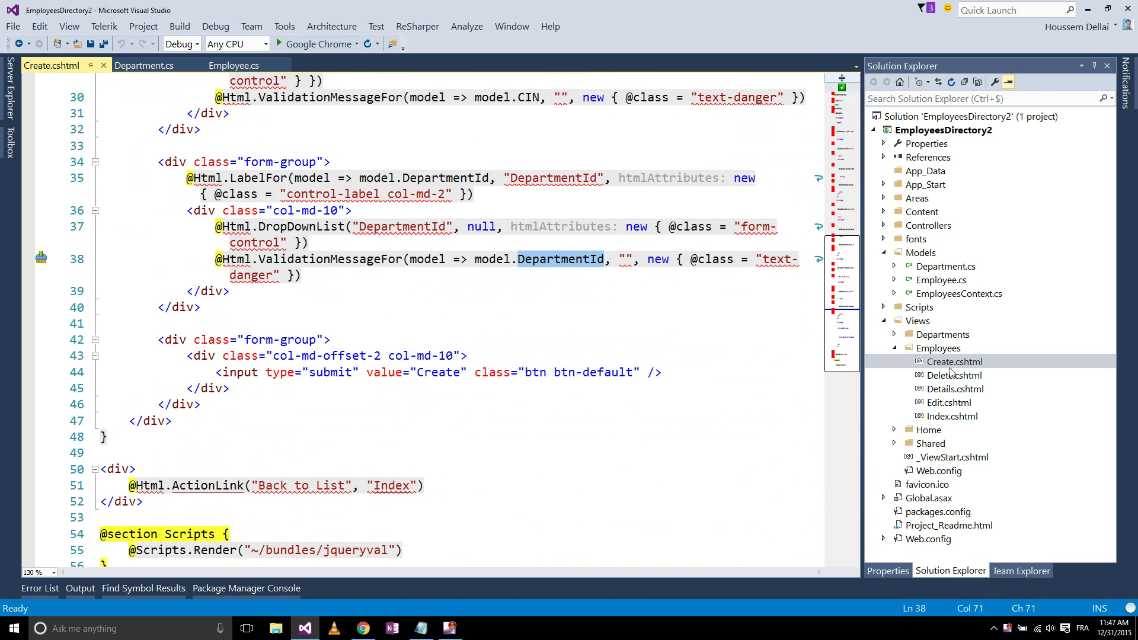
# Step: Expand the Controllers folder in Solution Explorer to list the controller files
pyautogui.click(883, 225)
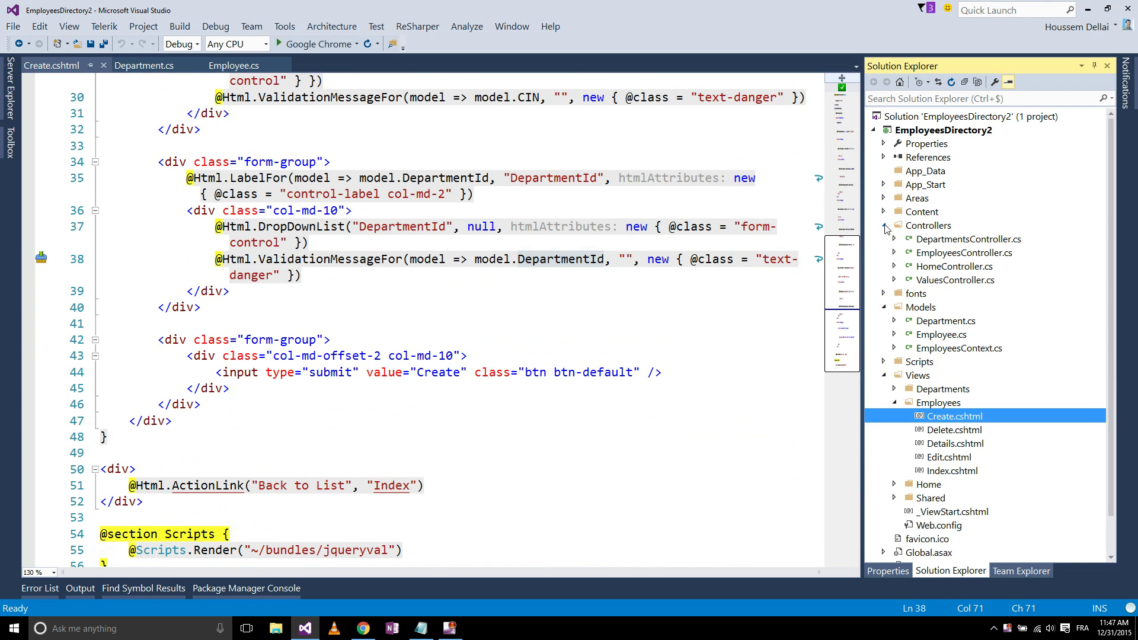
# Step: Show EmployeesController.cs Create actions filling ViewBag.DepartmentId from db.Departments
pyautogui.doubleClick(965, 252)
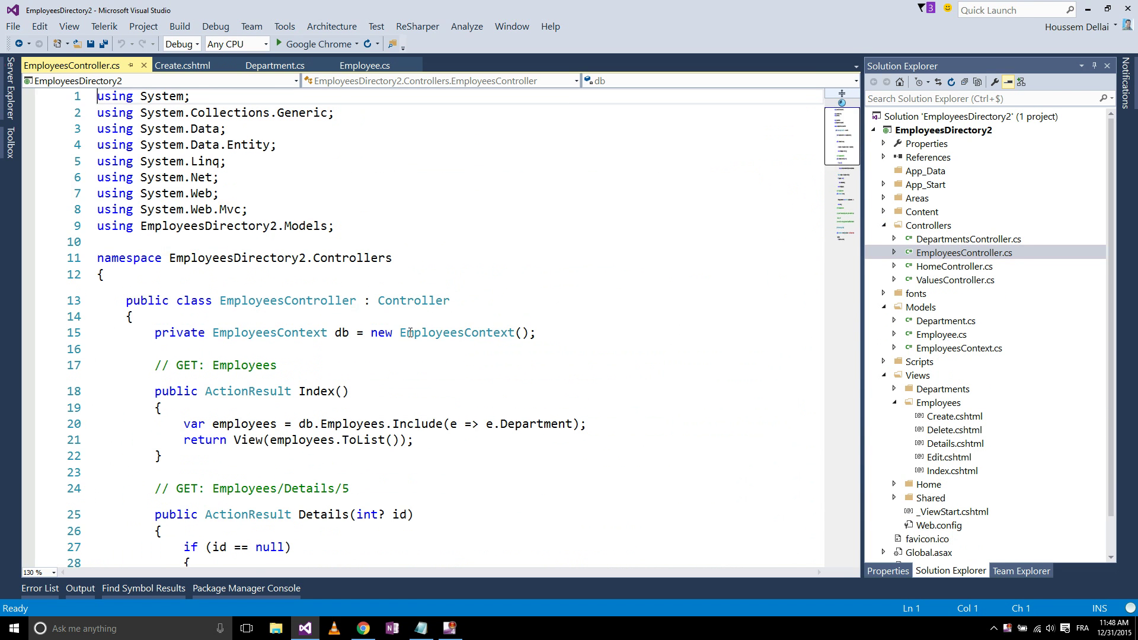
pyautogui.scroll(-3)
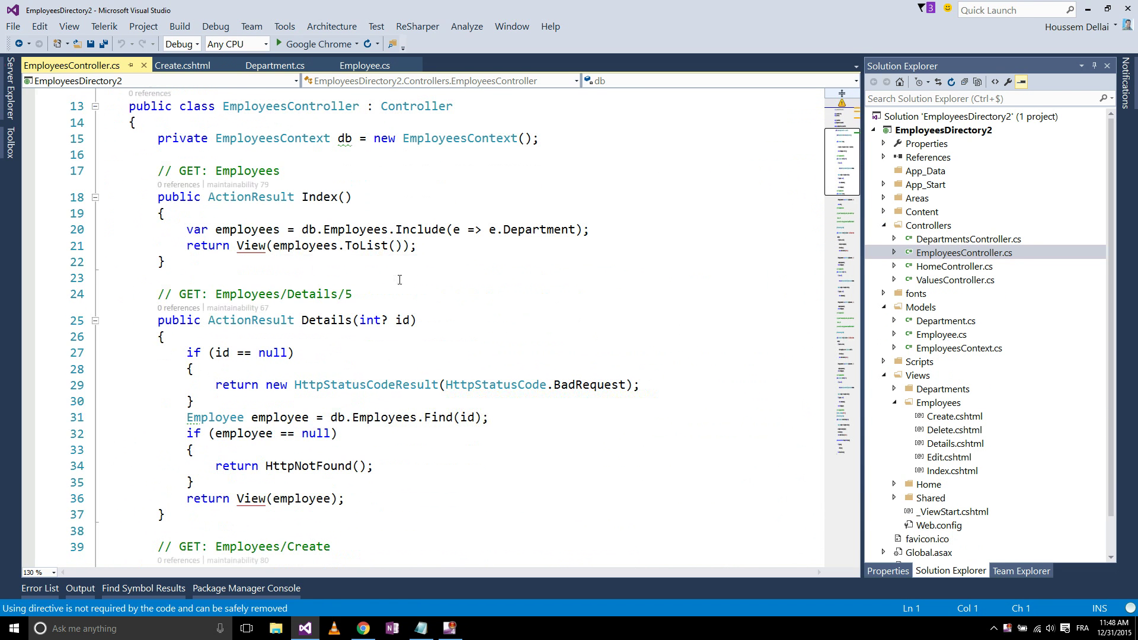
pyautogui.scroll(-3)
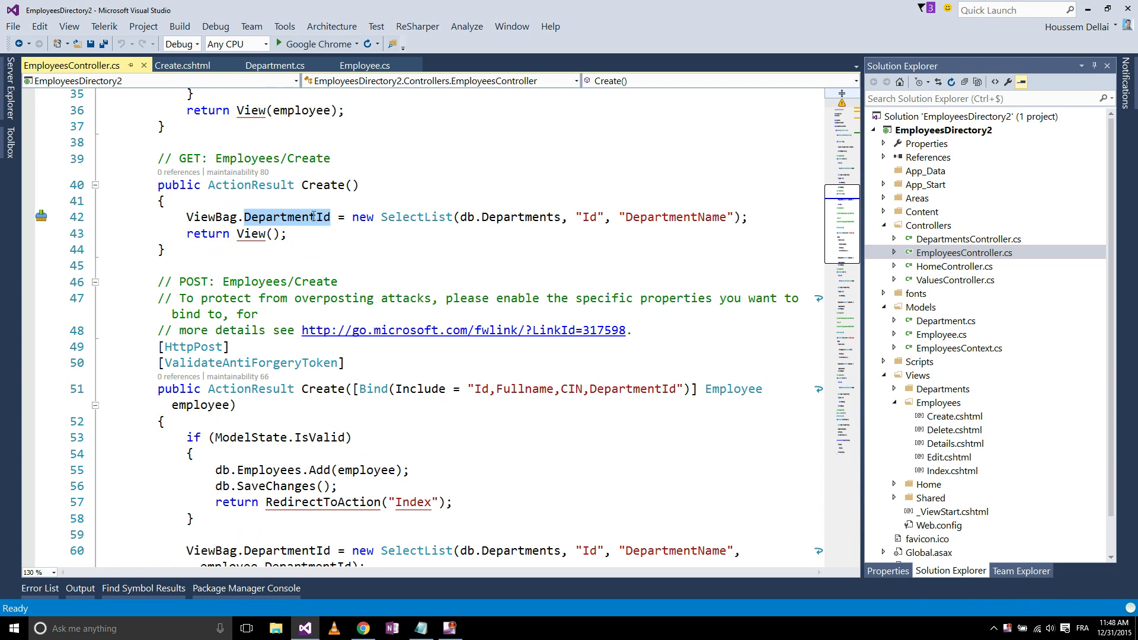
pyautogui.moveTo(218, 216)
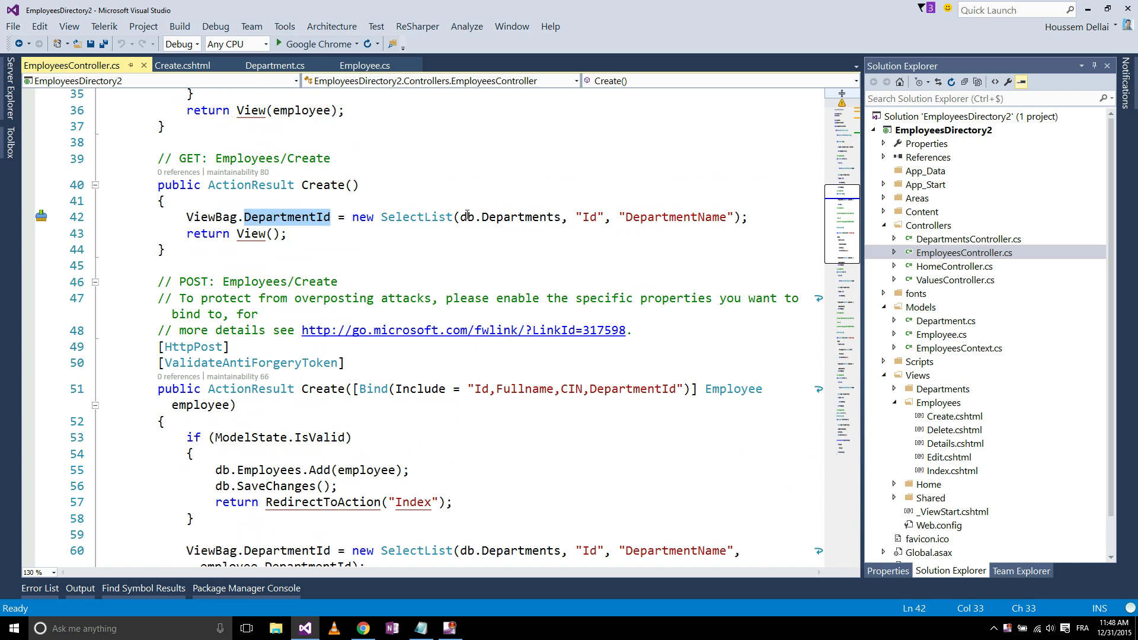
pyautogui.doubleClick(519, 217)
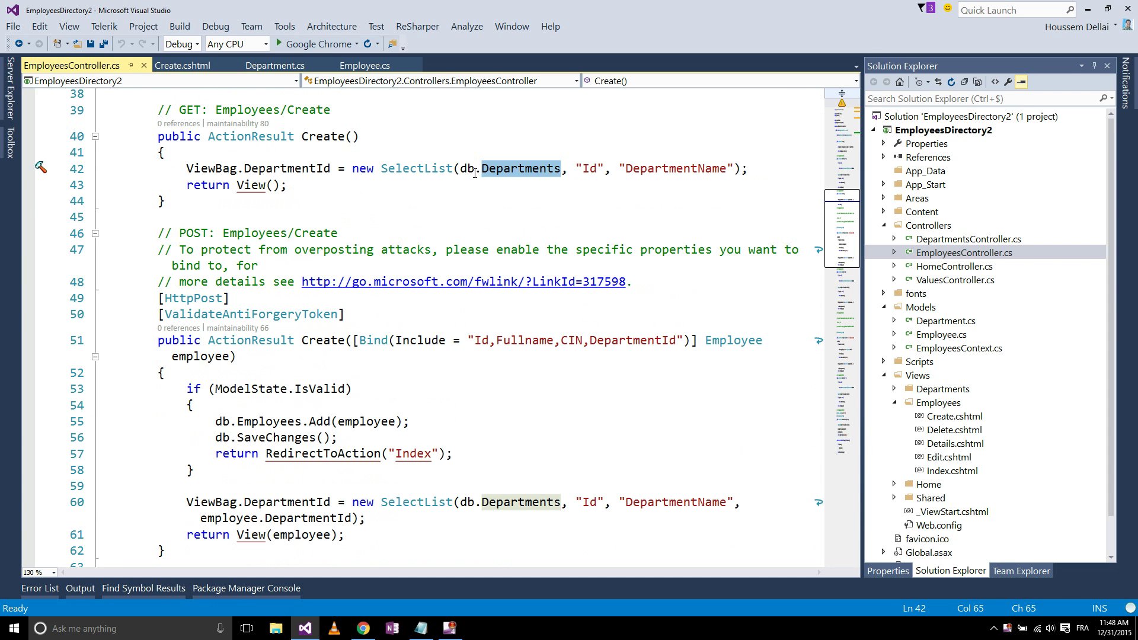
# Step: Finish reviewing the Create actions and return to the Create employee page in Chrome
pyautogui.scroll(-3)
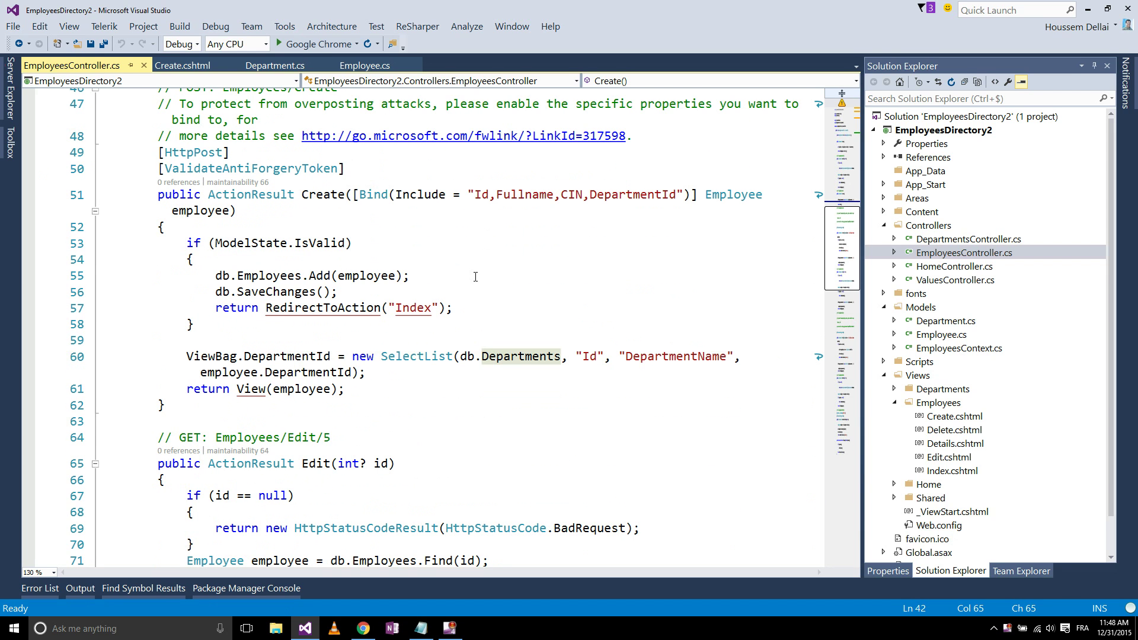
pyautogui.scroll(3)
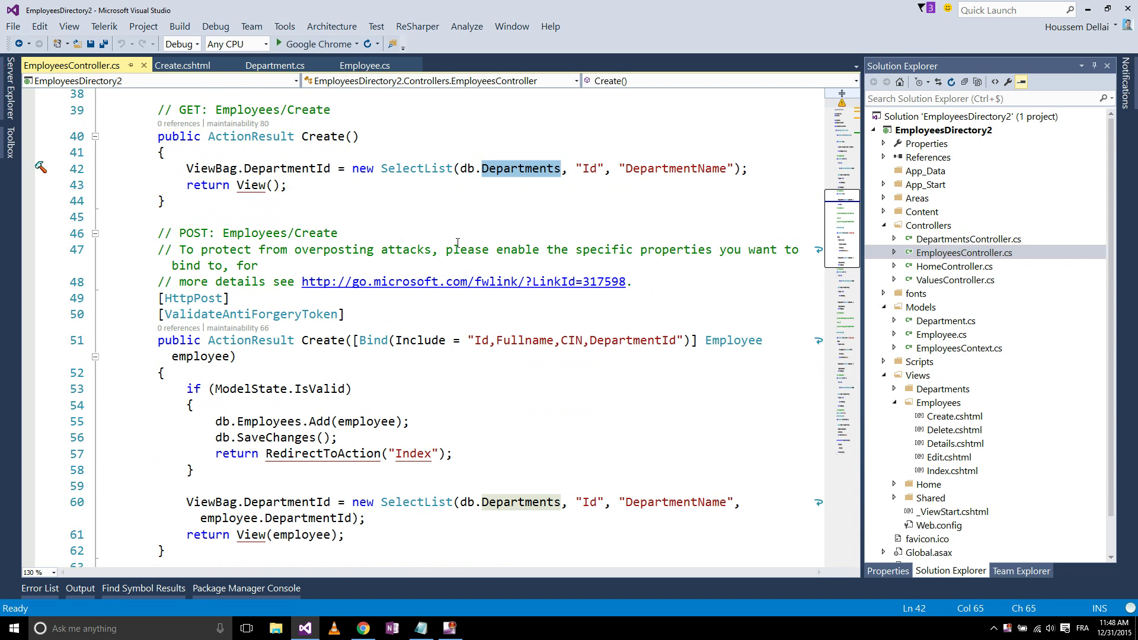
pyautogui.moveTo(441, 234)
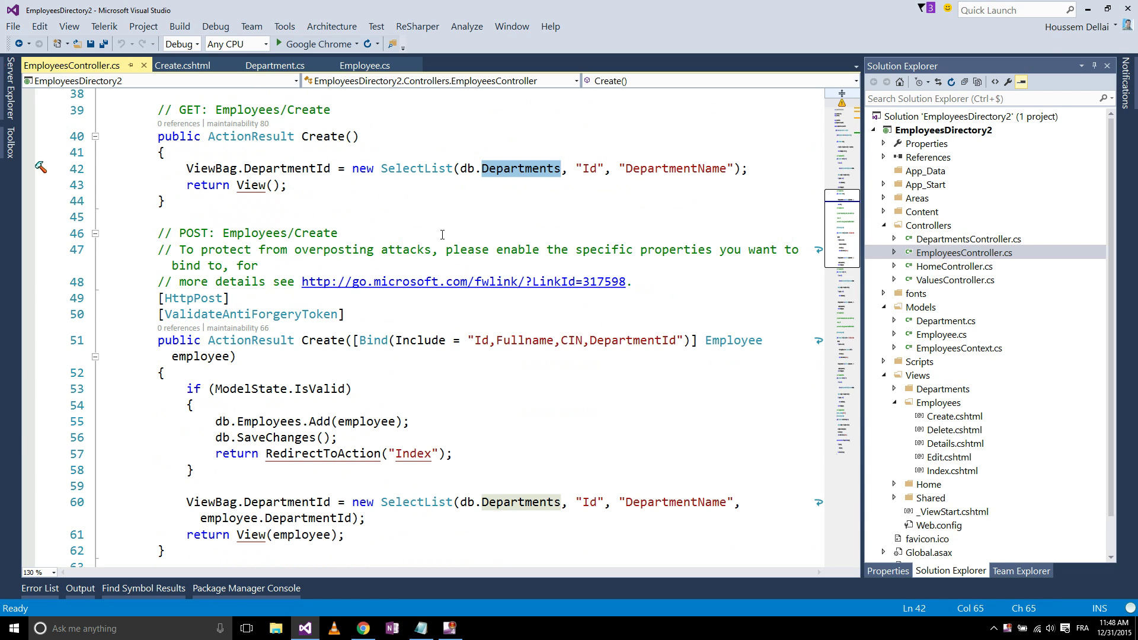
pyautogui.moveTo(440, 234)
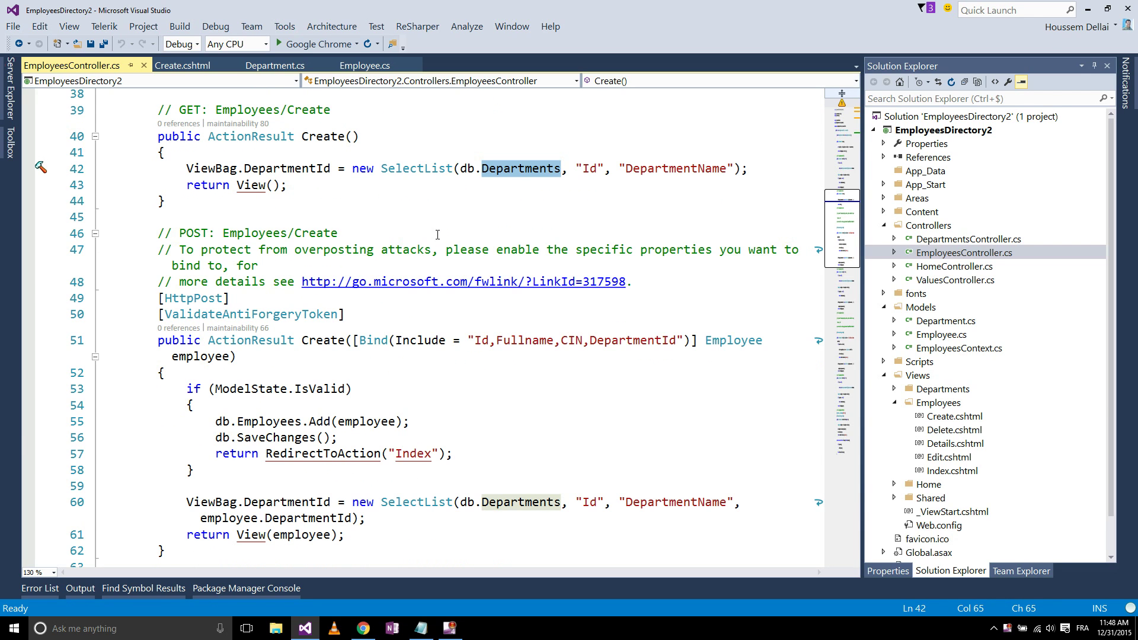
pyautogui.click(363, 629)
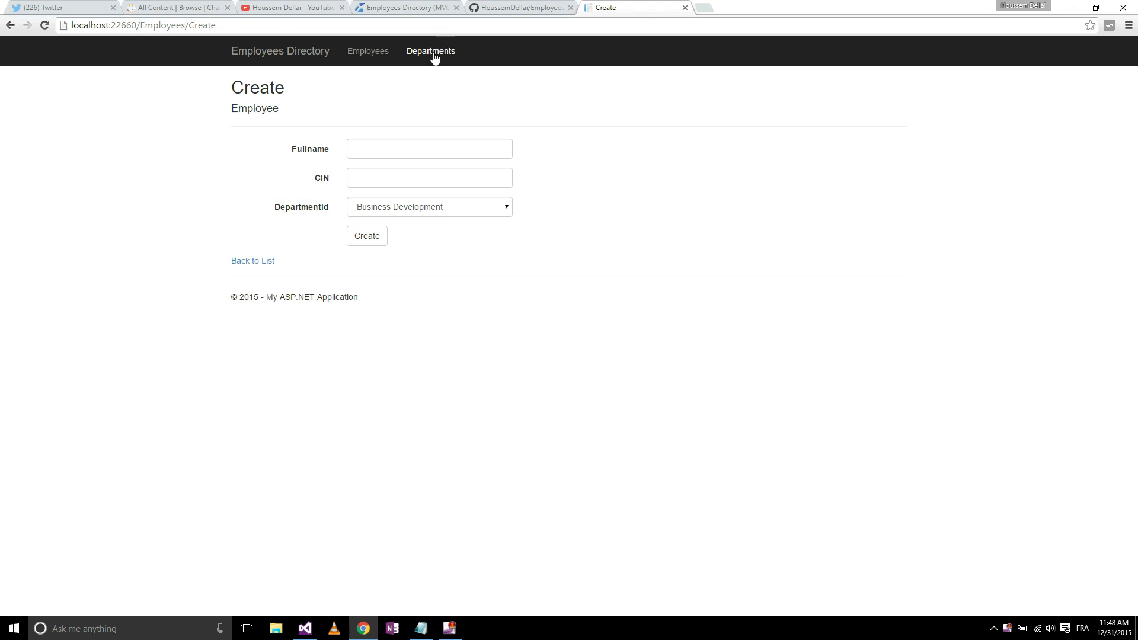
# Step: Show the Employees Directory template gallery page, its GitHub repository, then Houssem Dellai's YouTube videos
pyautogui.click(407, 7)
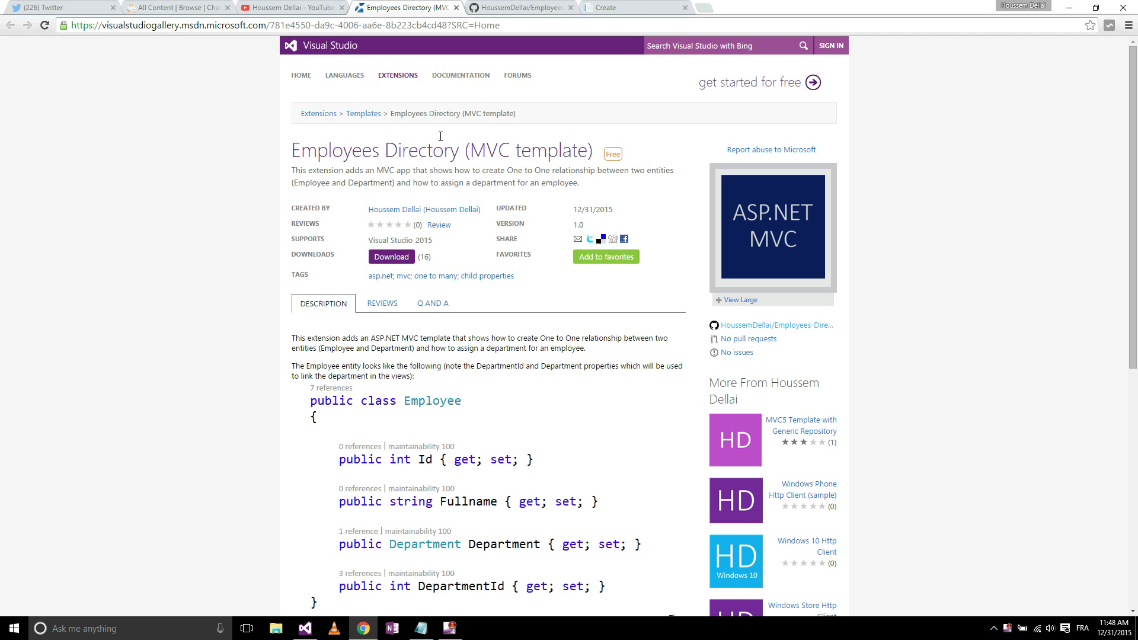
pyautogui.moveTo(298, 139)
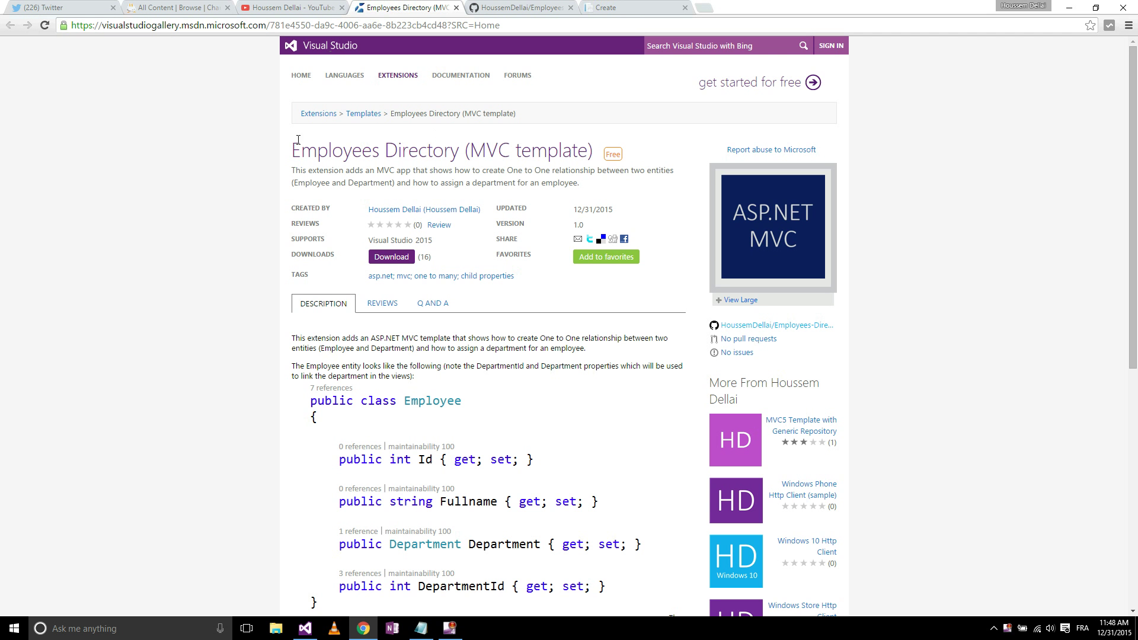
pyautogui.moveTo(509, 132)
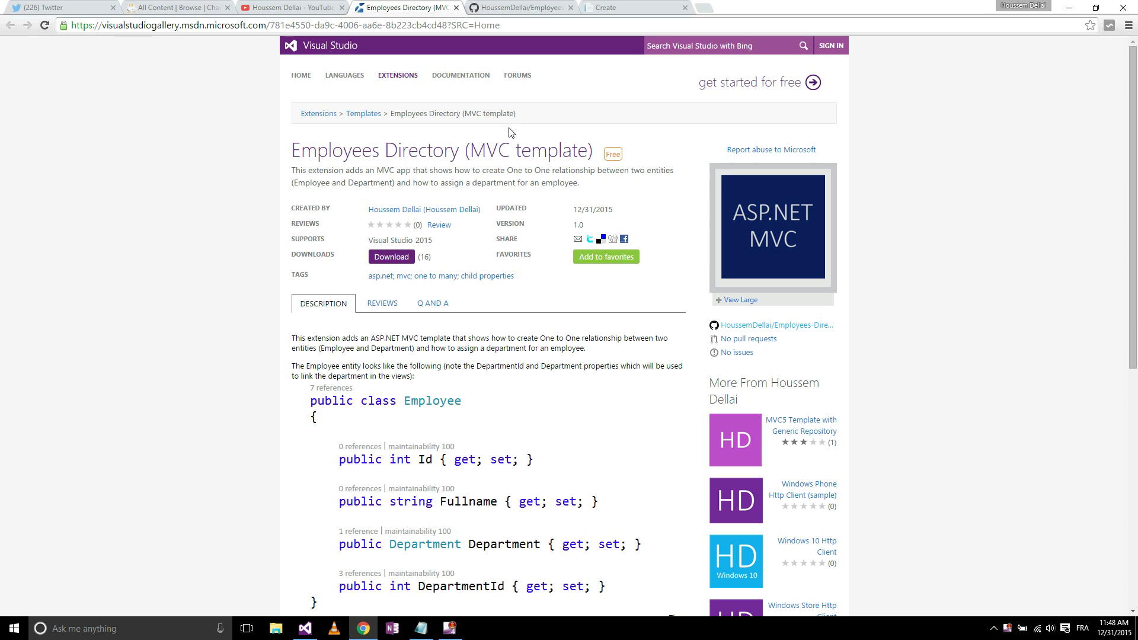
pyautogui.moveTo(756, 325)
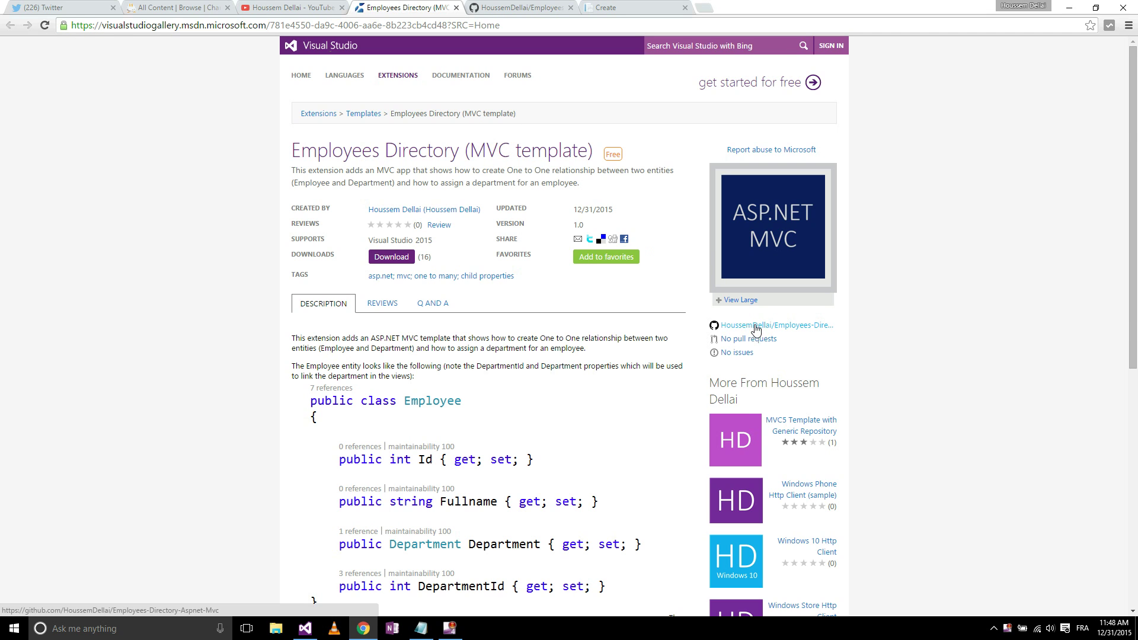
pyautogui.click(772, 325)
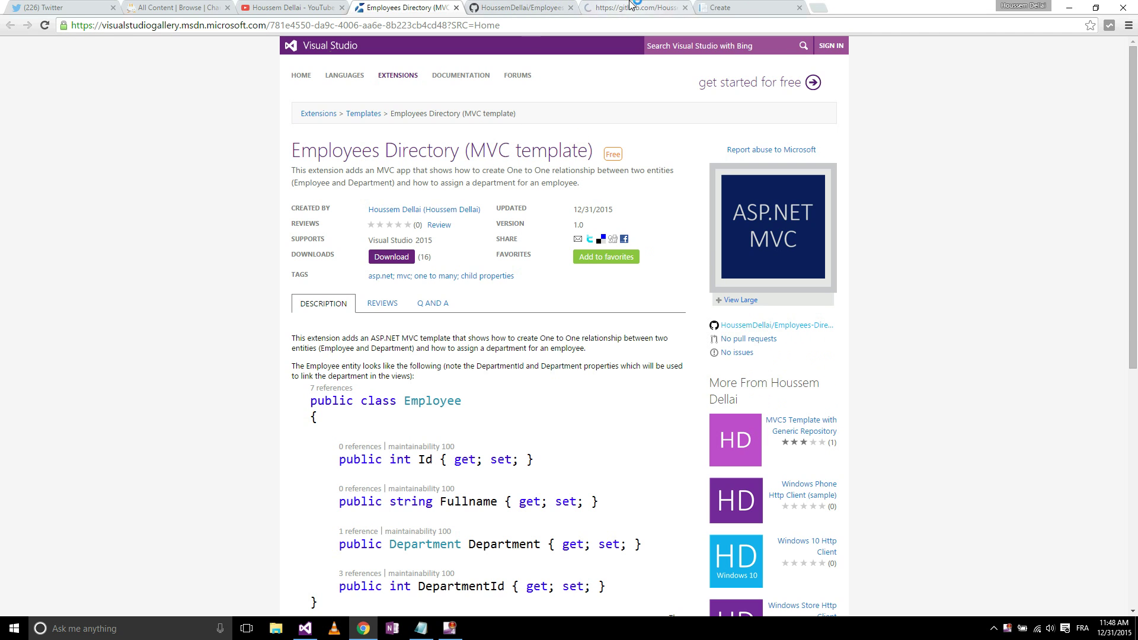
pyautogui.click(635, 7)
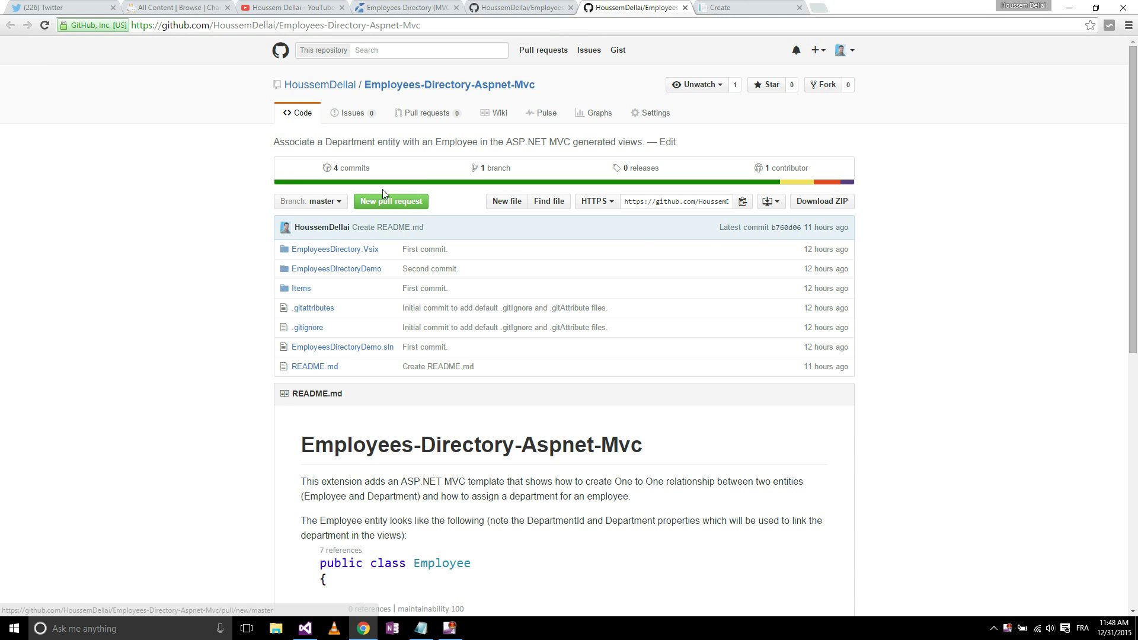
pyautogui.moveTo(406, 79)
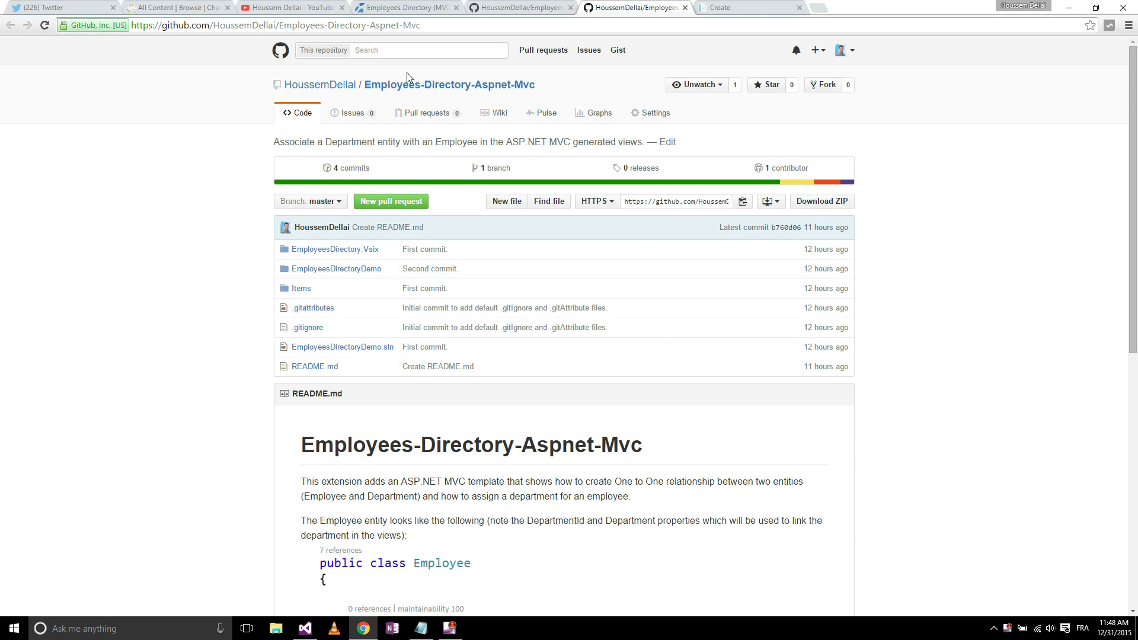
pyautogui.moveTo(206, 262)
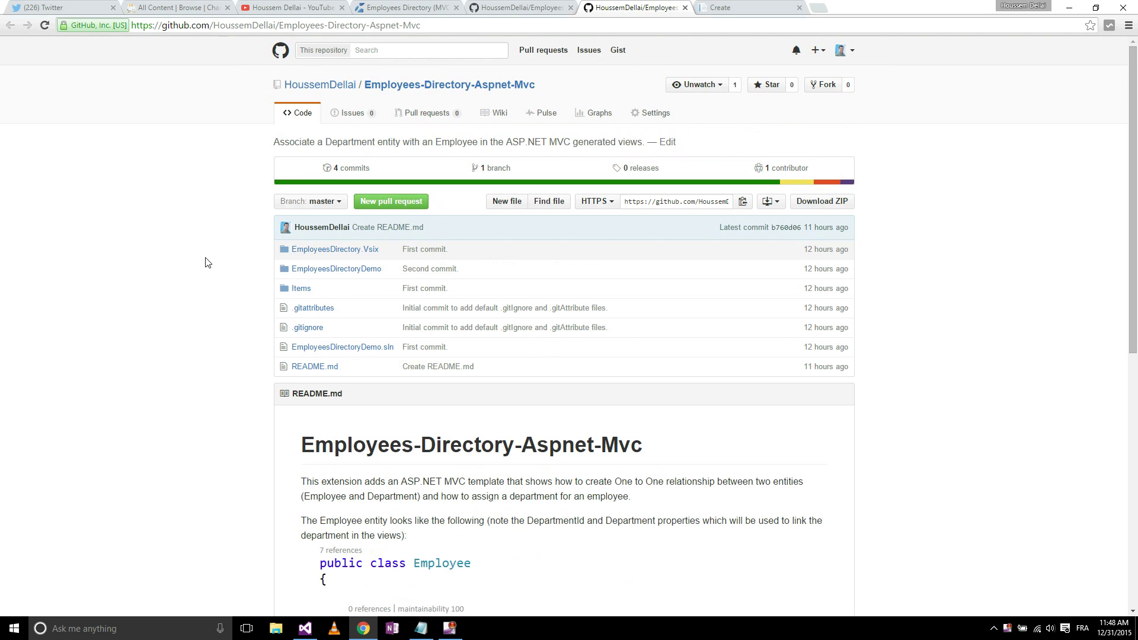
pyautogui.click(290, 8)
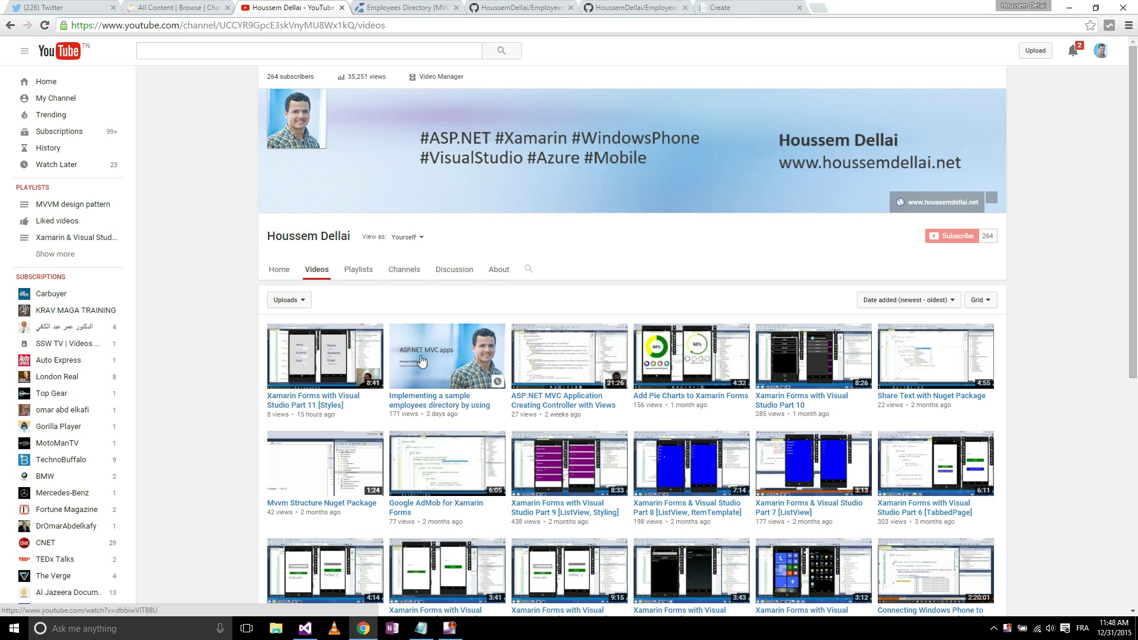
pyautogui.moveTo(228, 140)
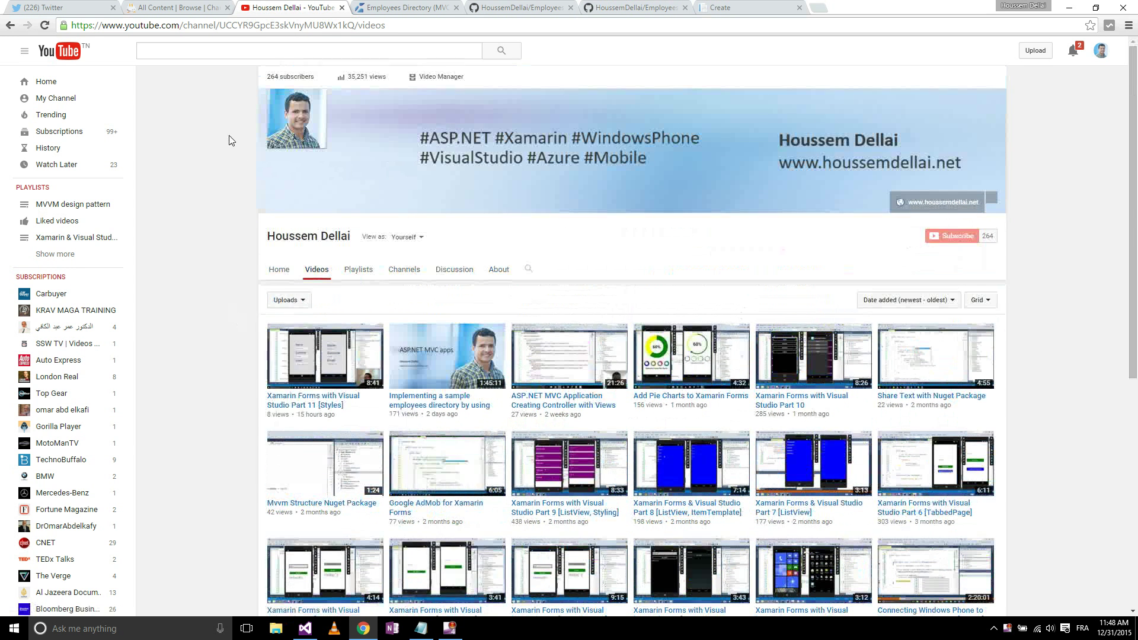